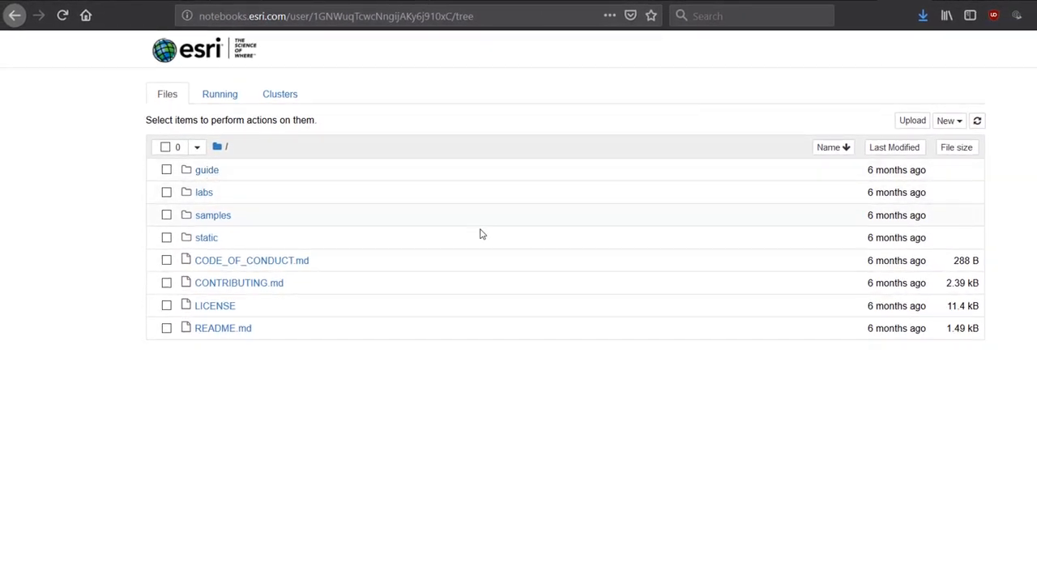
pyautogui.moveTo(238, 215)
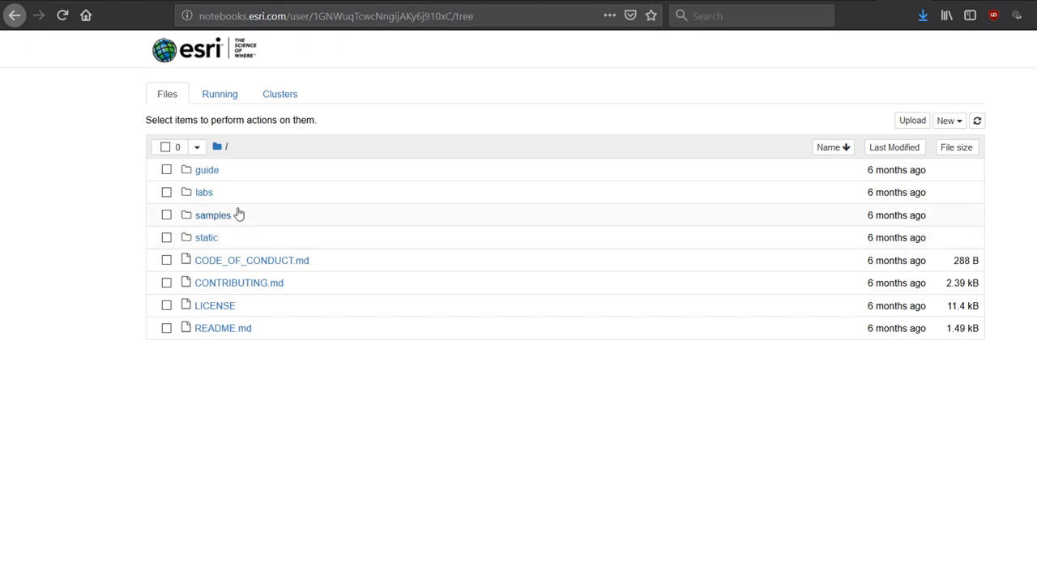
pyautogui.moveTo(730, 127)
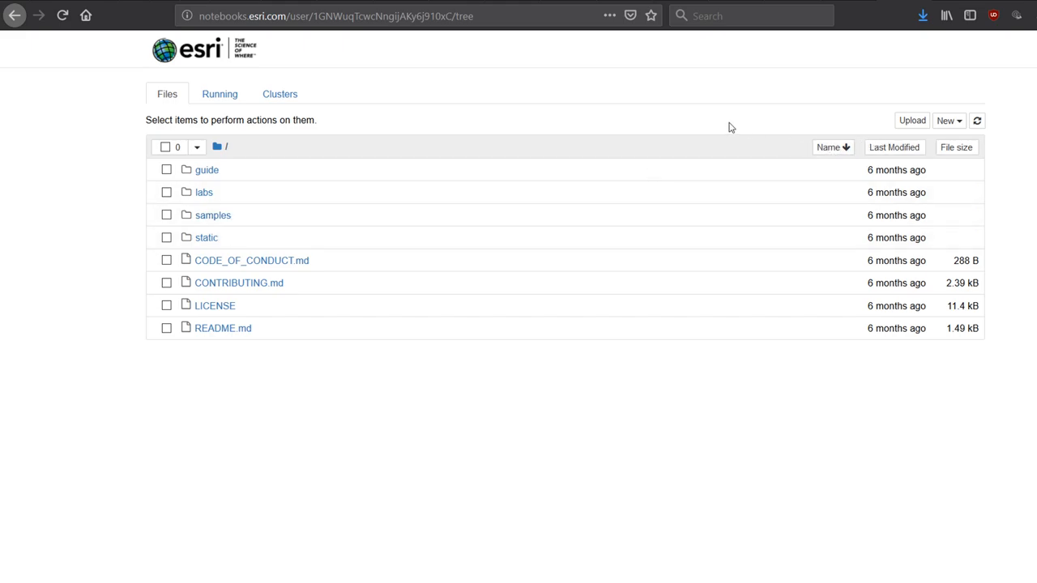
# View ArcGIS Pro's Python settings listing 116 arcgispro-py3 packages, including arcgis 1.6.1.
pyautogui.click(948, 120)
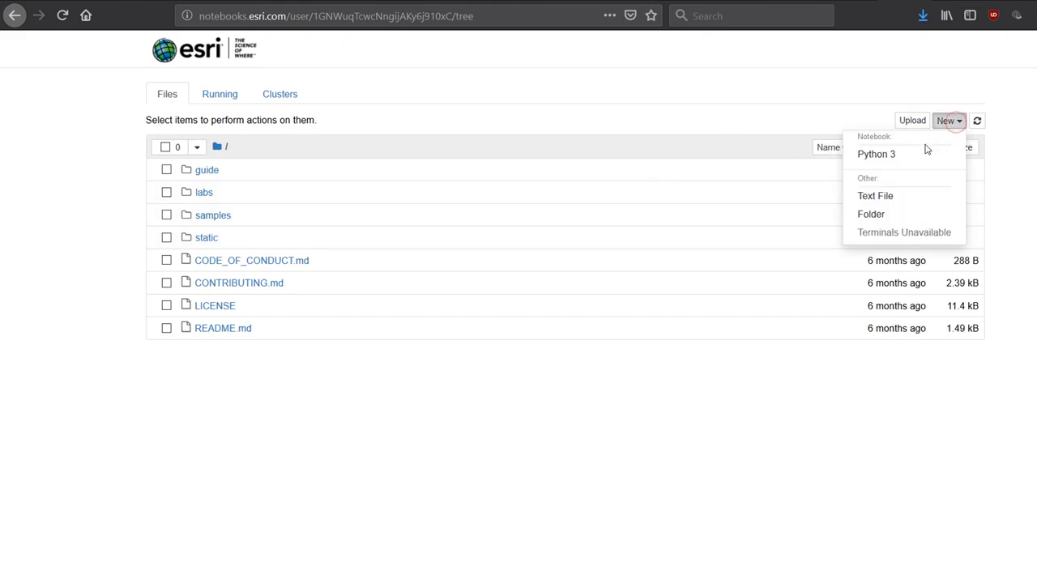
pyautogui.moveTo(877, 154)
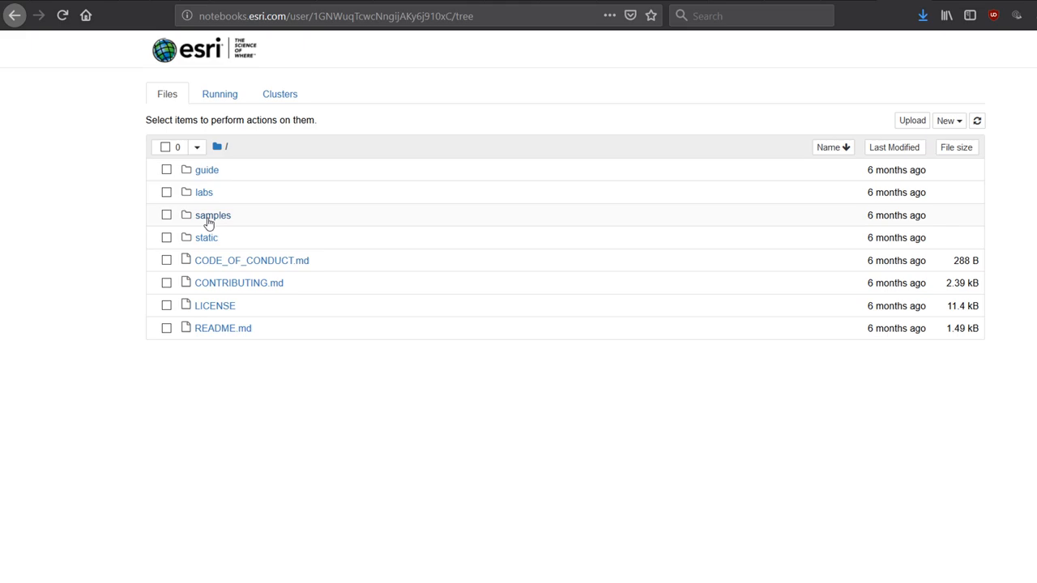
pyautogui.moveTo(462, 99)
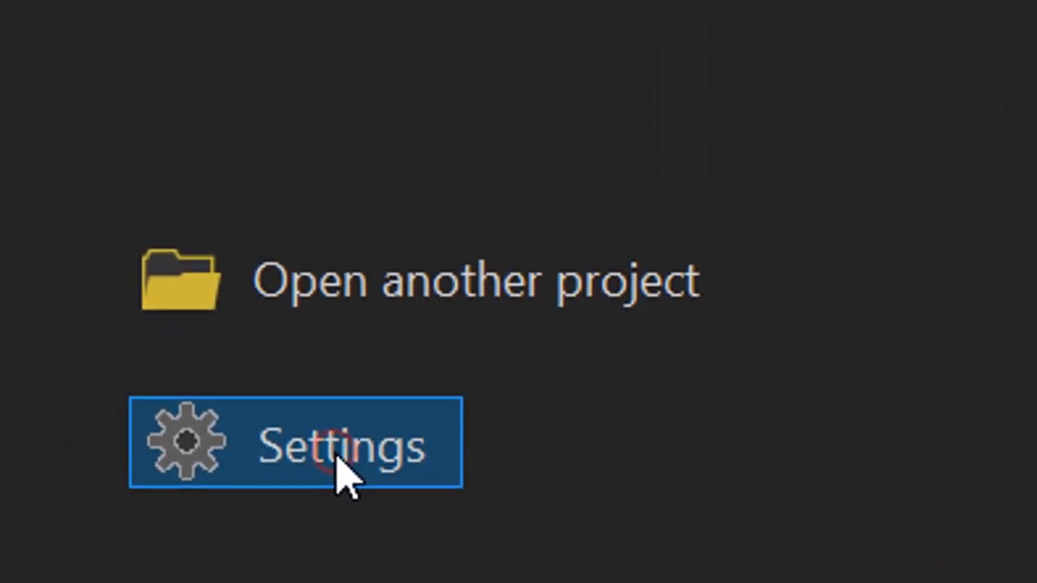
pyautogui.click(295, 443)
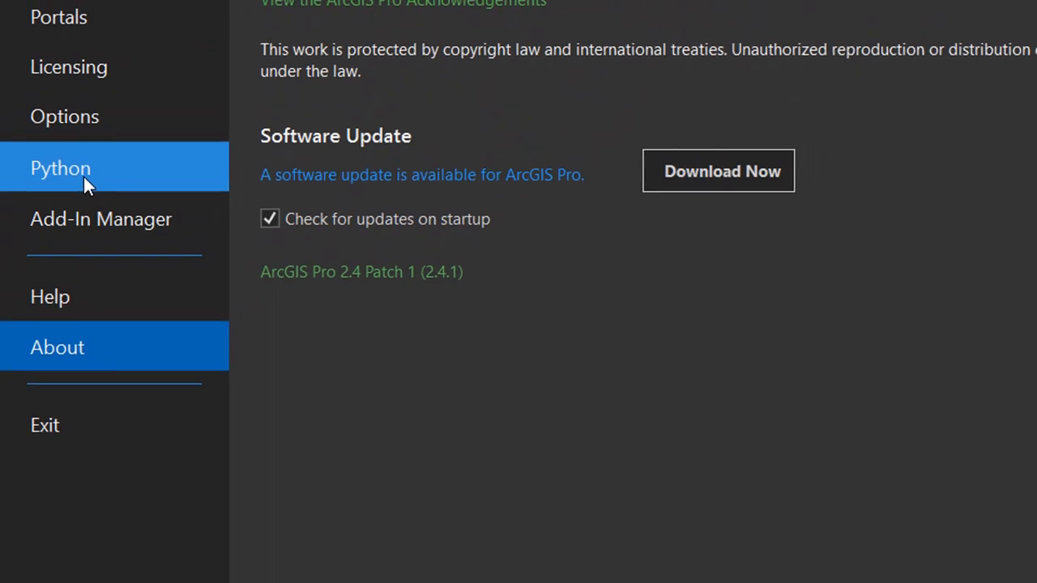
pyautogui.click(61, 168)
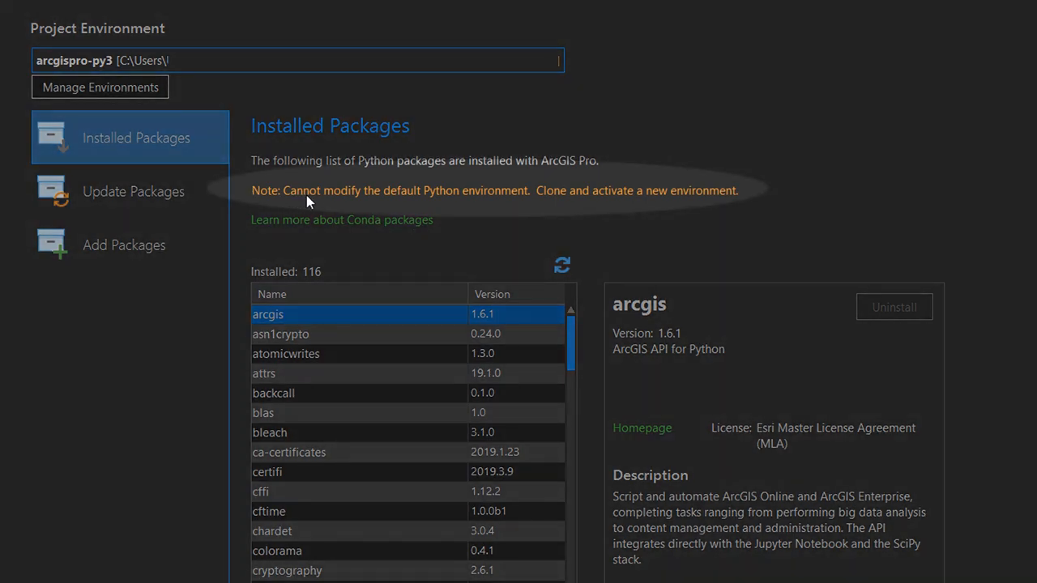
pyautogui.moveTo(431, 208)
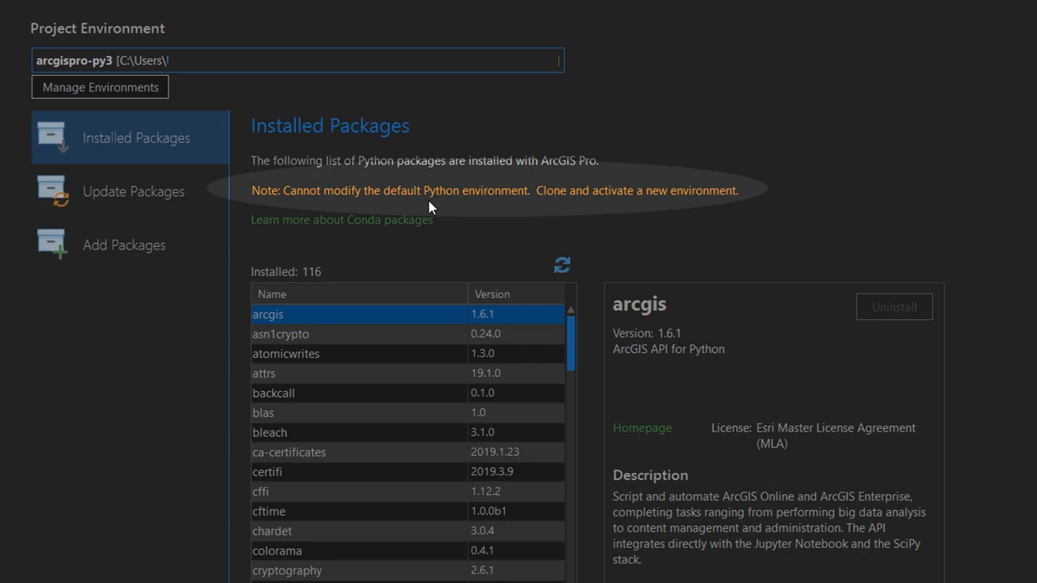
pyautogui.moveTo(857, 183)
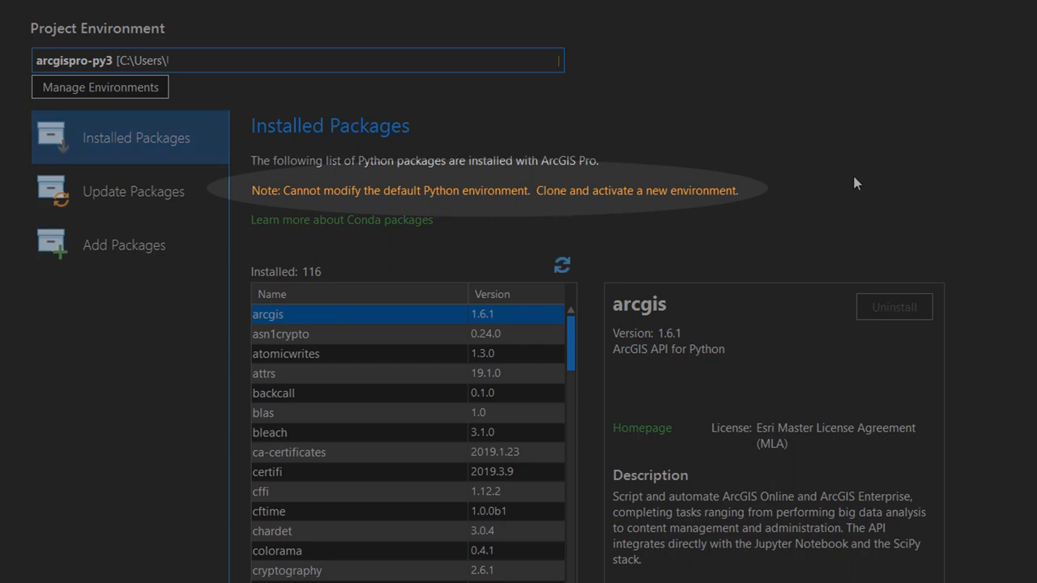
pyautogui.moveTo(851, 189)
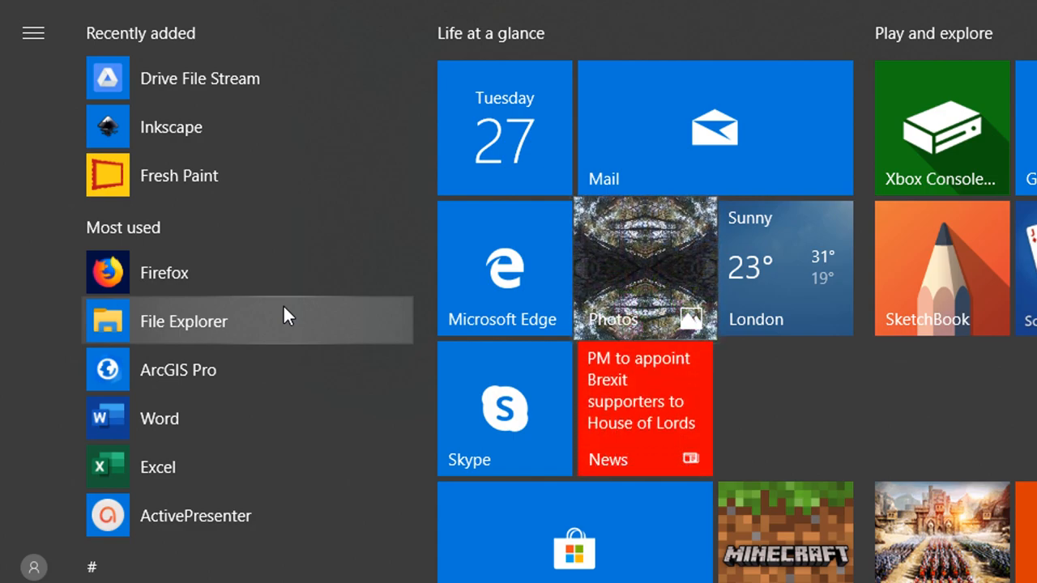
# Find the ArcGIS Pro shortcuts via a 'pyth' Start search and launch Python Command Prompt.
pyautogui.write('pyth')
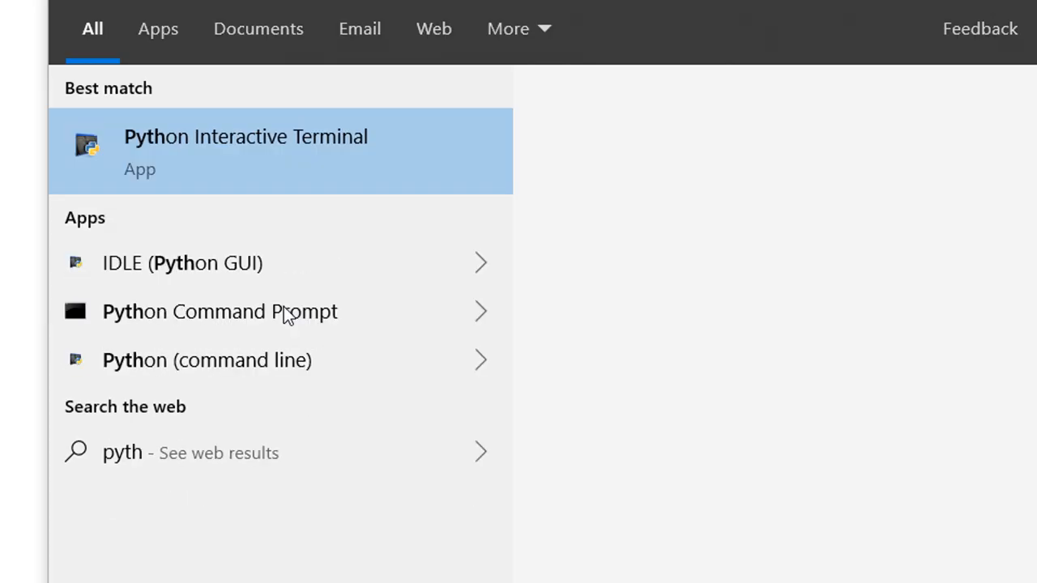
pyautogui.click(246, 151)
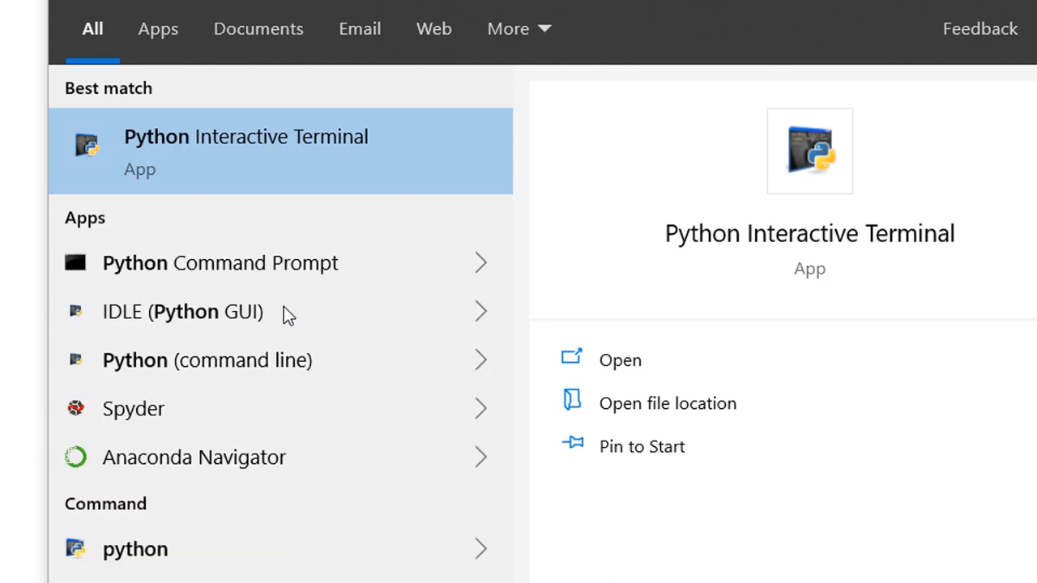
pyautogui.moveTo(300, 245)
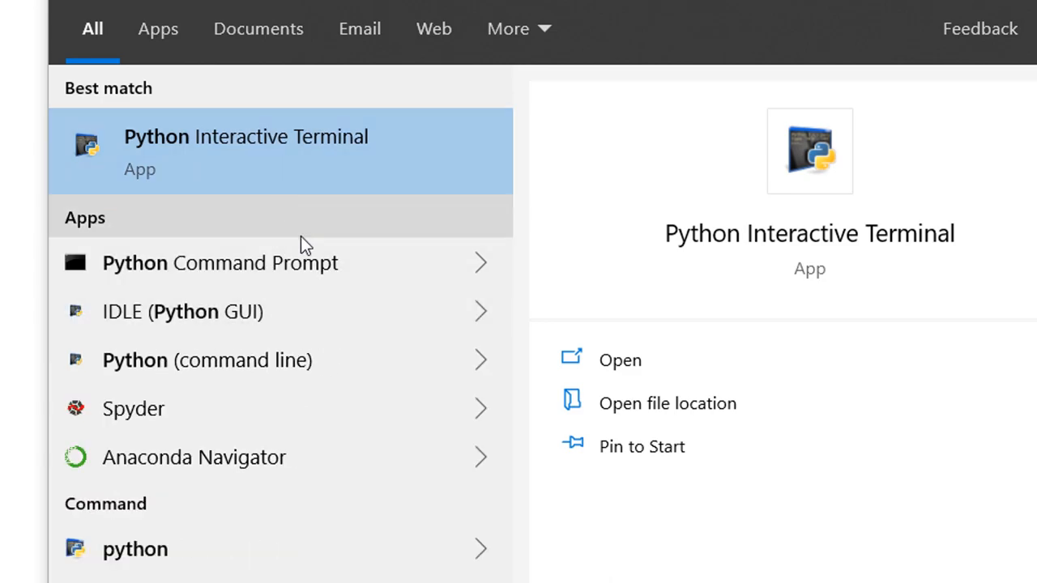
pyautogui.moveTo(487, 267)
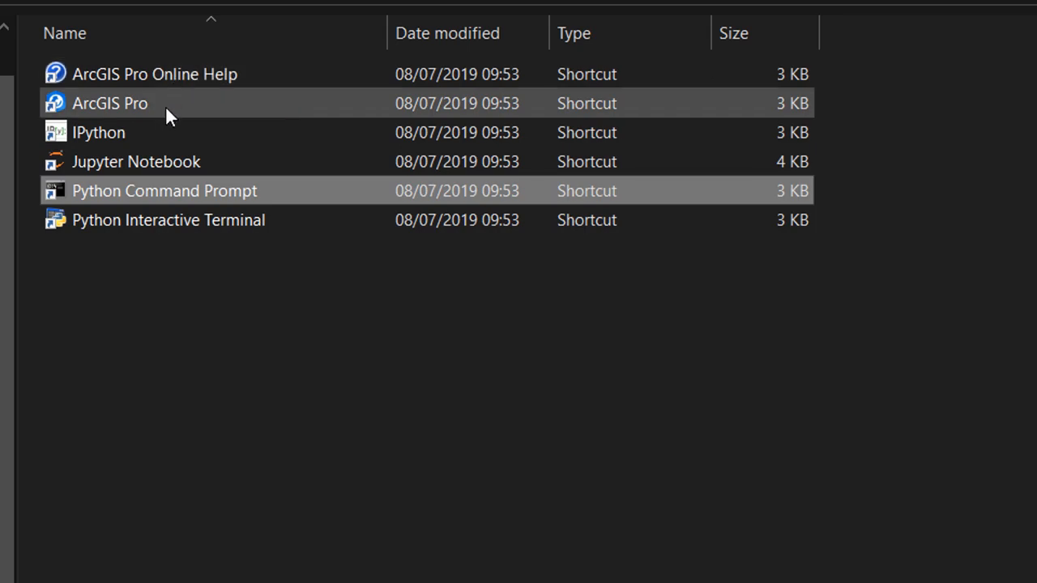
pyautogui.moveTo(165, 199)
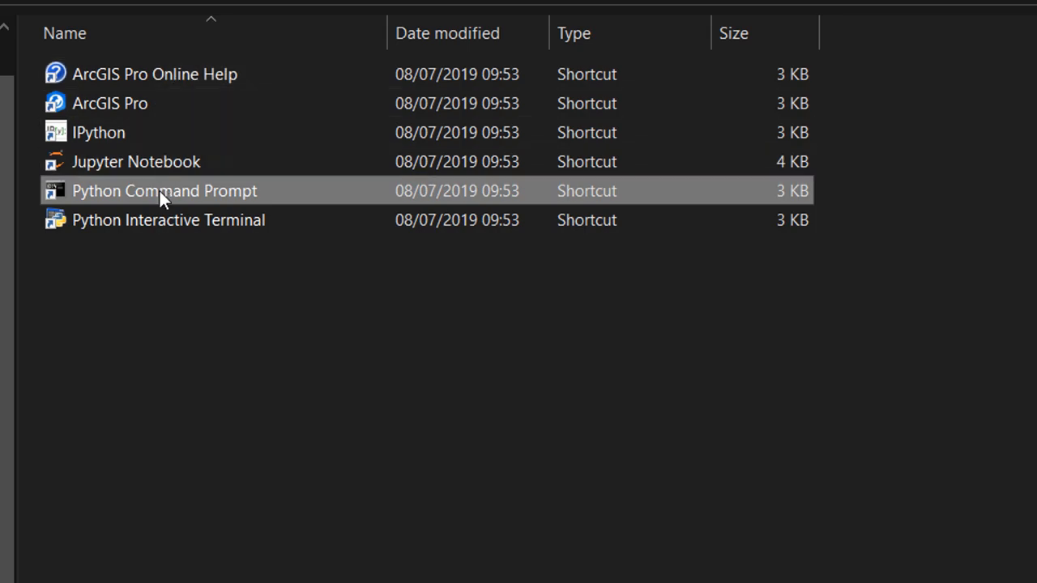
pyautogui.doubleClick(164, 190)
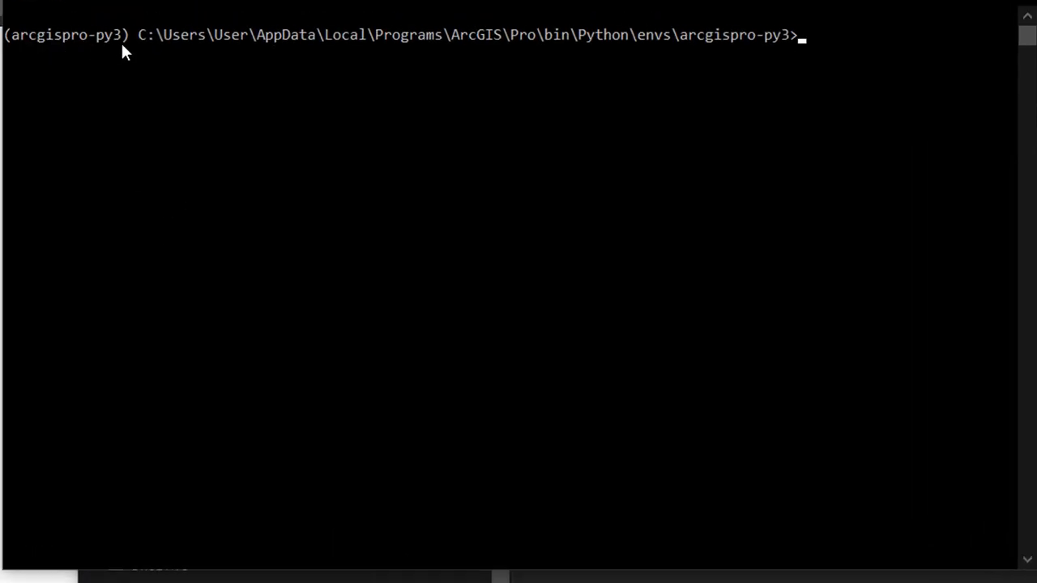
pyautogui.moveTo(339, 63)
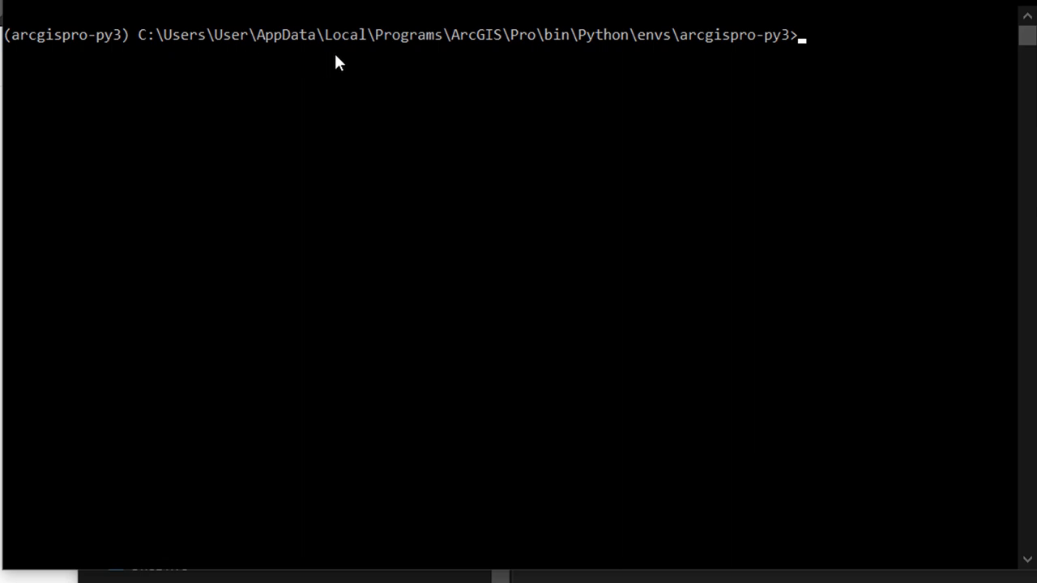
pyautogui.moveTo(817, 93)
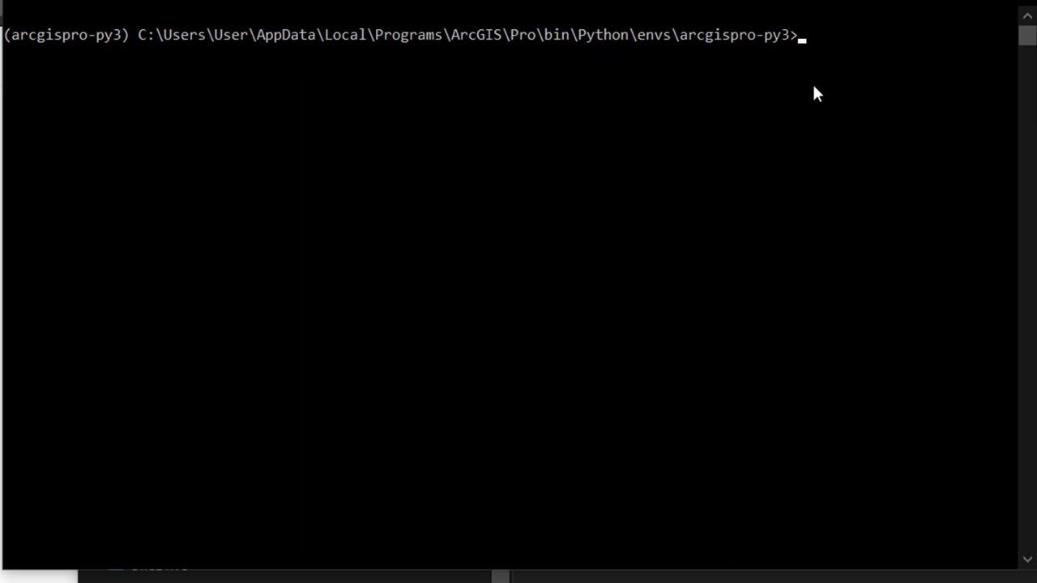
# Run 'jupyter notebook' at the arcgispro-py3 prompt to launch Jupyter in the browser.
pyautogui.write('jupy')
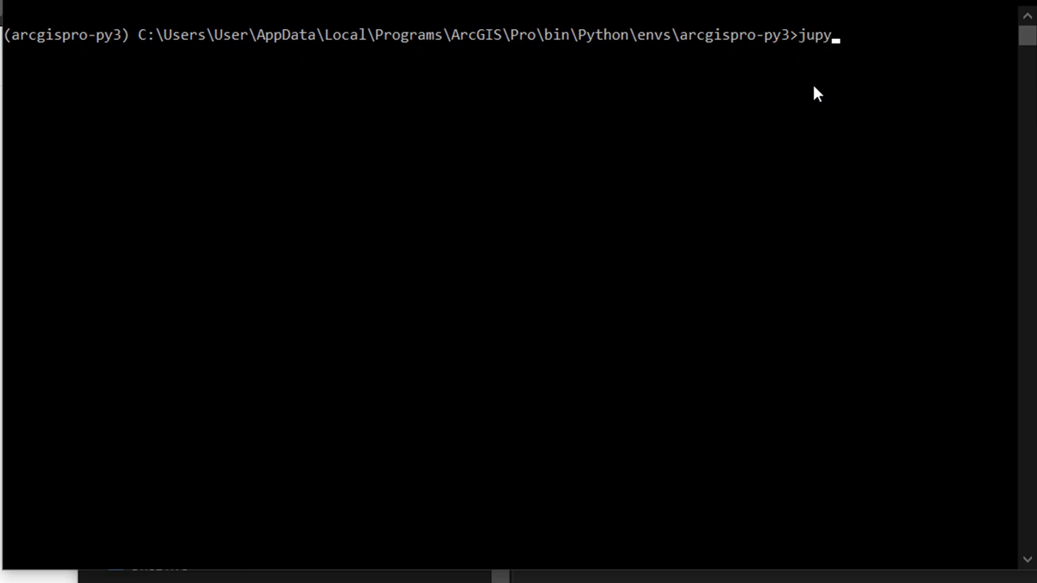
pyautogui.write('ter')
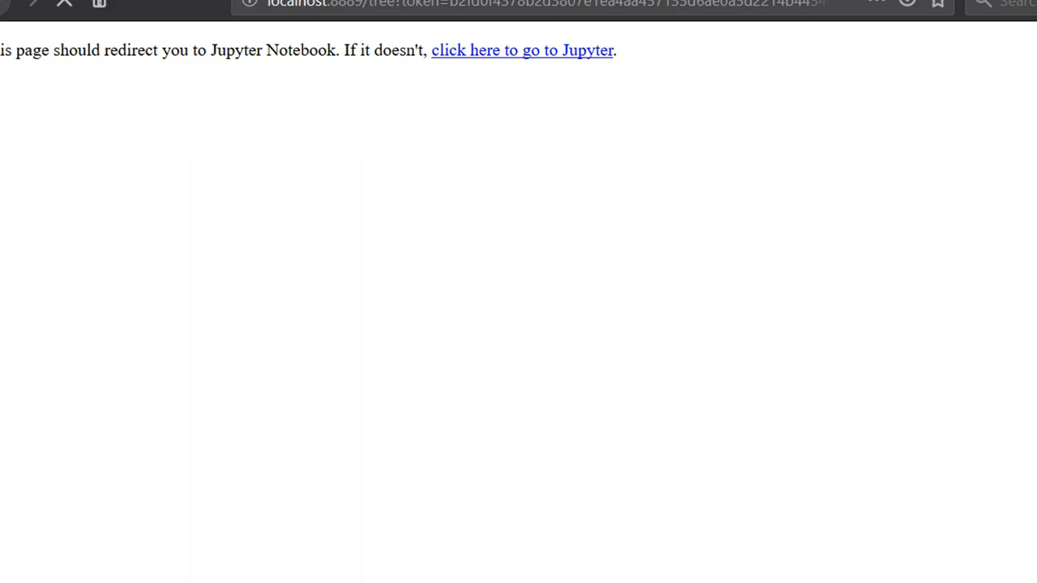
# Open the arcAPI folder in the Jupyter file list and create a new Python notebook there.
pyautogui.click(521, 49)
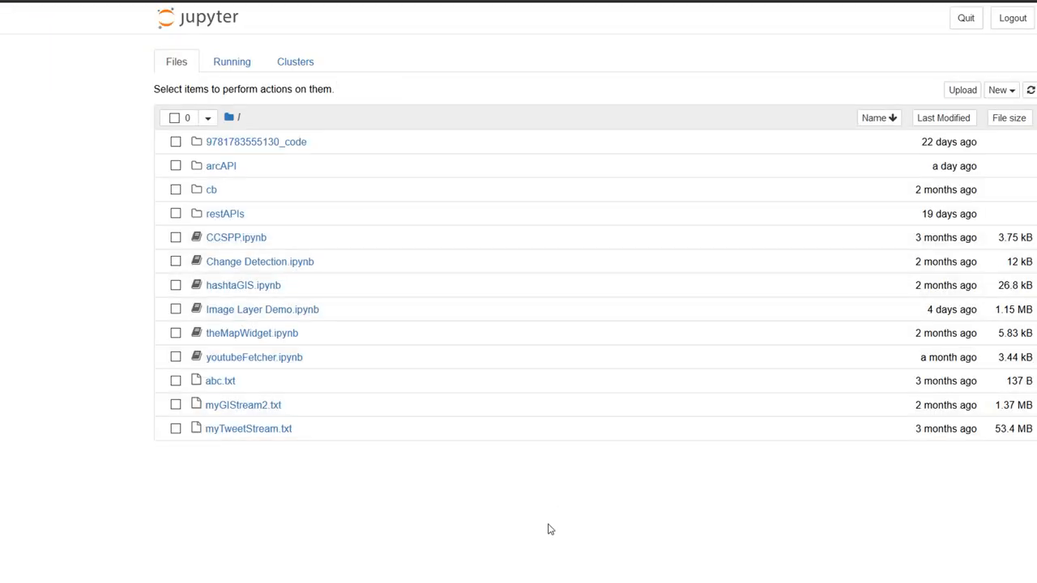
pyautogui.moveTo(580, 496)
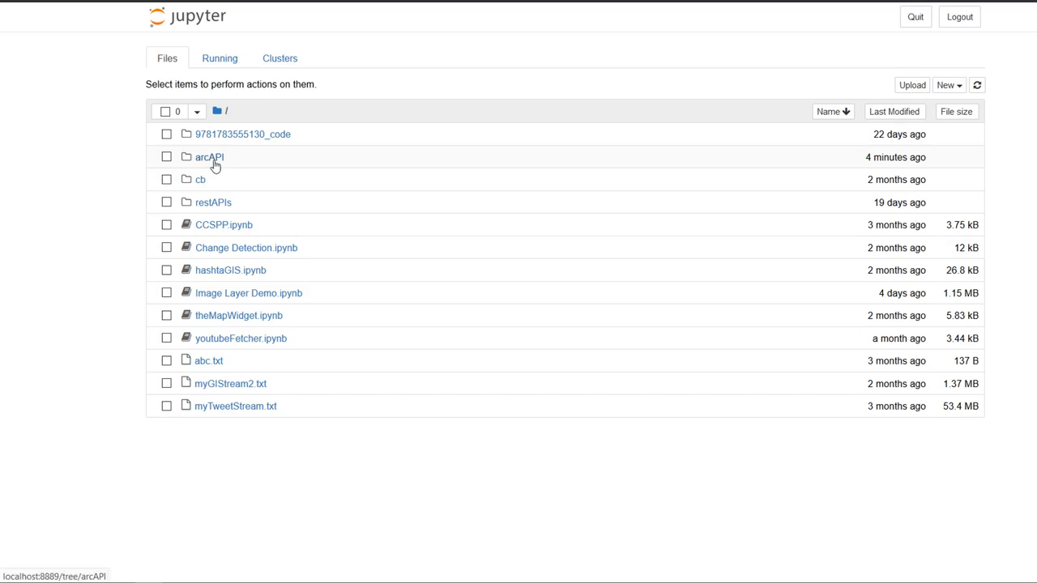
pyautogui.click(209, 157)
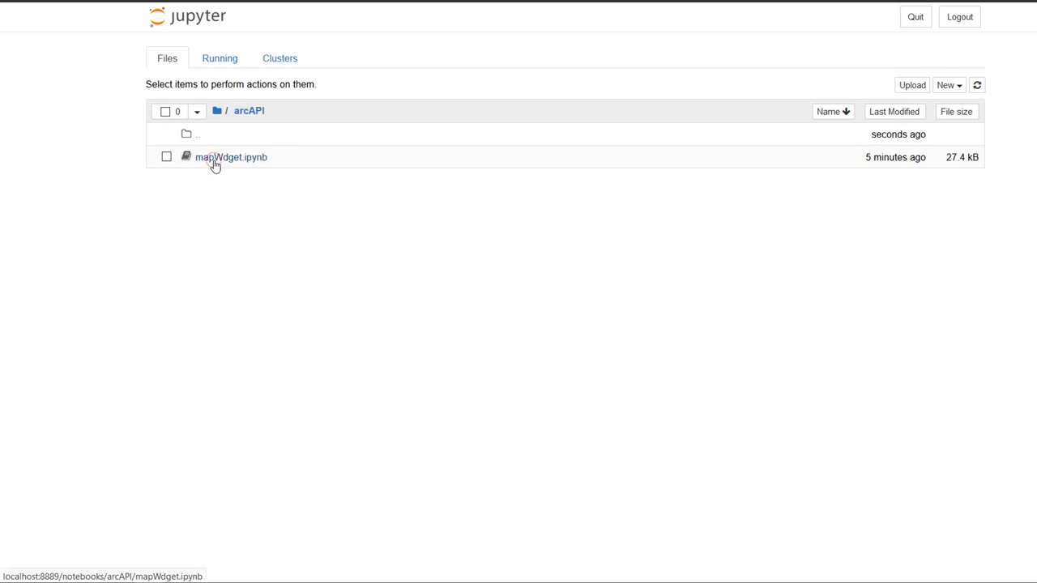
pyautogui.moveTo(220, 162)
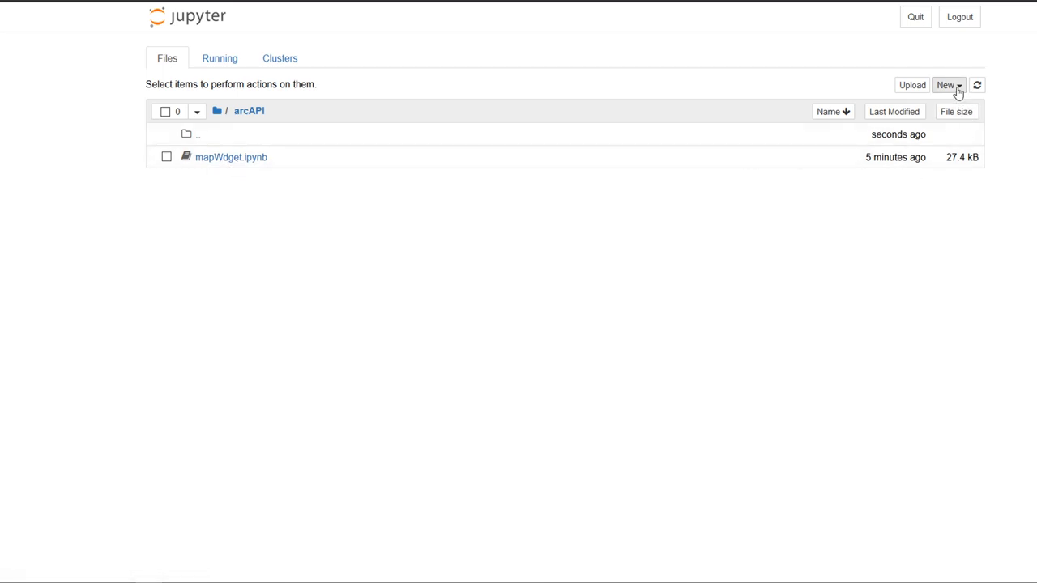
pyautogui.click(949, 85)
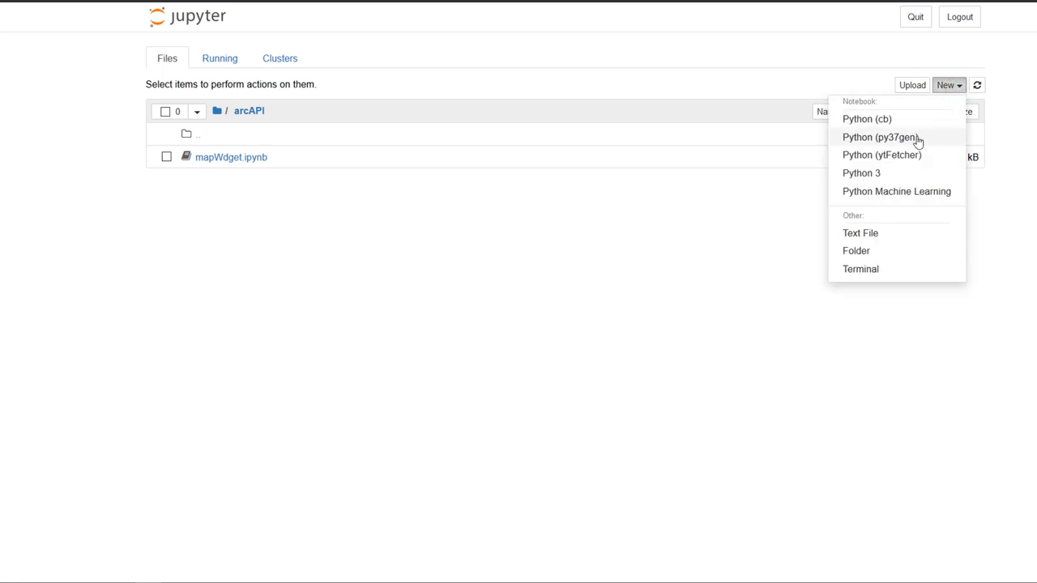
pyautogui.click(861, 173)
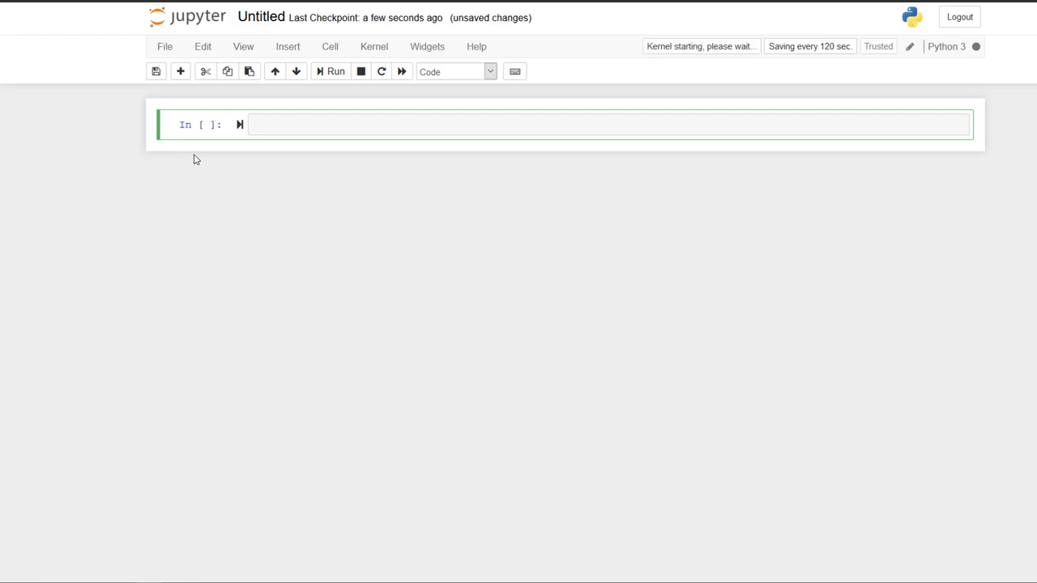
# Rename the untitled notebook to mapWidgetDemo and place the cursor in its empty first cell.
pyautogui.click(251, 124)
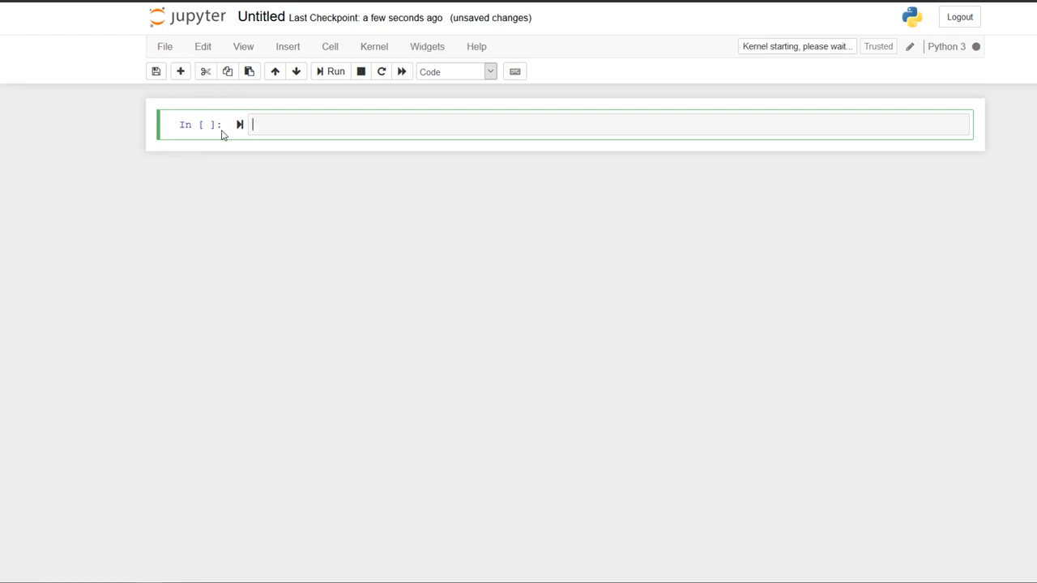
pyautogui.click(260, 17)
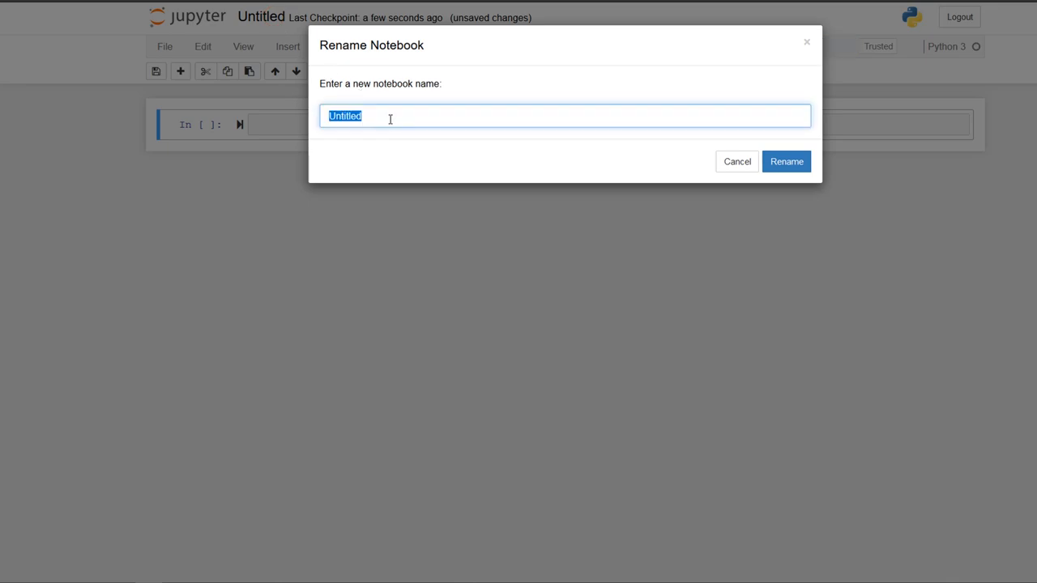
pyautogui.write('mapWidg')
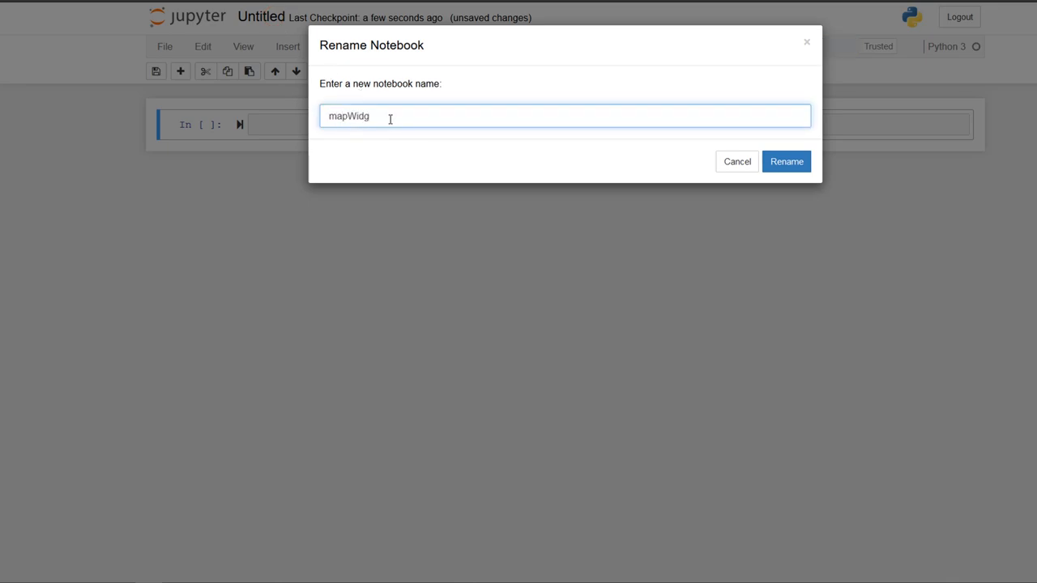
pyautogui.write('etDemo')
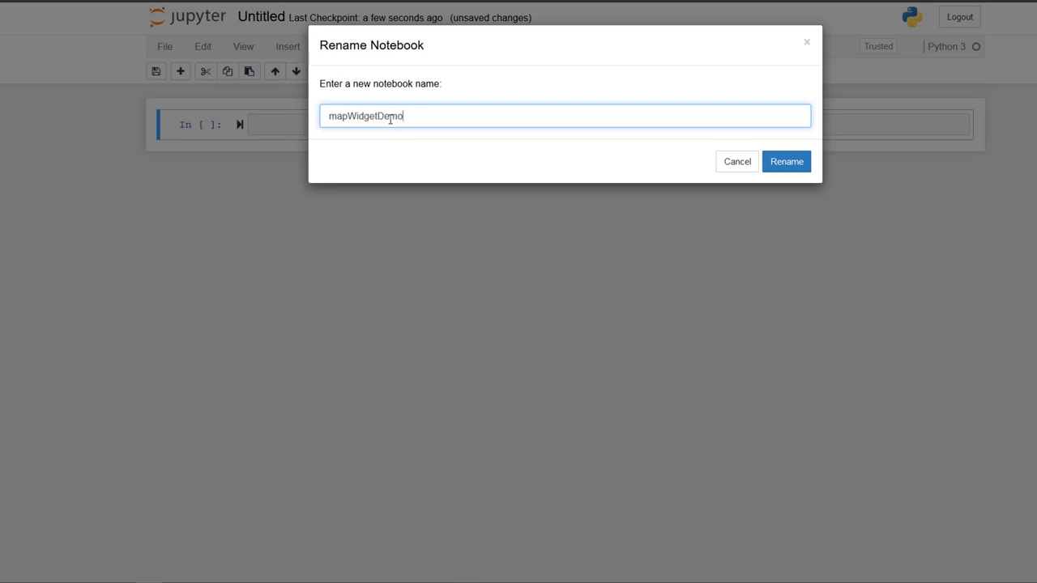
pyautogui.click(785, 161)
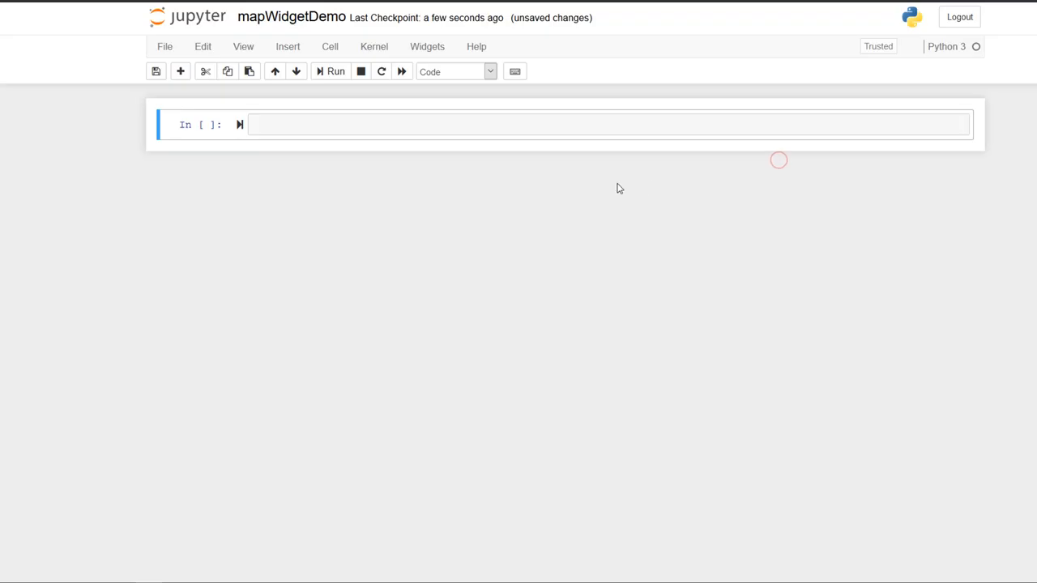
pyautogui.moveTo(330, 213)
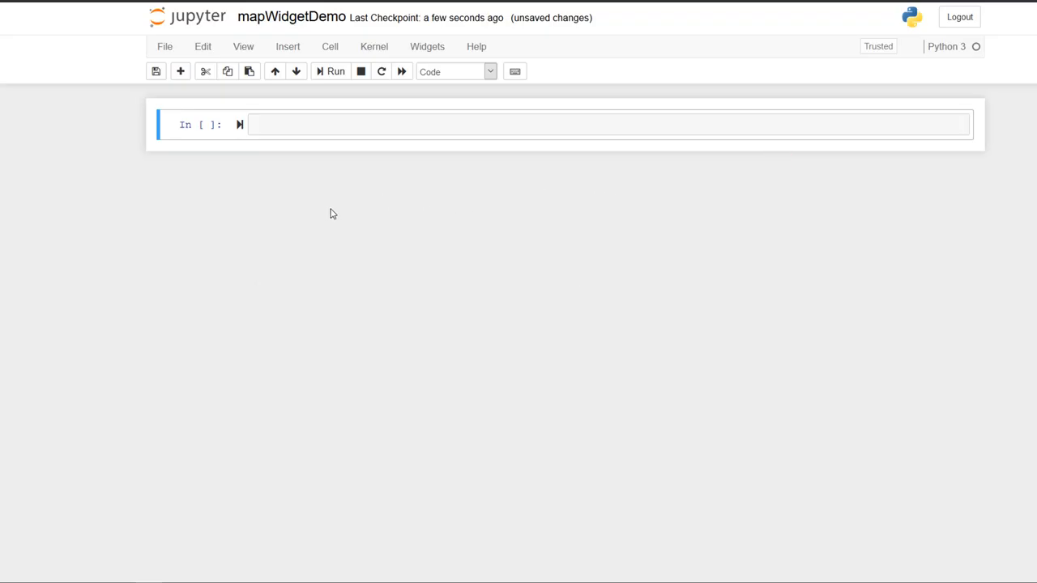
pyautogui.click(269, 125)
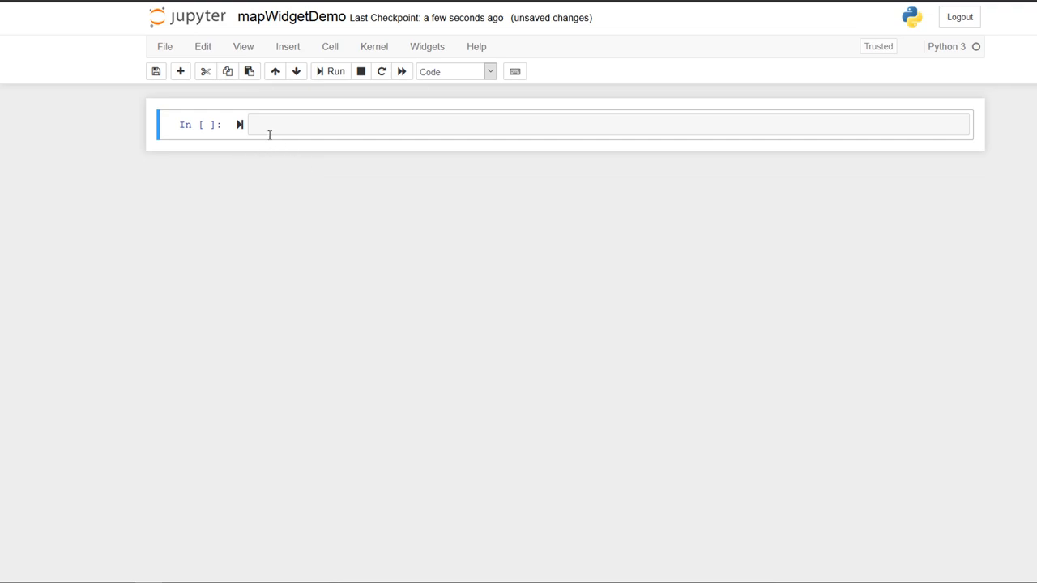
pyautogui.moveTo(272, 124)
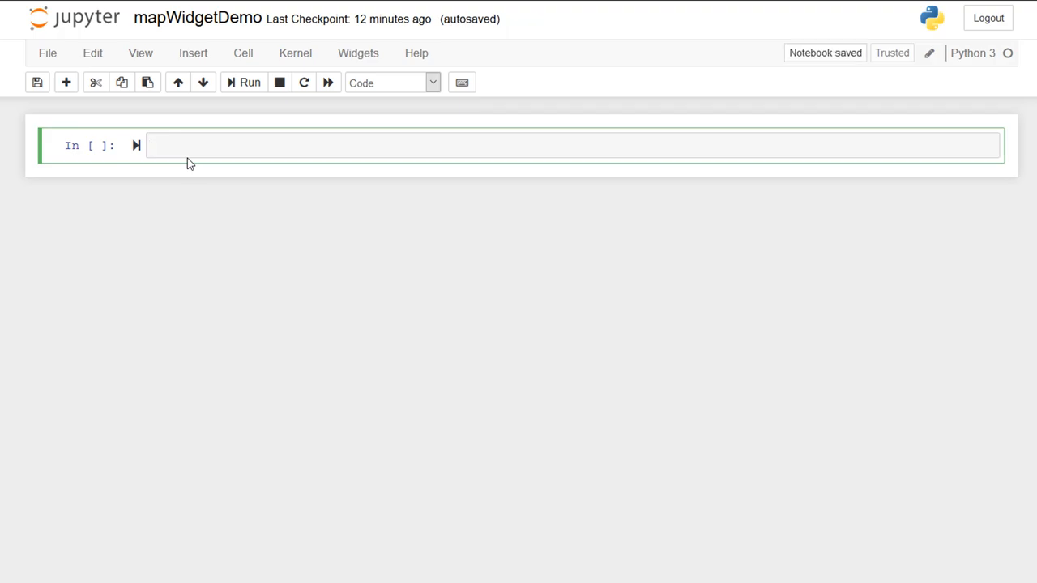
# Write 'from arcgis.gis import GIS' and 'myGIS = GIS()' in the first cell.
pyautogui.write('from')
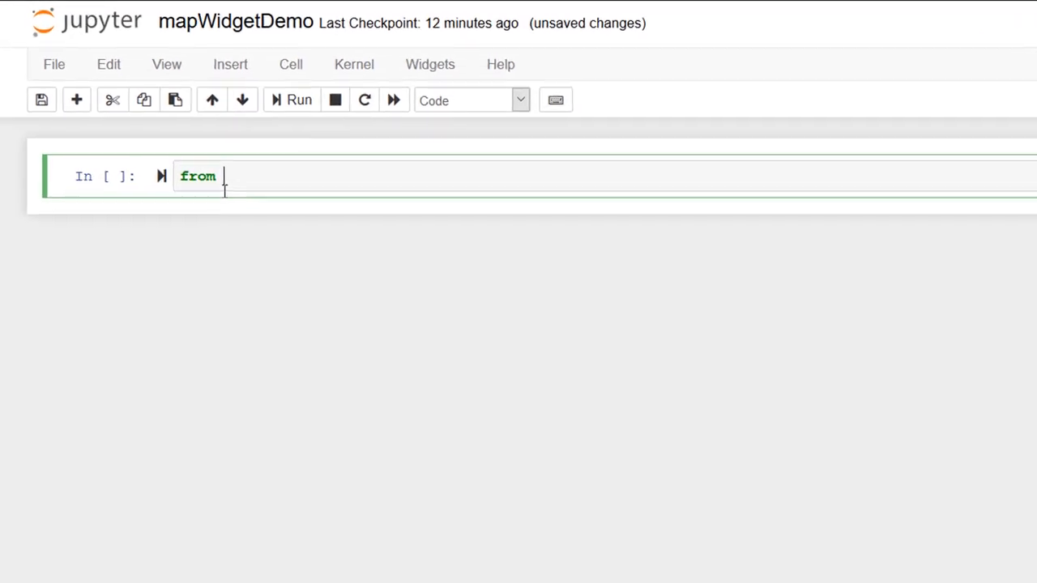
pyautogui.write('arcgis.g')
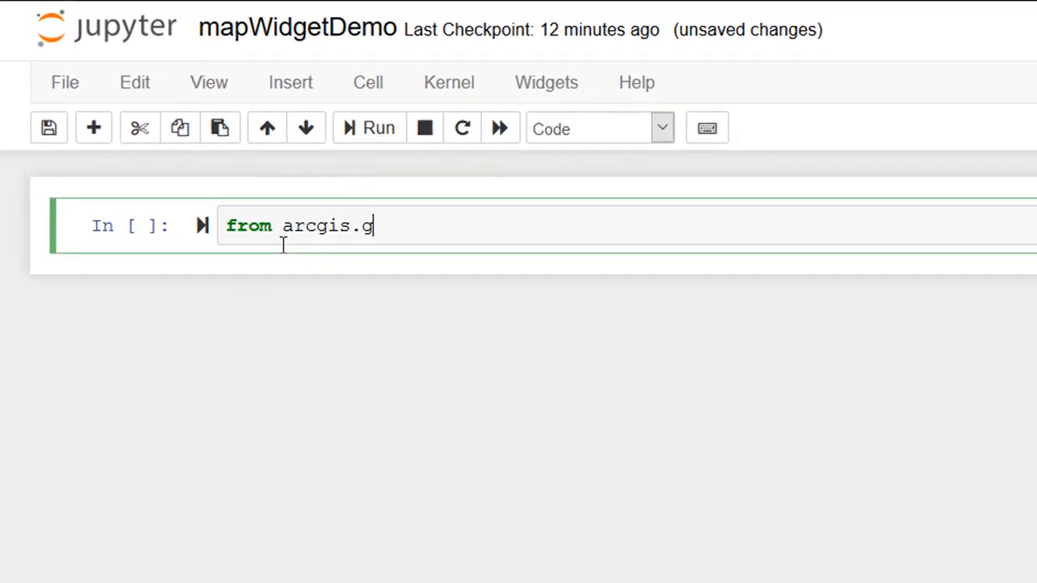
pyautogui.write('is i')
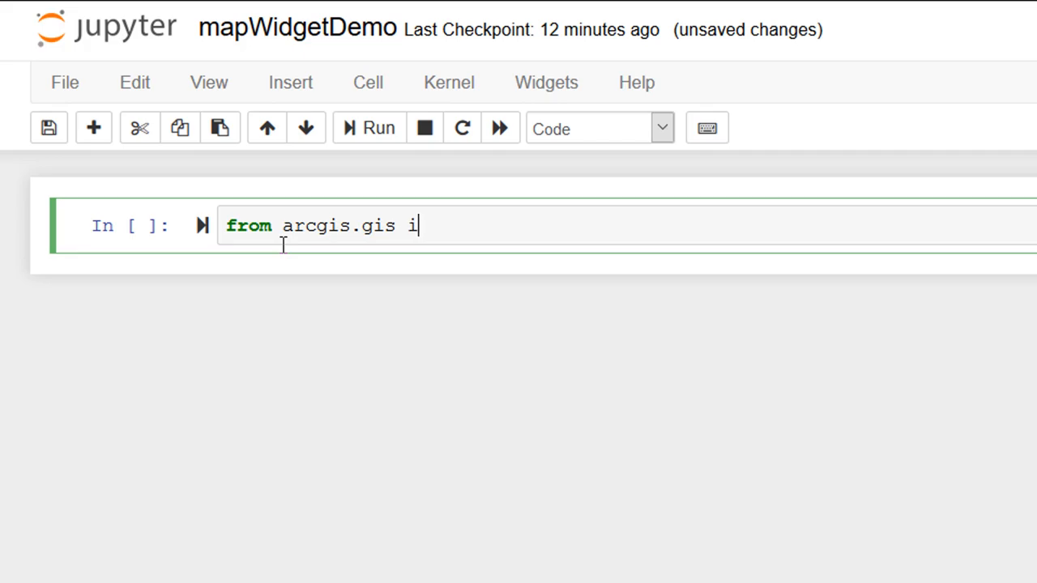
pyautogui.write('mport GIS')
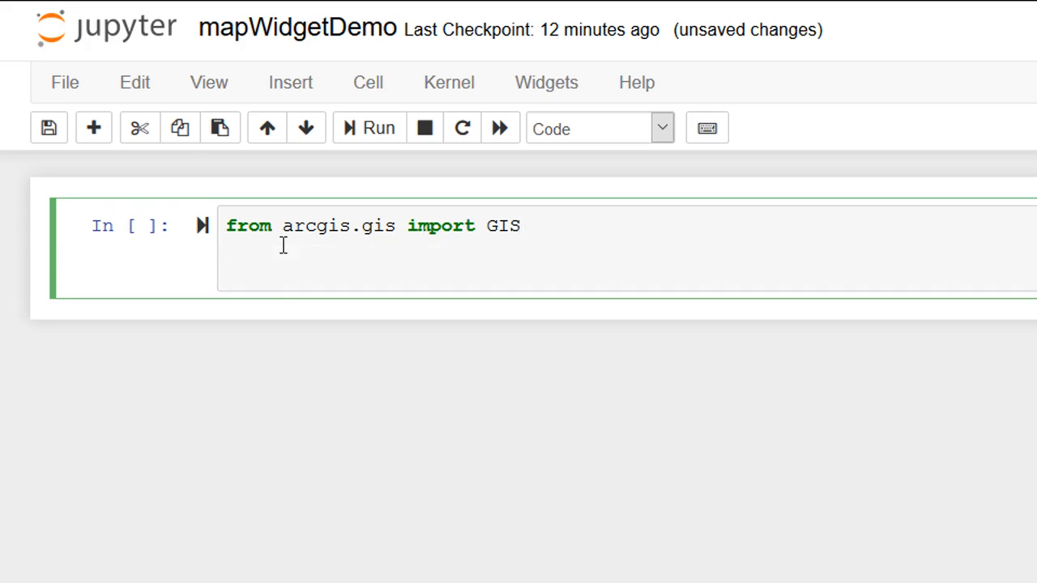
pyautogui.write('my')
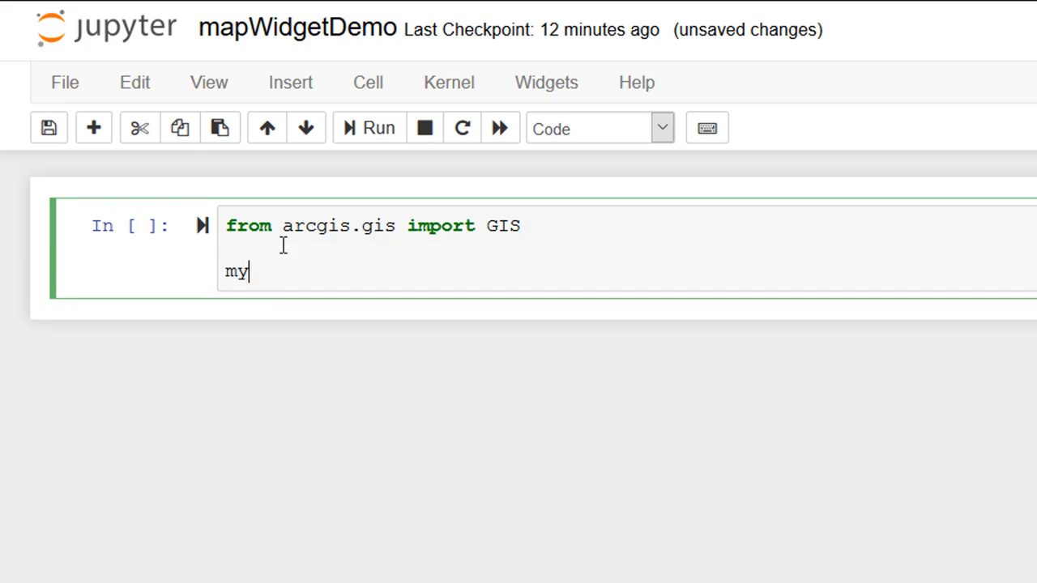
pyautogui.write('GIS')
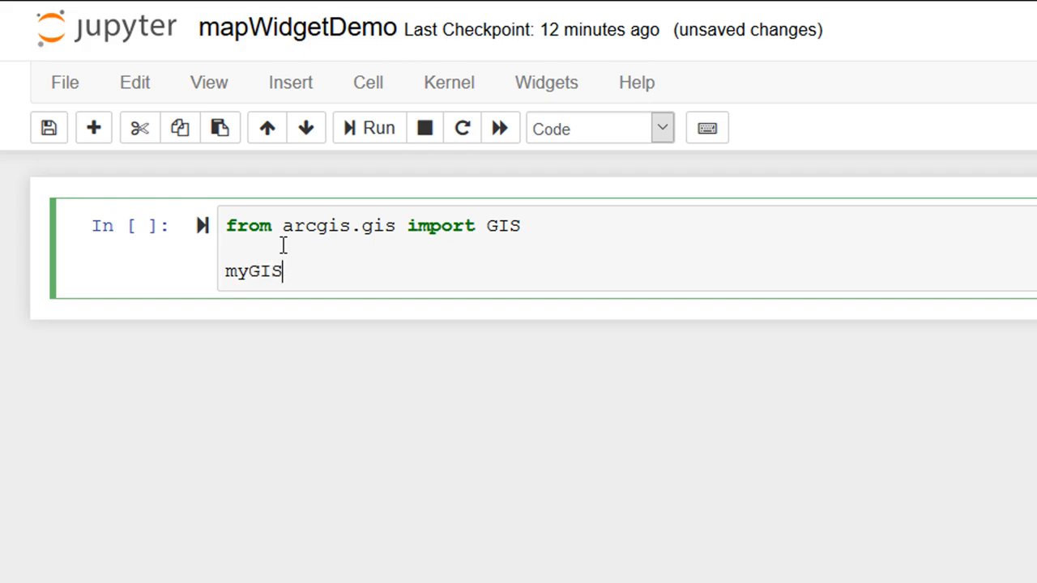
pyautogui.write('=')
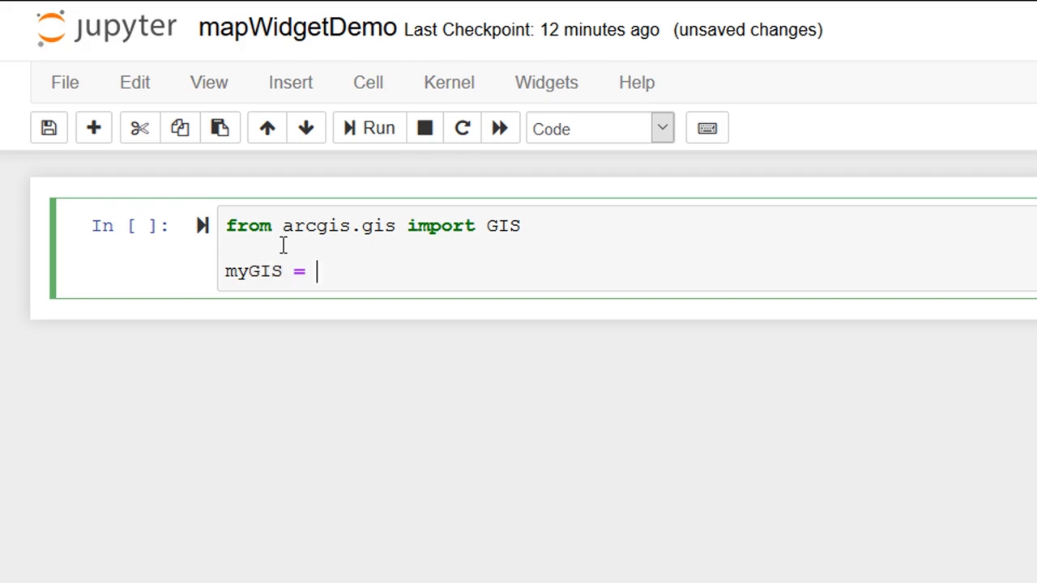
pyautogui.write('GIS()')
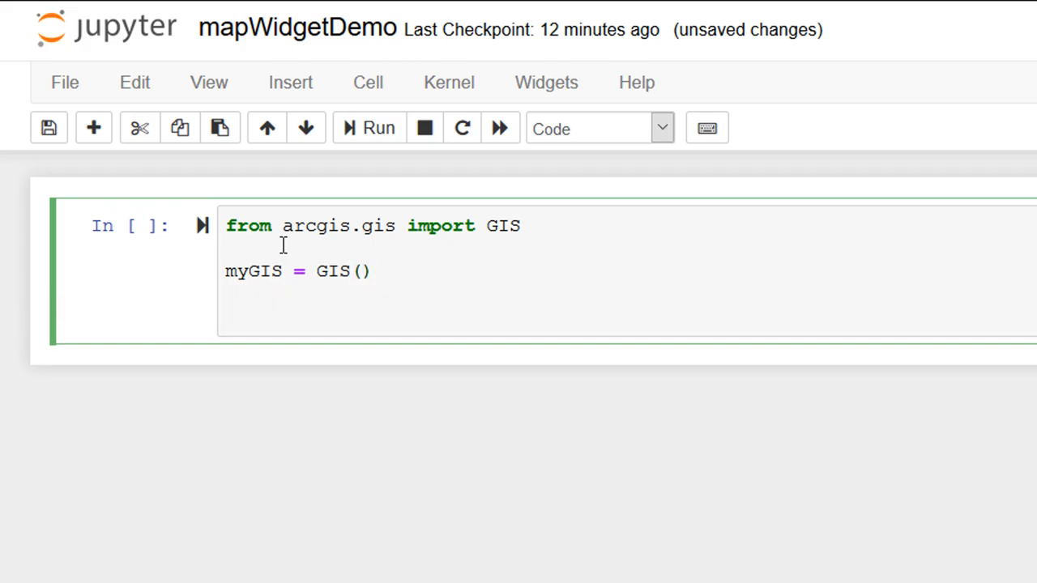
# Add the line 'myMap = myGIS.map()' to the cell.
pyautogui.write('myM')
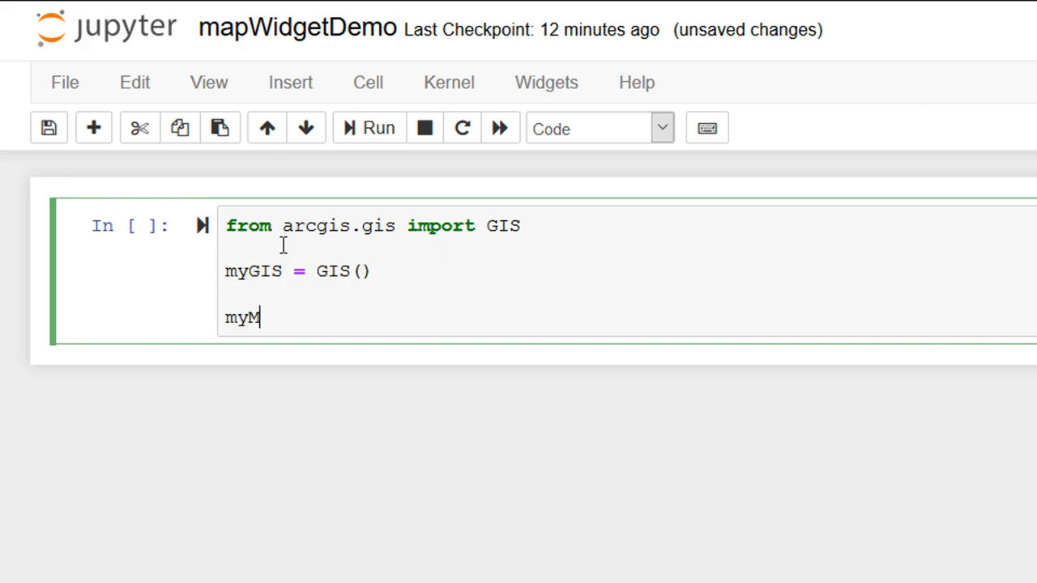
pyautogui.write('ap')
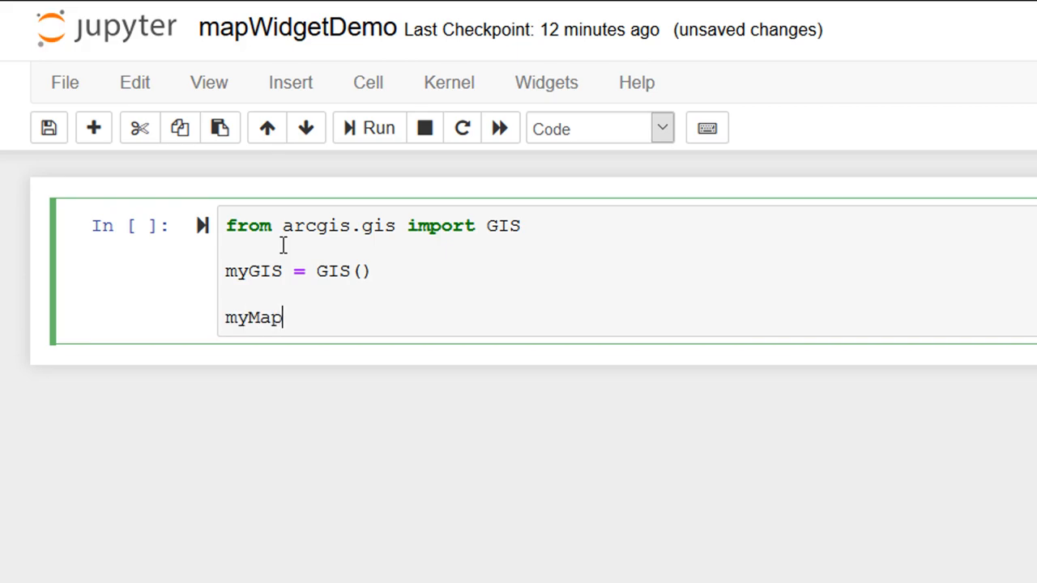
pyautogui.write('=')
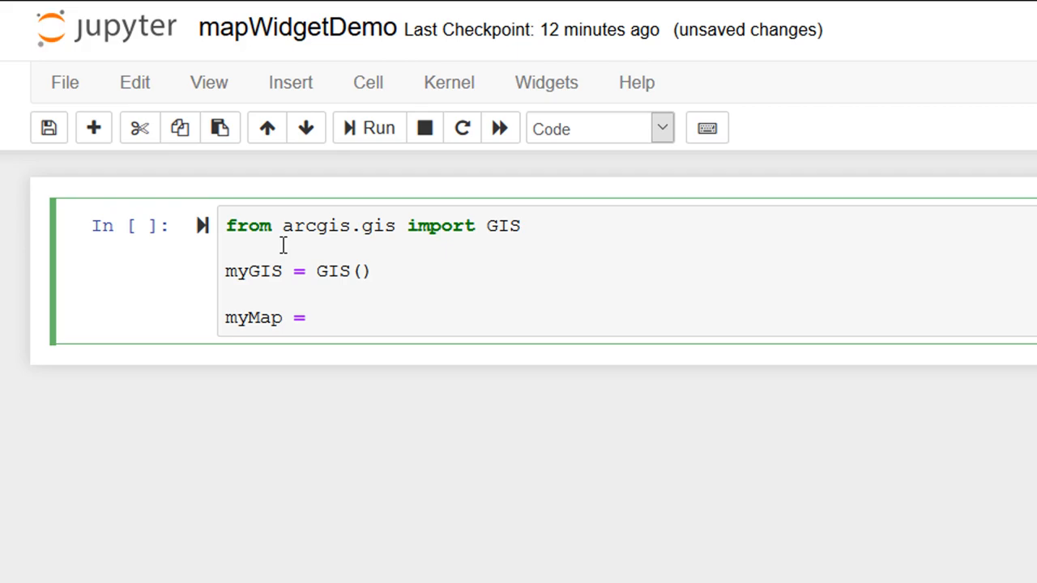
pyautogui.click(316, 317)
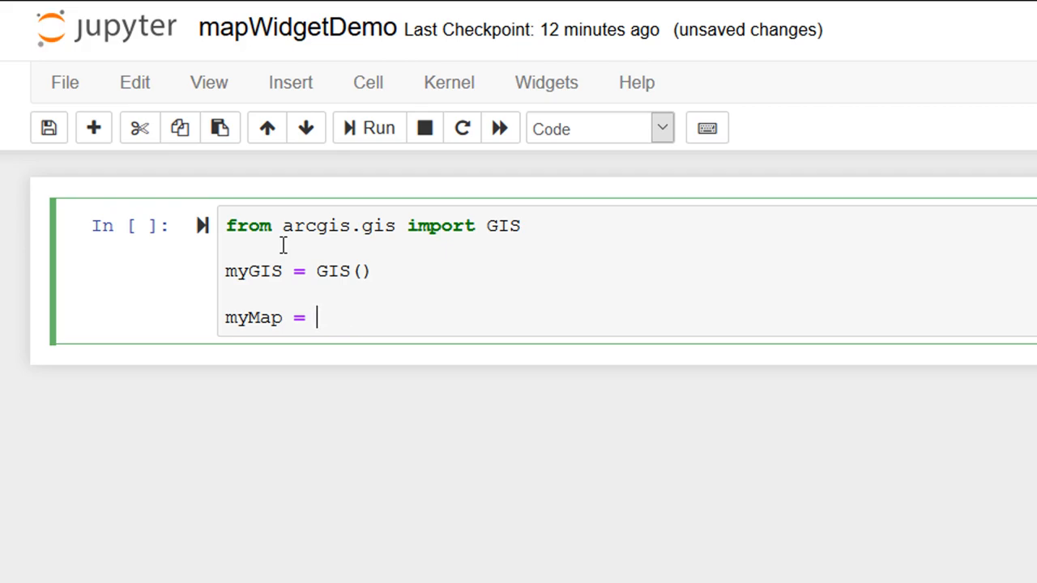
pyautogui.write('myGIS.')
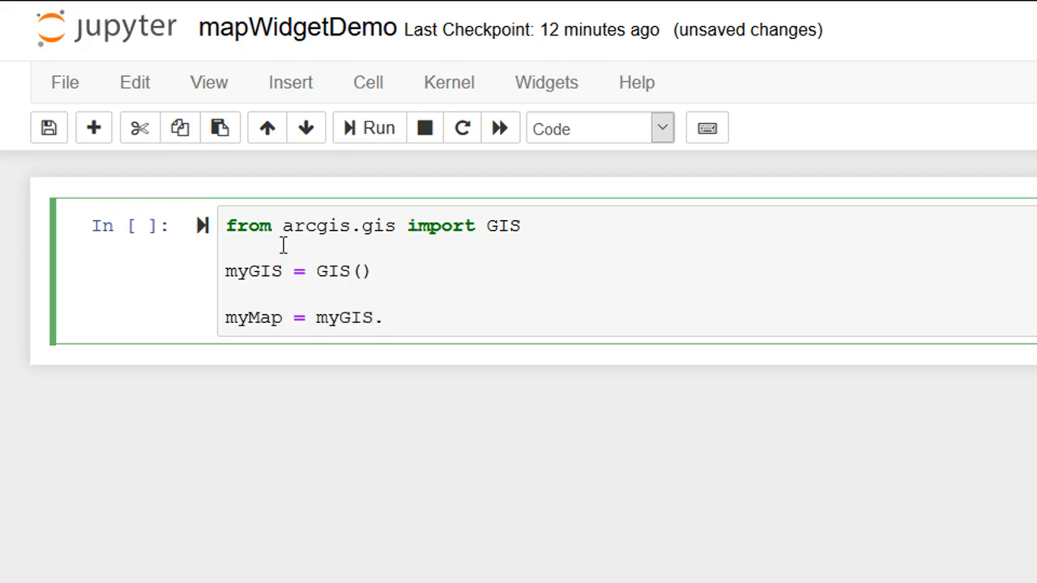
pyautogui.write('map()')
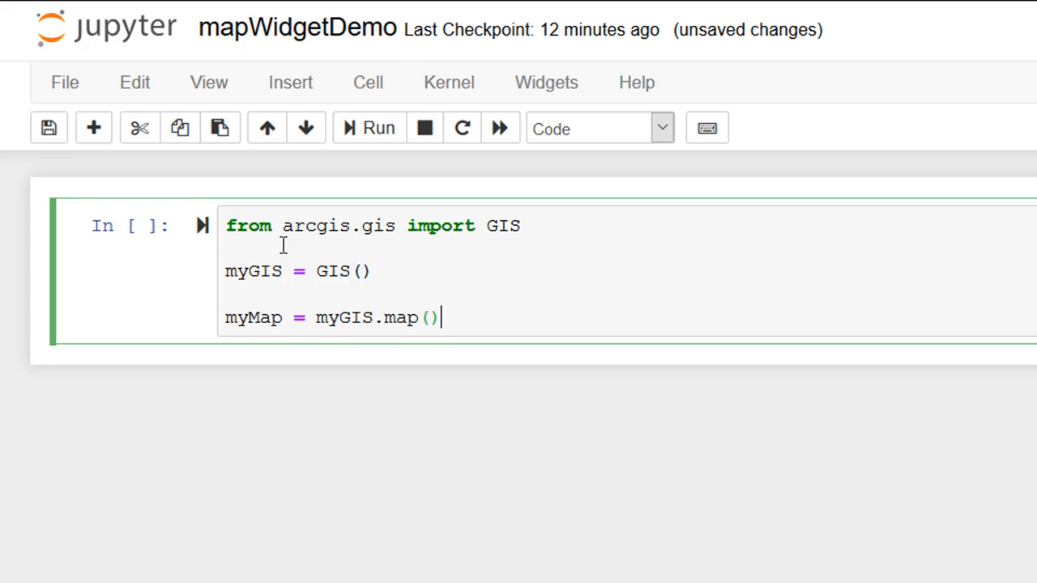
pyautogui.moveTo(202, 225)
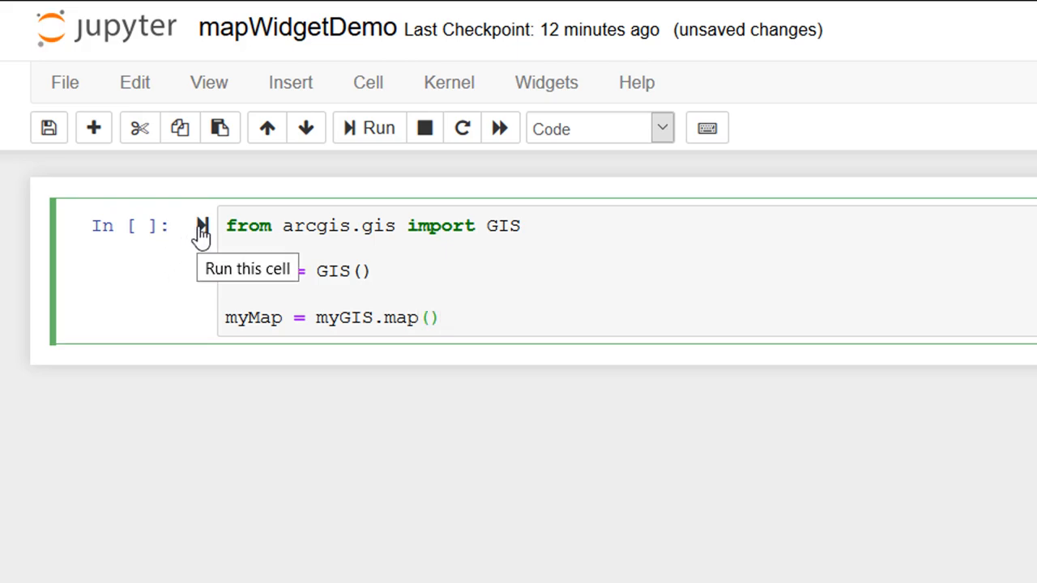
# Run the GIS and map cell as In [8] and add a blank line after myMap.
pyautogui.click(201, 225)
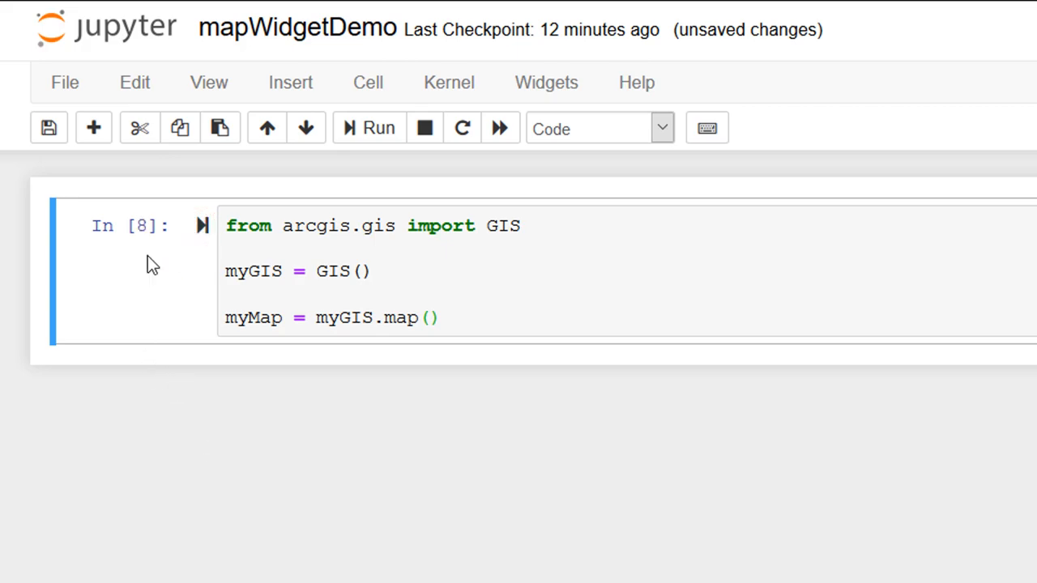
pyautogui.click(438, 318)
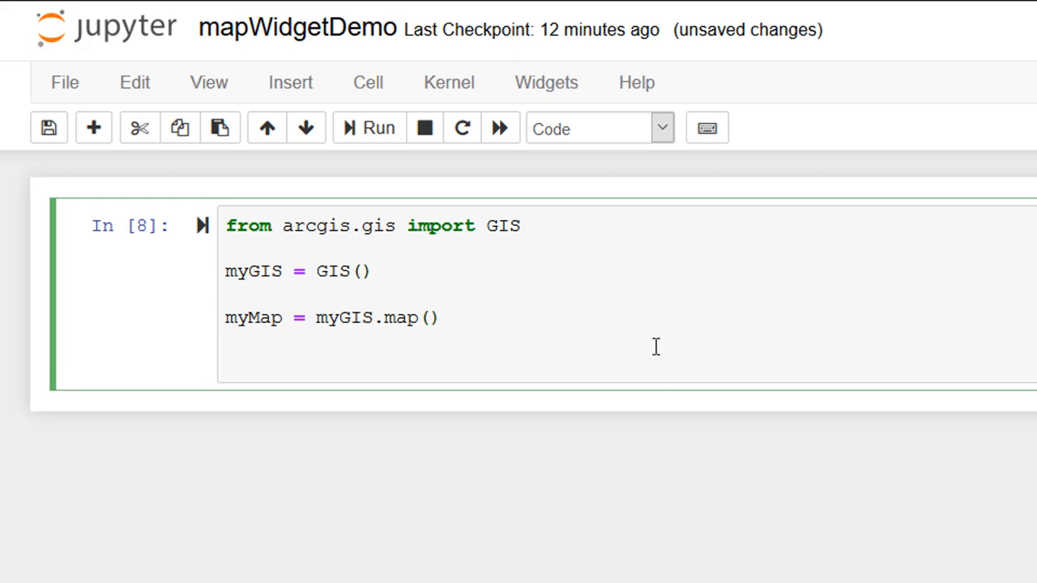
pyautogui.click(351, 226)
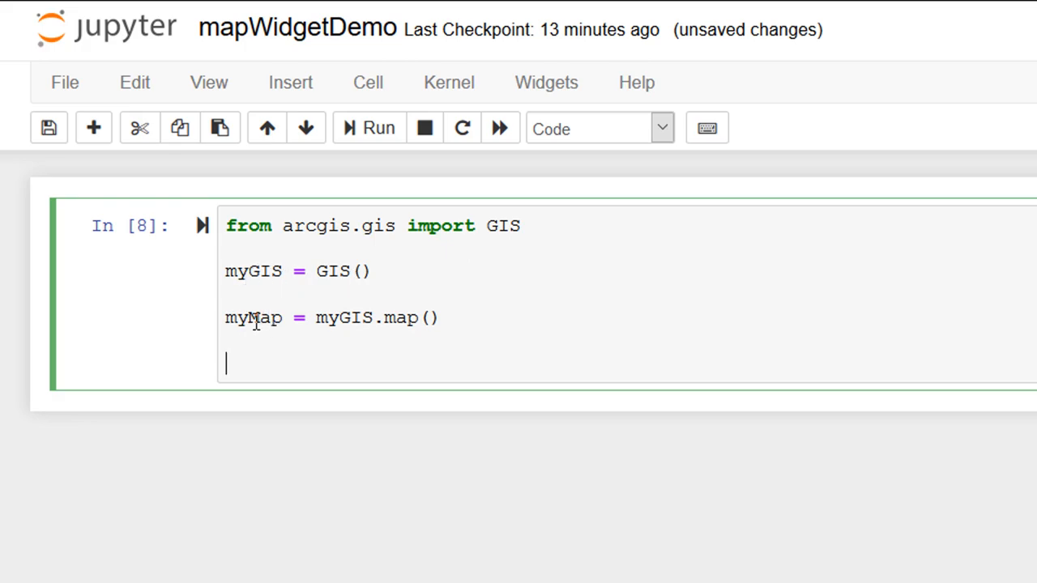
pyautogui.moveTo(353, 326)
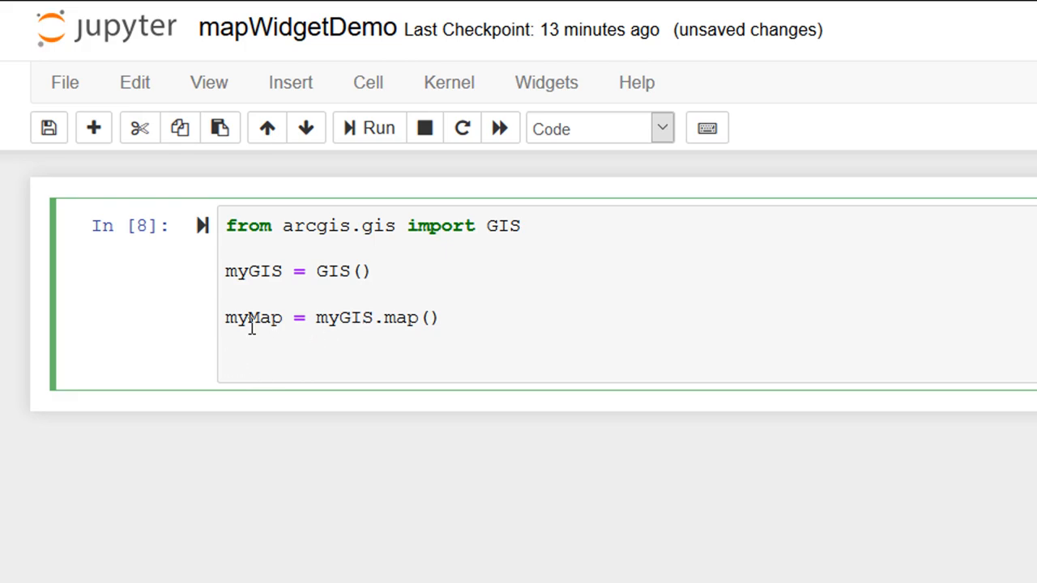
pyautogui.click(236, 369)
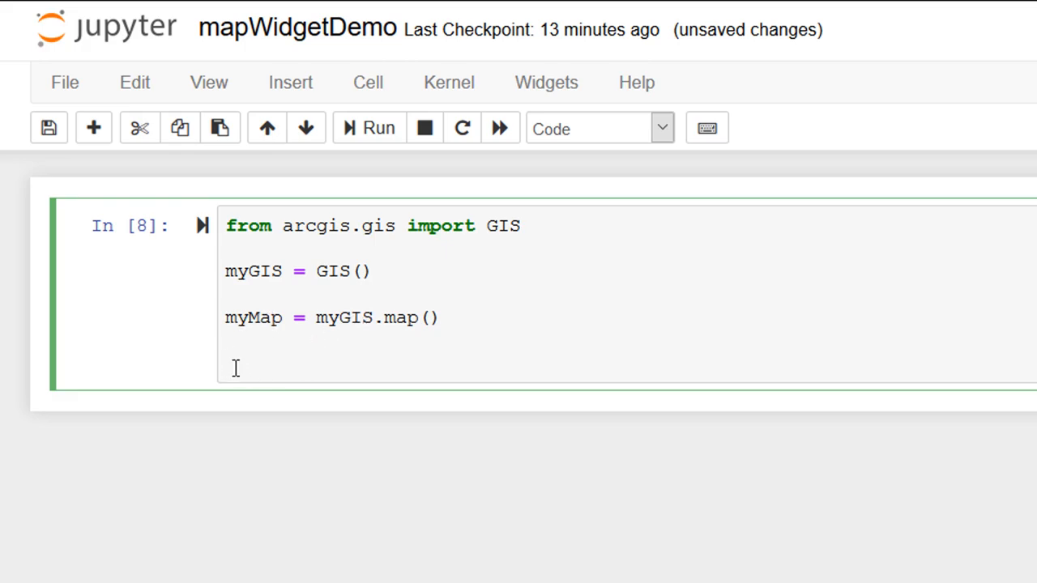
# Add 'myMap' to display the map widget, then switch it to 3D and rotate the globe.
pyautogui.write('myMap')
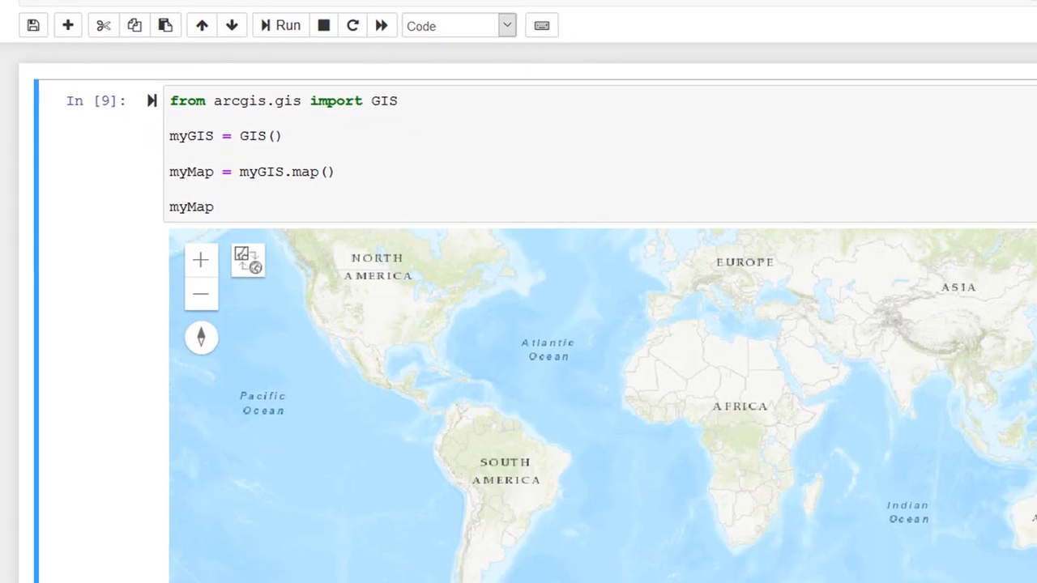
pyautogui.scroll(-3)
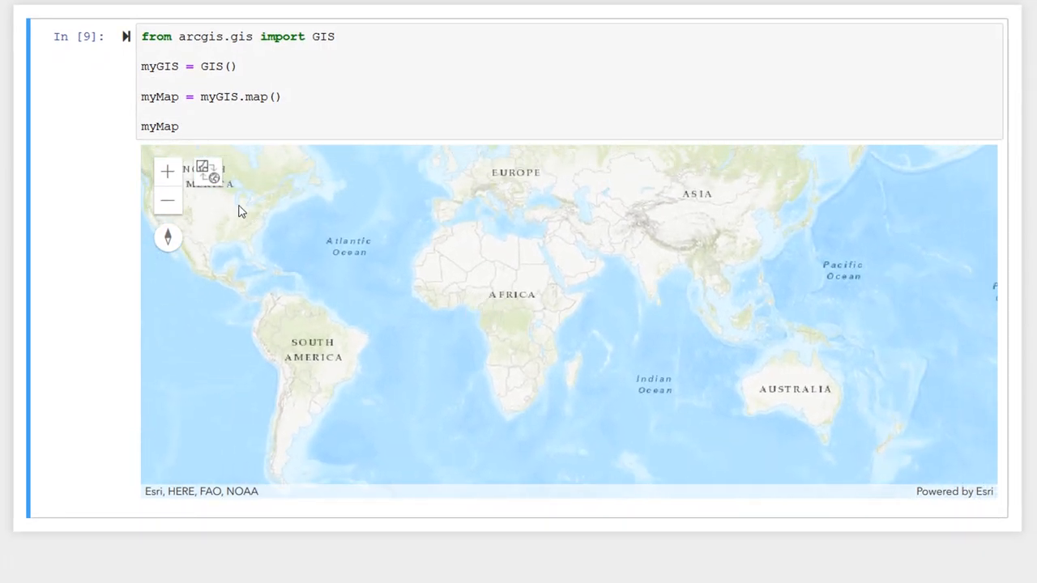
pyautogui.moveTo(209, 174)
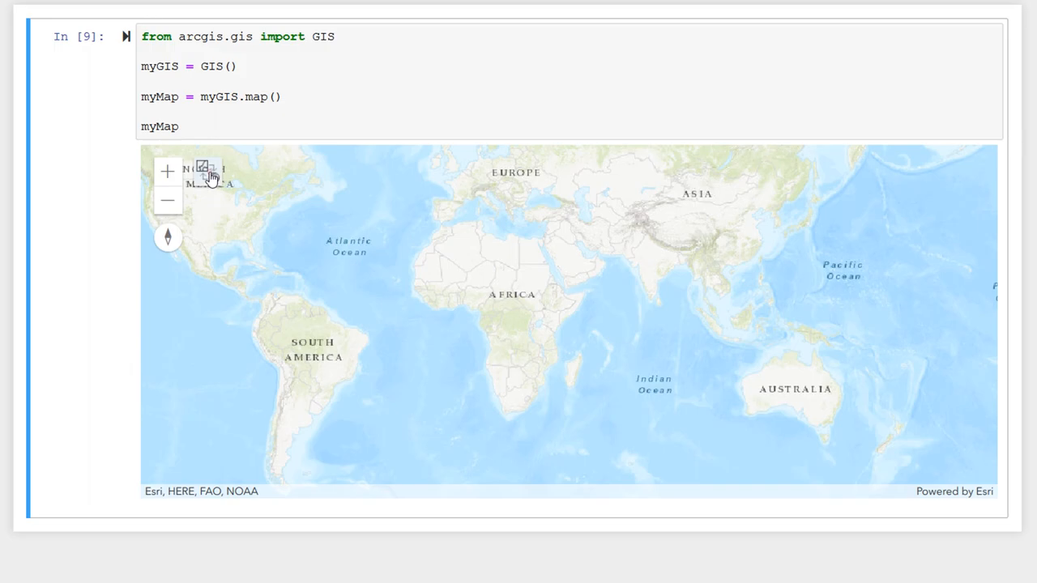
pyautogui.click(208, 172)
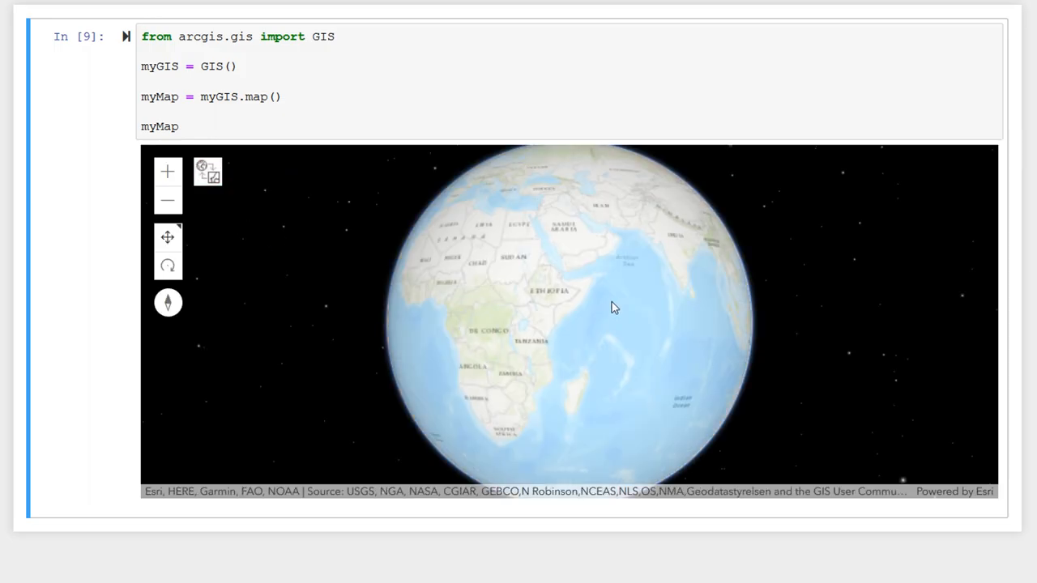
pyautogui.moveTo(614, 308); pyautogui.dragTo(555, 346)
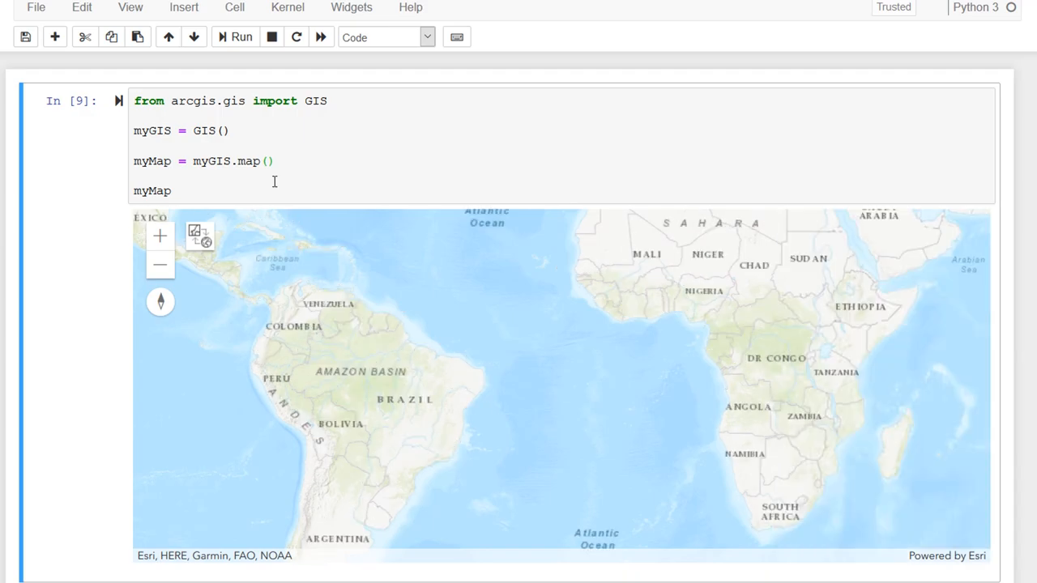
# Pass "Amazon Basin" to myGIS.map() and rerun the cell to centre the map there.
pyautogui.click(266, 160)
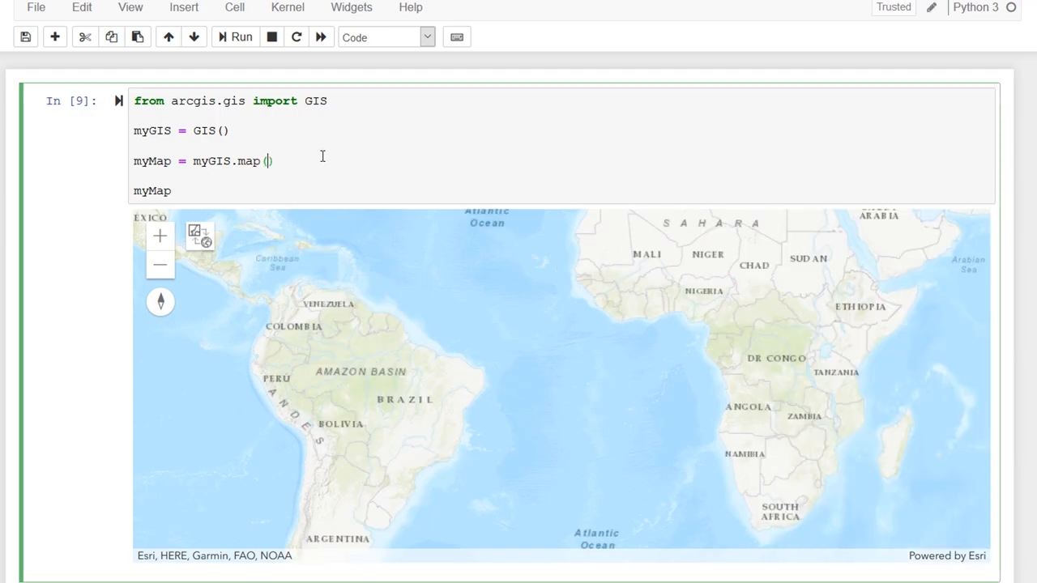
pyautogui.write('"Amm')
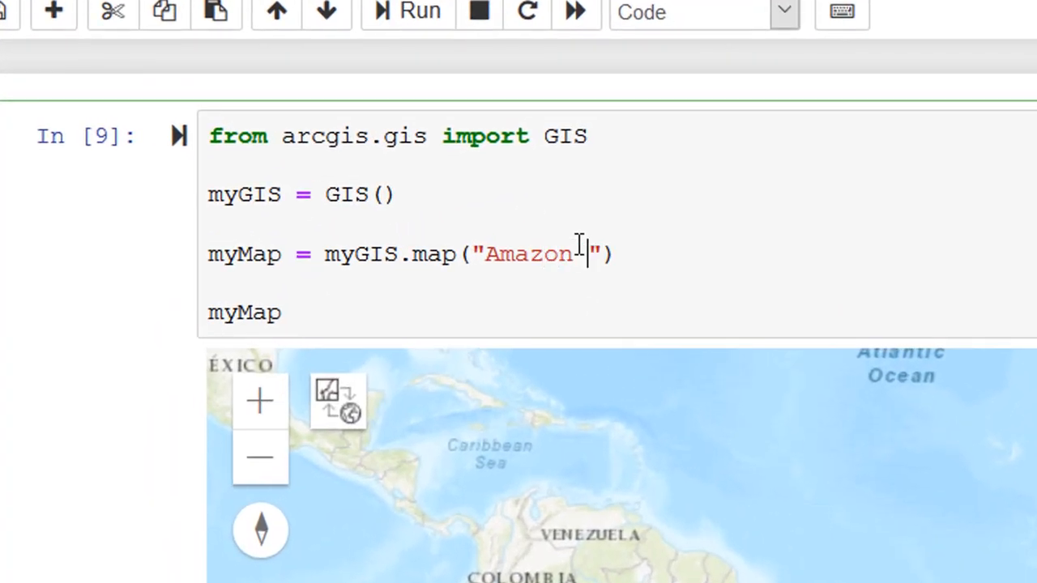
pyautogui.write('Basin')
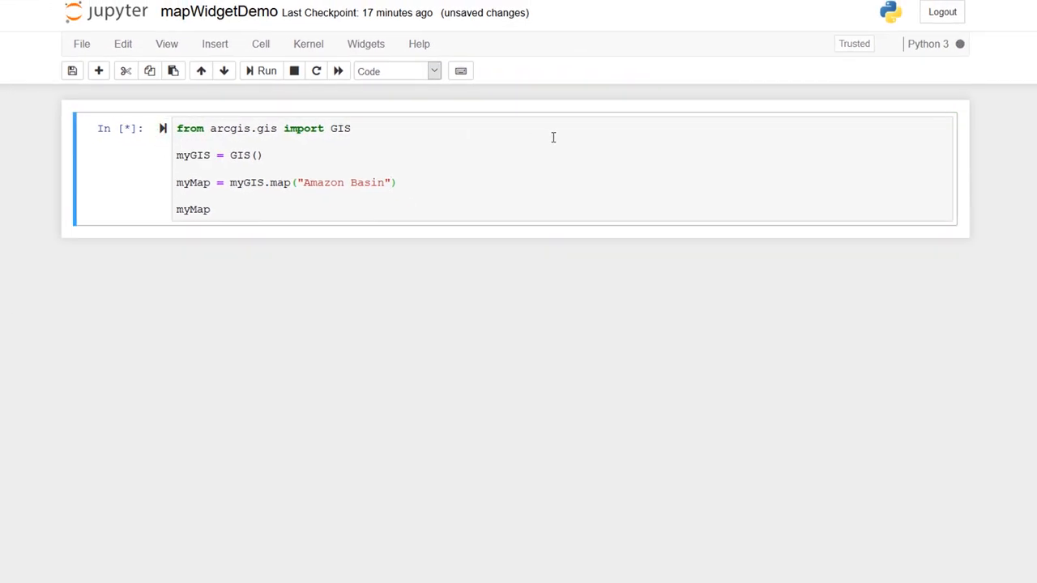
pyautogui.click(266, 71)
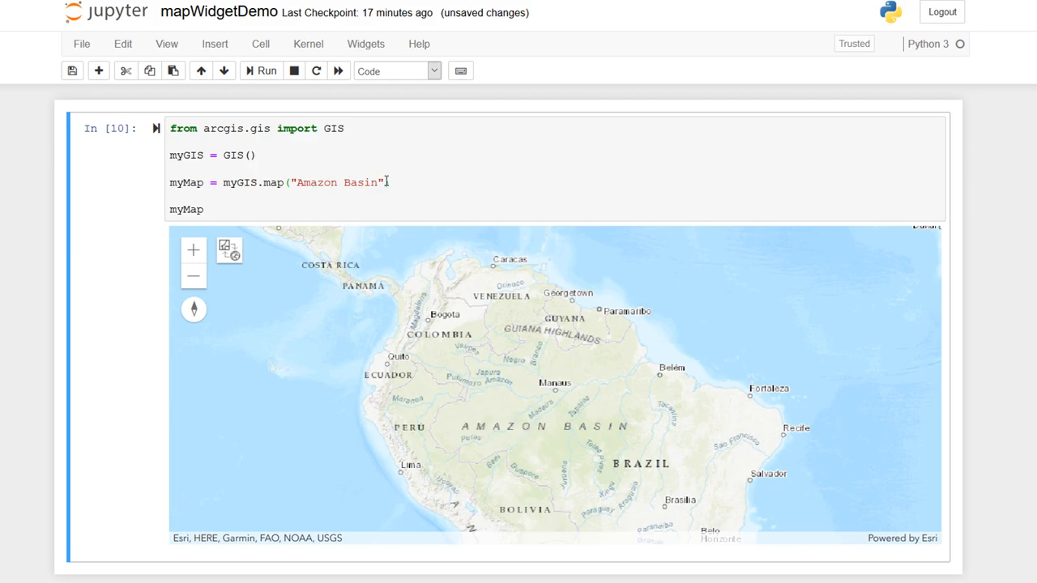
# Add zoom level 4 to the map call, try 10, then revert to 4 and rerun.
pyautogui.write(',')
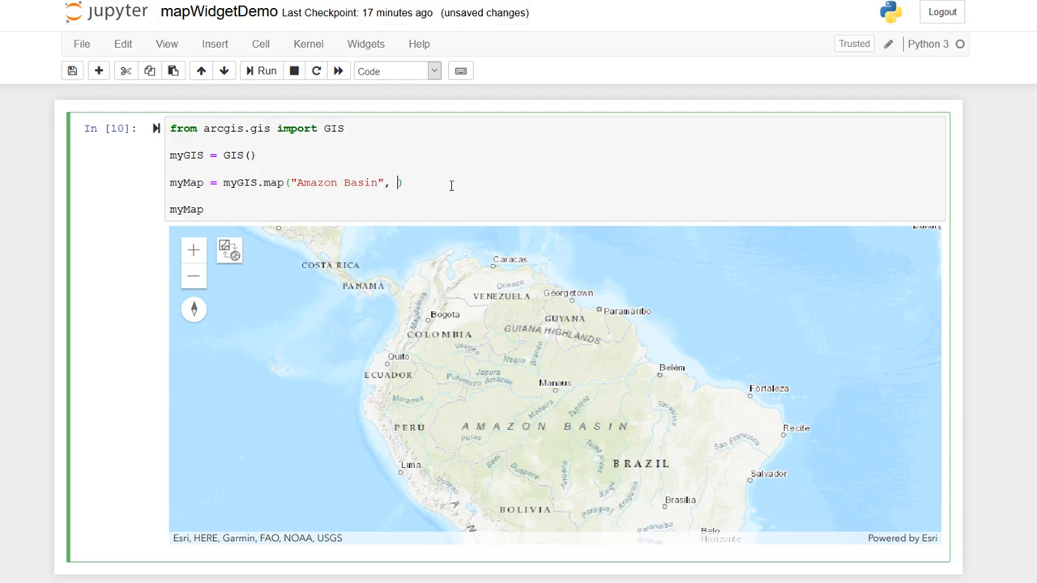
pyautogui.write('4')
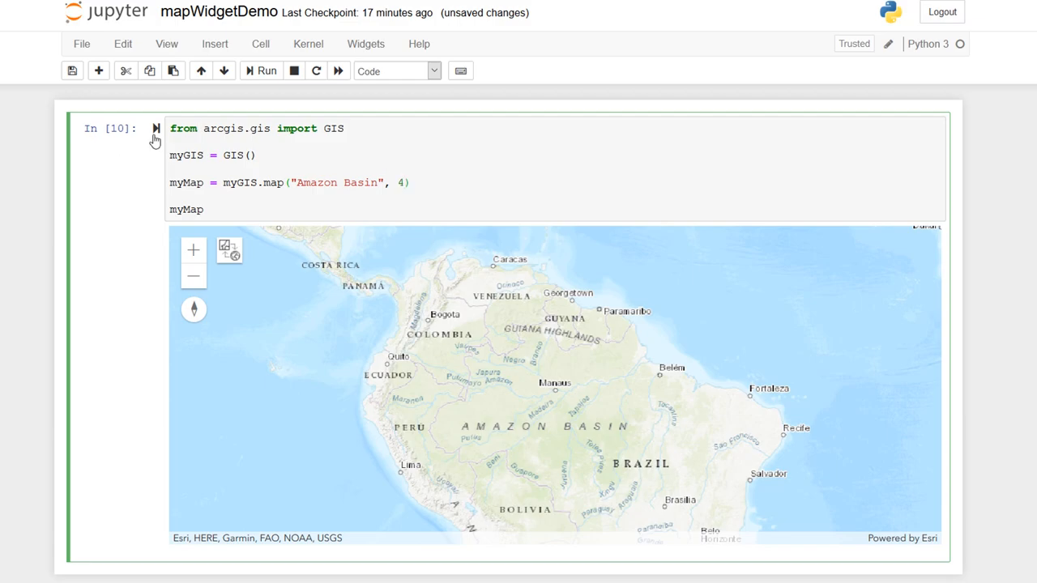
pyautogui.click(266, 70)
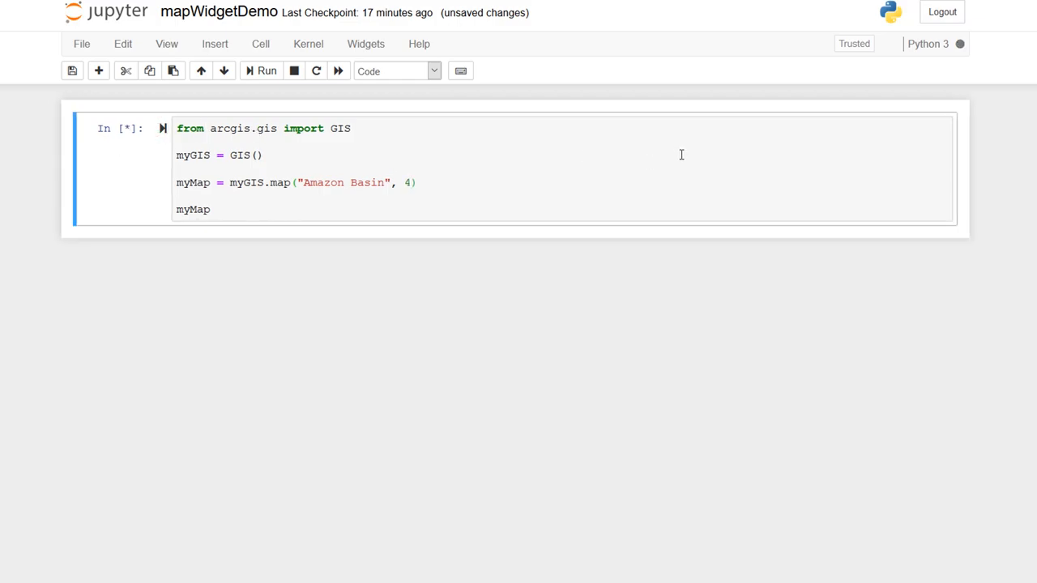
pyautogui.click(267, 71)
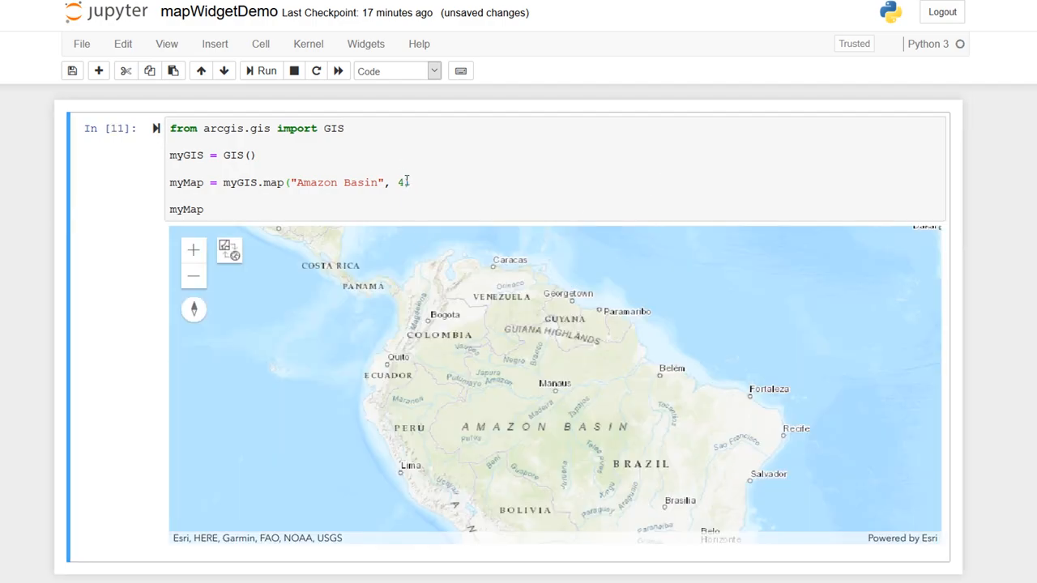
pyautogui.write('10')
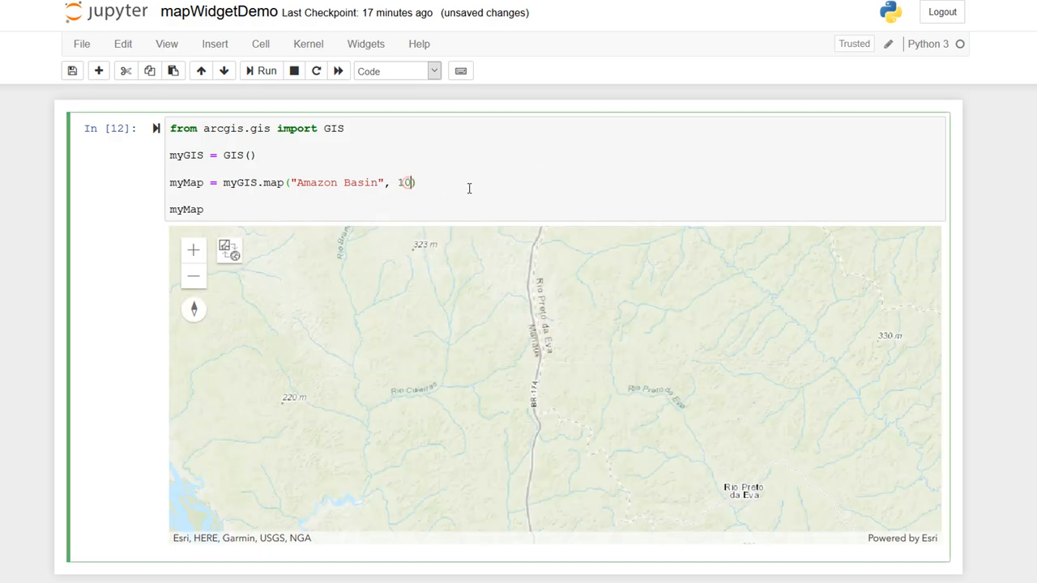
pyautogui.press('Backspace')
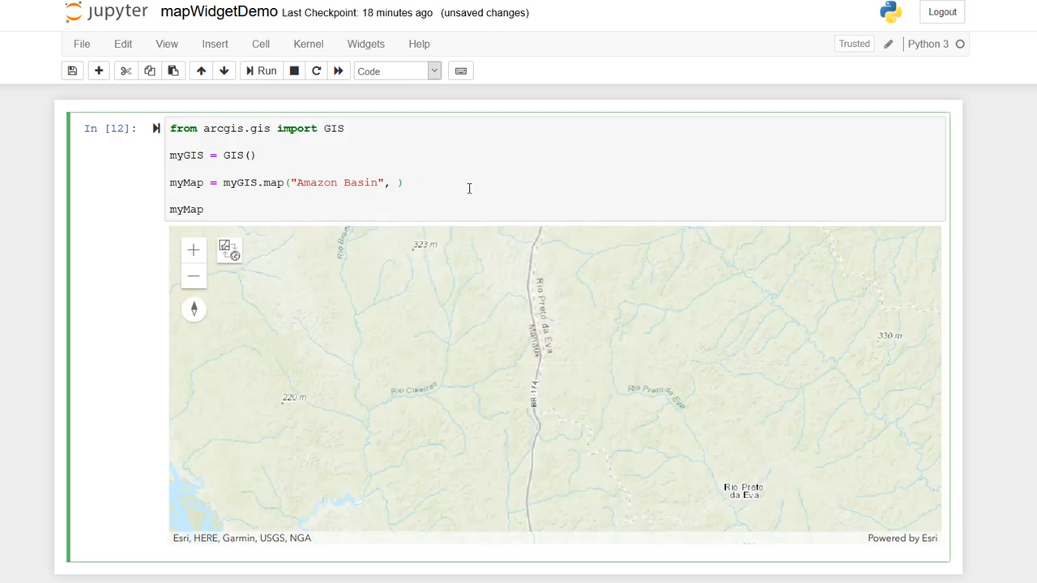
pyautogui.write('4')
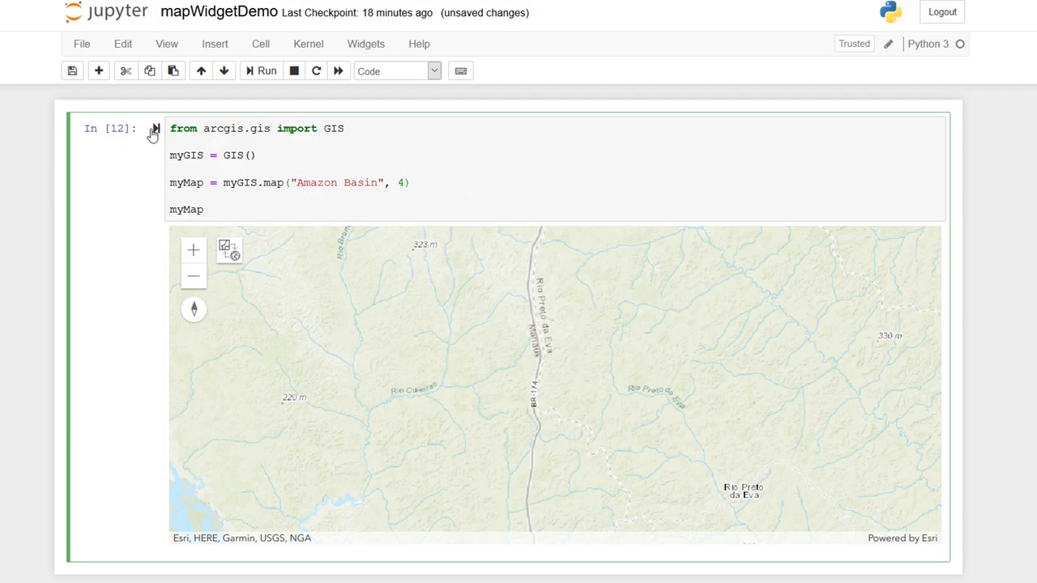
pyautogui.click(266, 71)
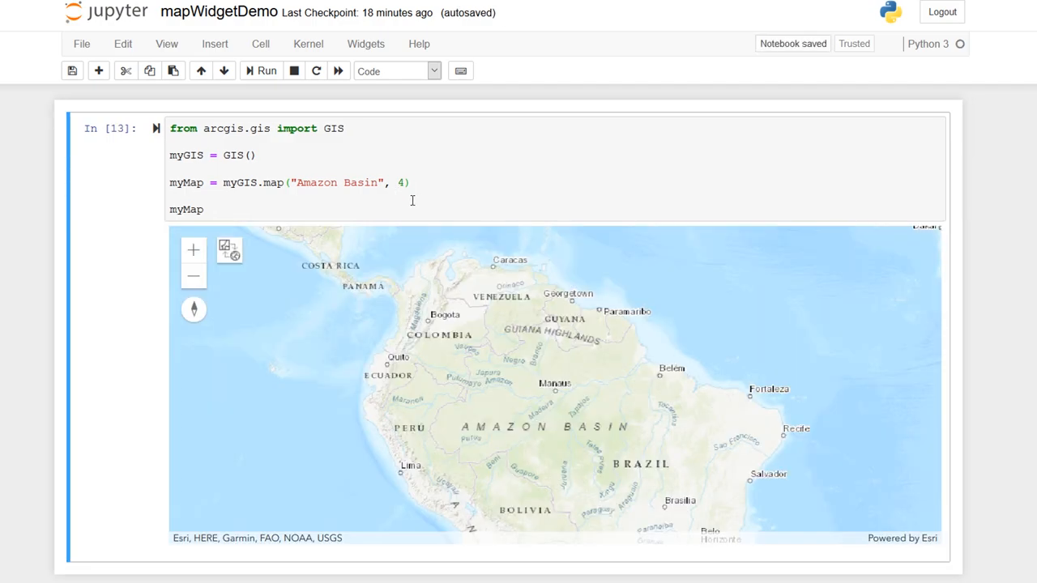
# Set myMap.basemap = 'dark-gray-vector', run the cell, and pan the Amazon map.
pyautogui.scroll(-3)
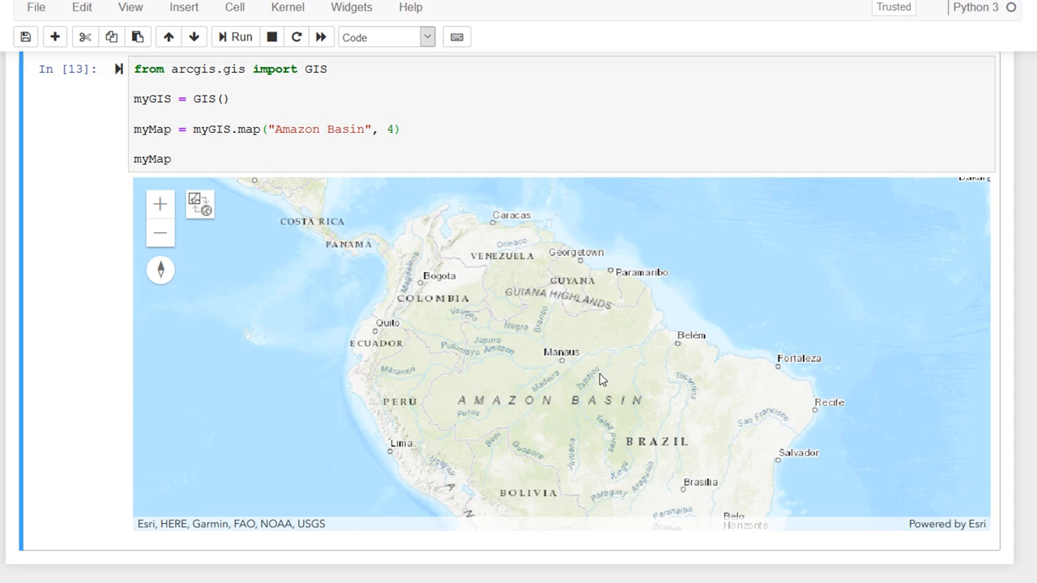
pyautogui.moveTo(567, 401)
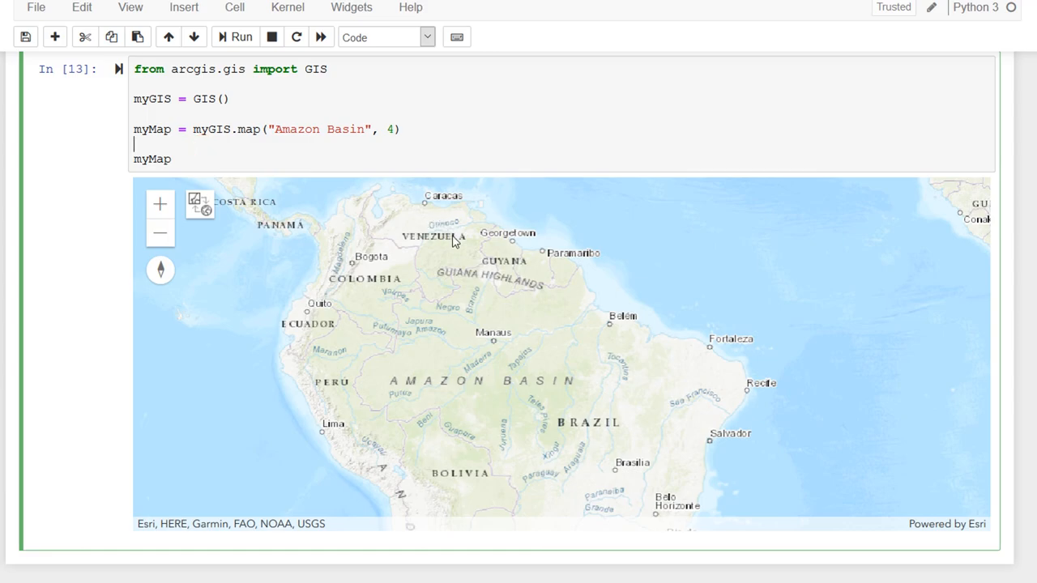
pyautogui.moveTo(396, 187)
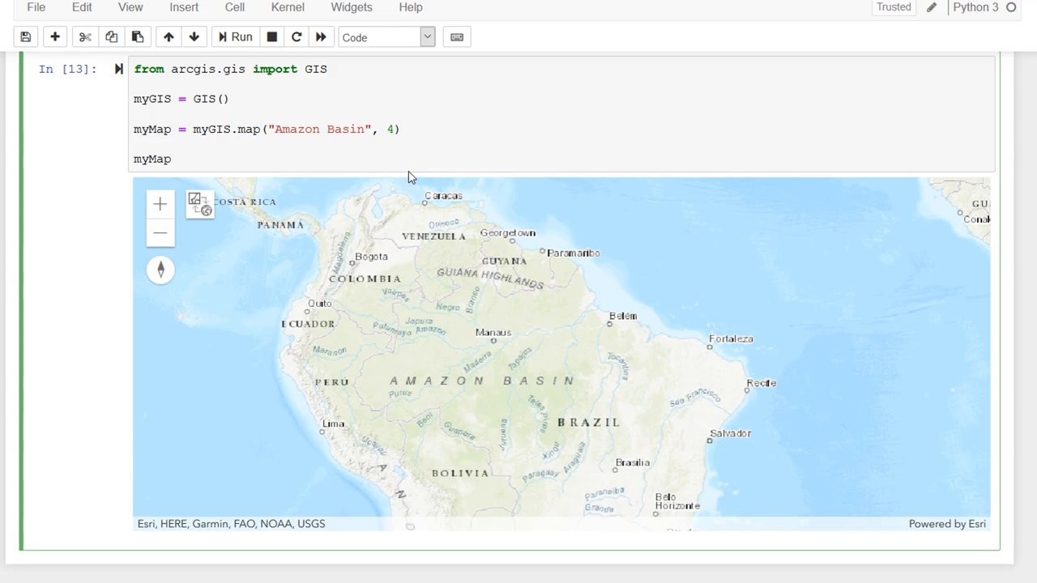
pyautogui.write("myMap.basemap = 'dark-gray-vector'")
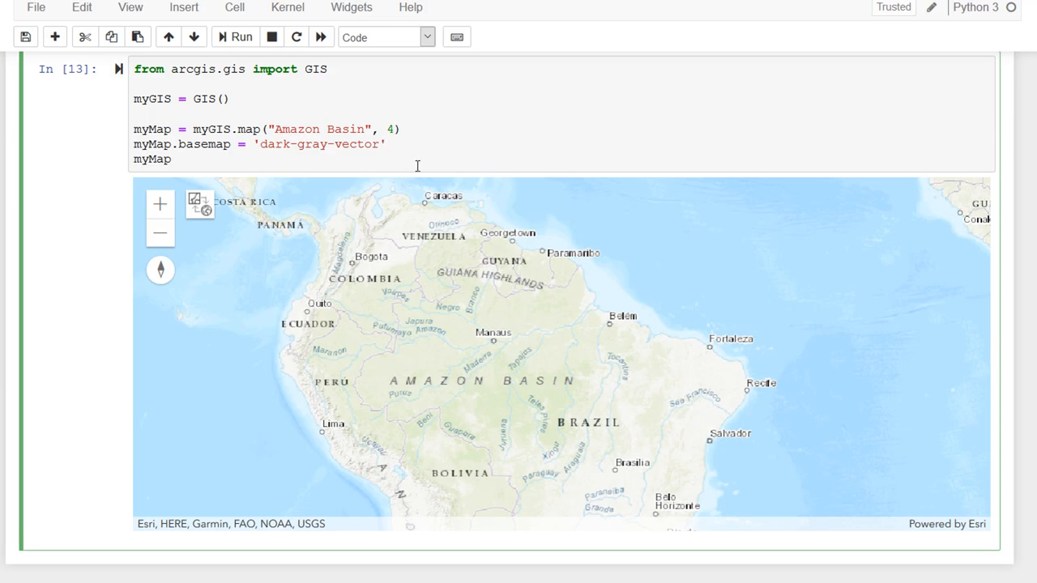
pyautogui.click(387, 145)
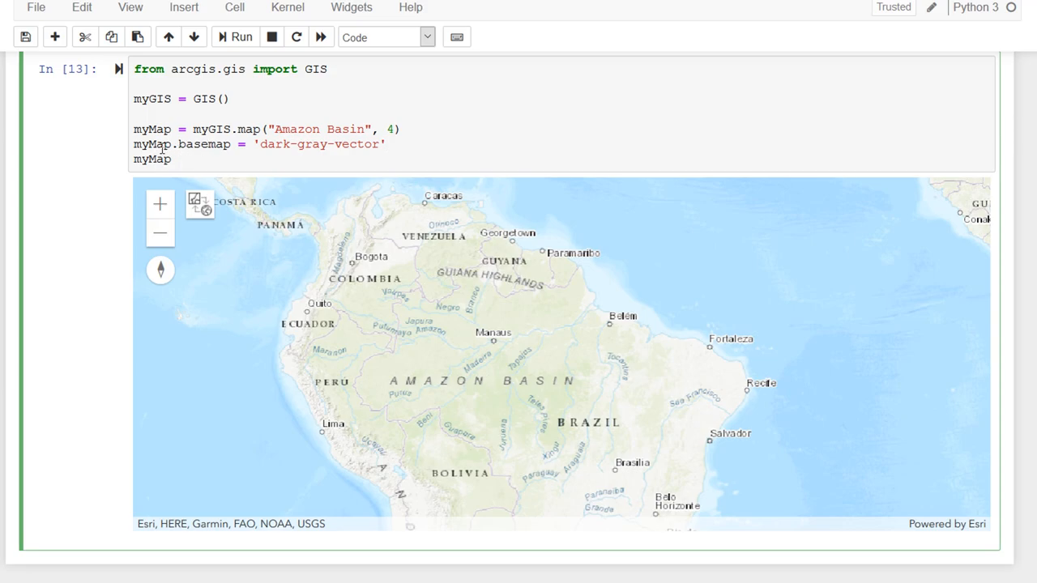
pyautogui.moveTo(201, 149)
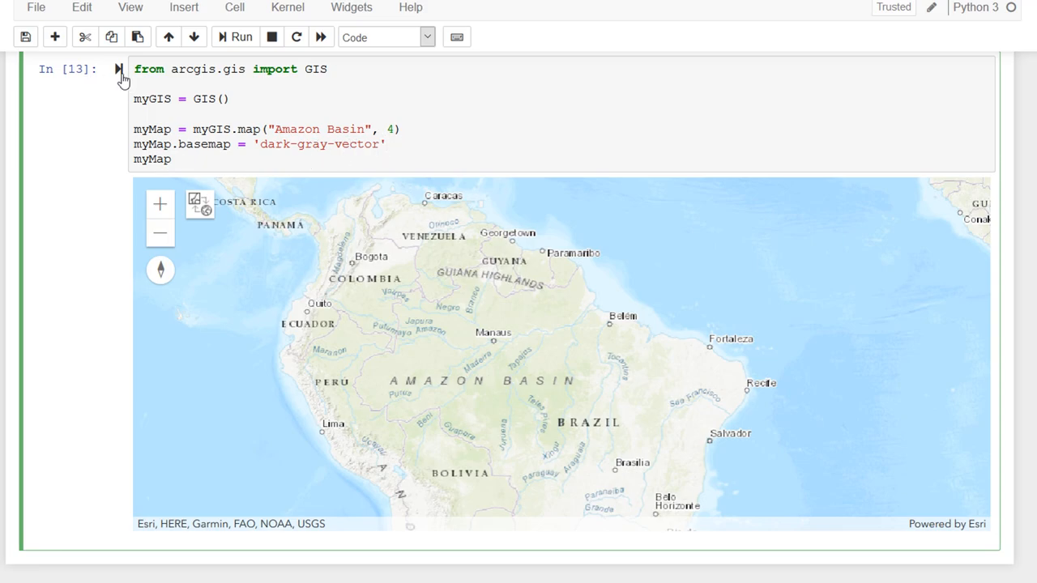
pyautogui.click(241, 36)
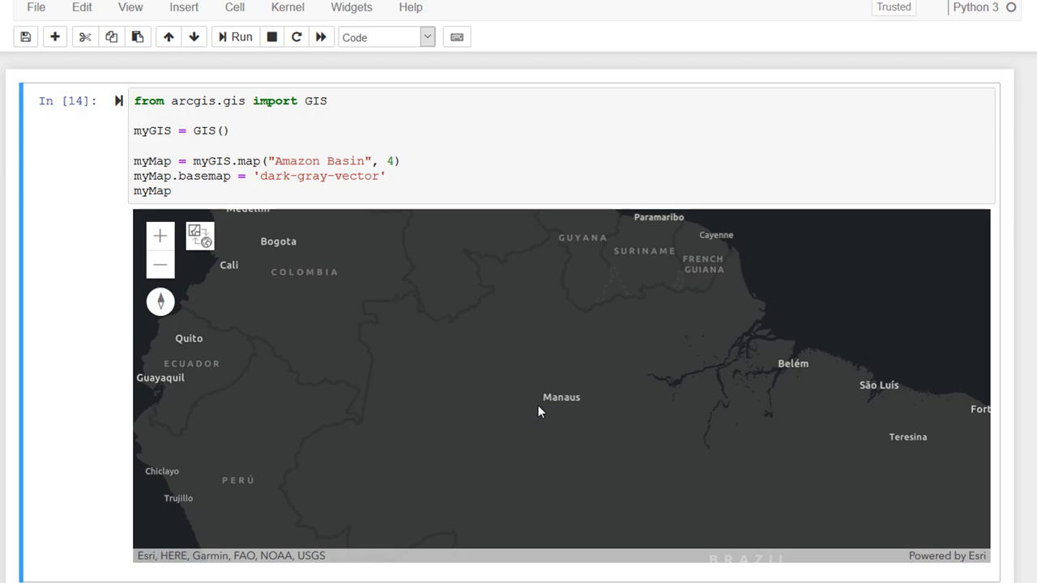
pyautogui.moveTo(540, 410); pyautogui.dragTo(442, 329)
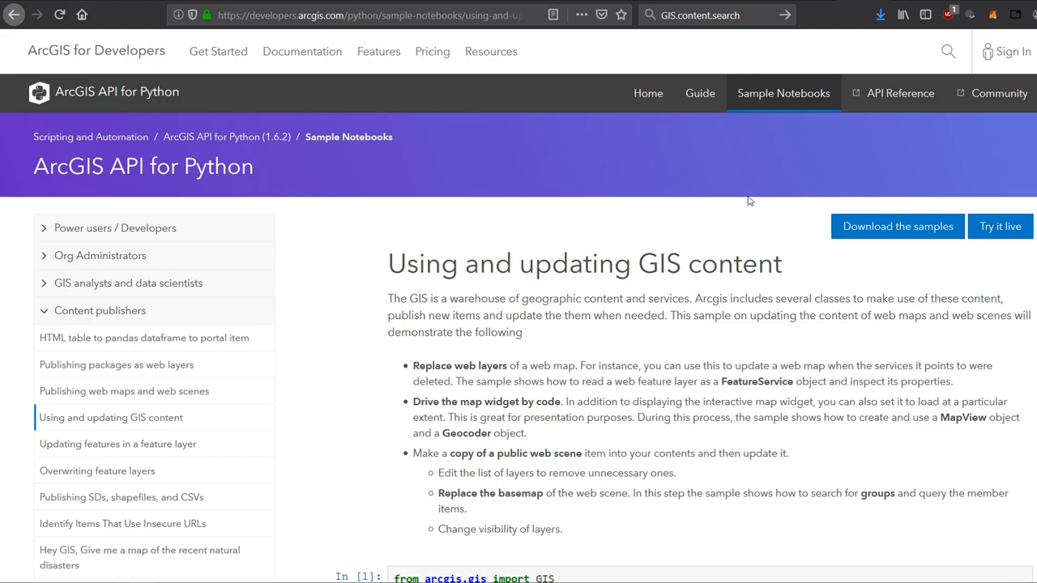
pyautogui.moveTo(683, 224)
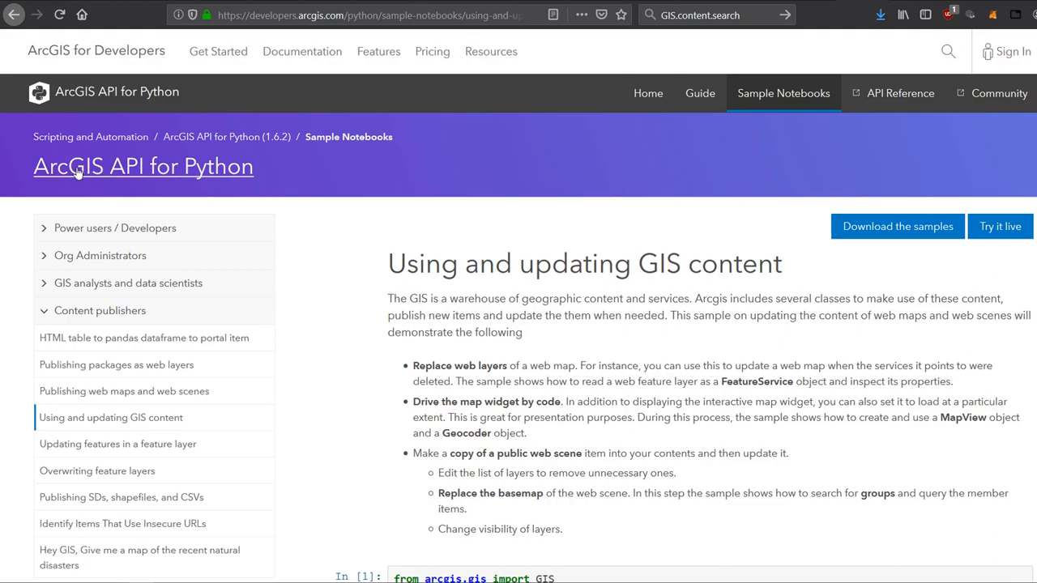
pyautogui.moveTo(119, 180)
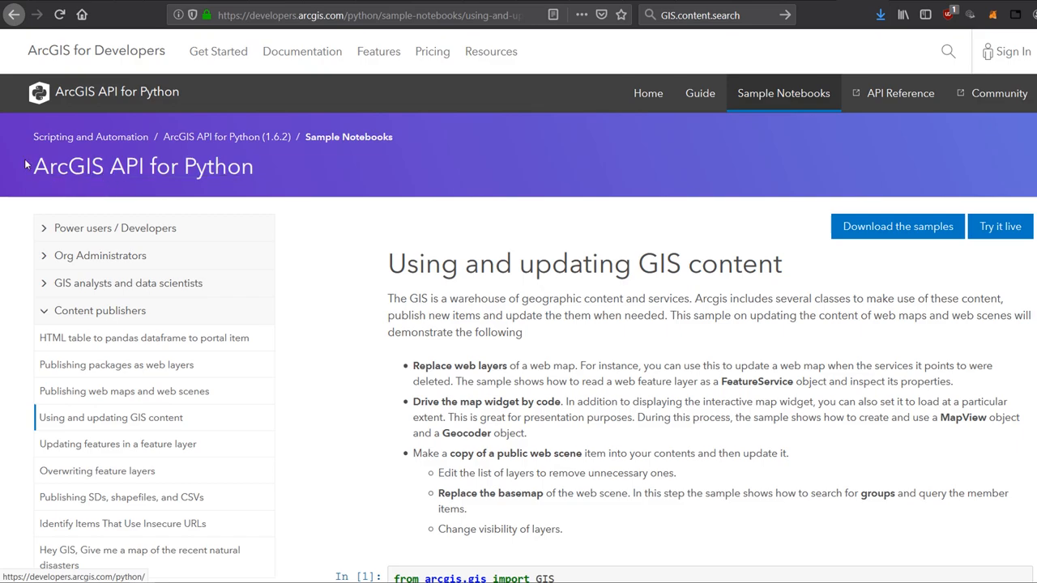
pyautogui.moveTo(243, 183)
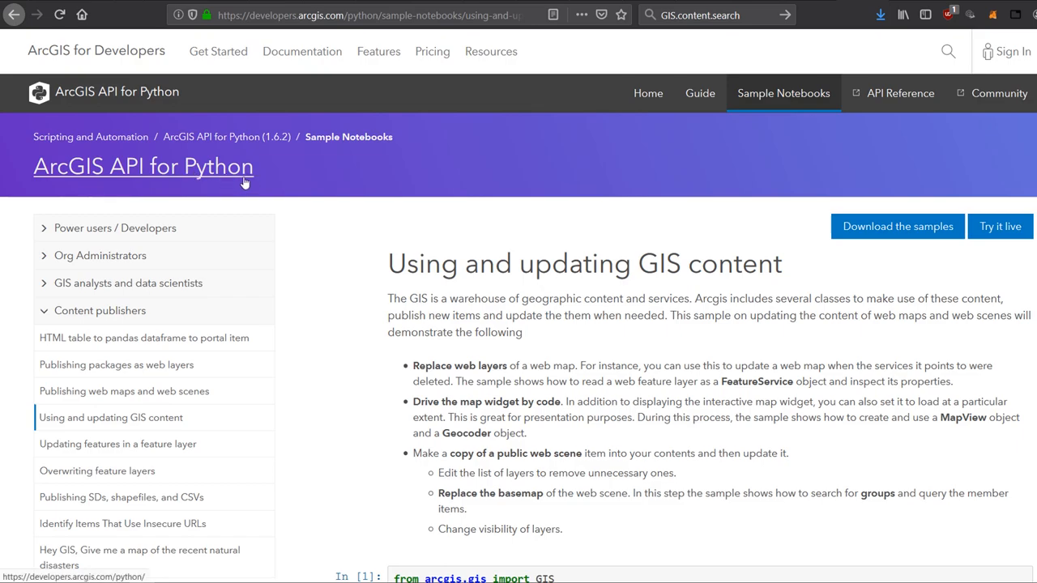
pyautogui.moveTo(616, 357)
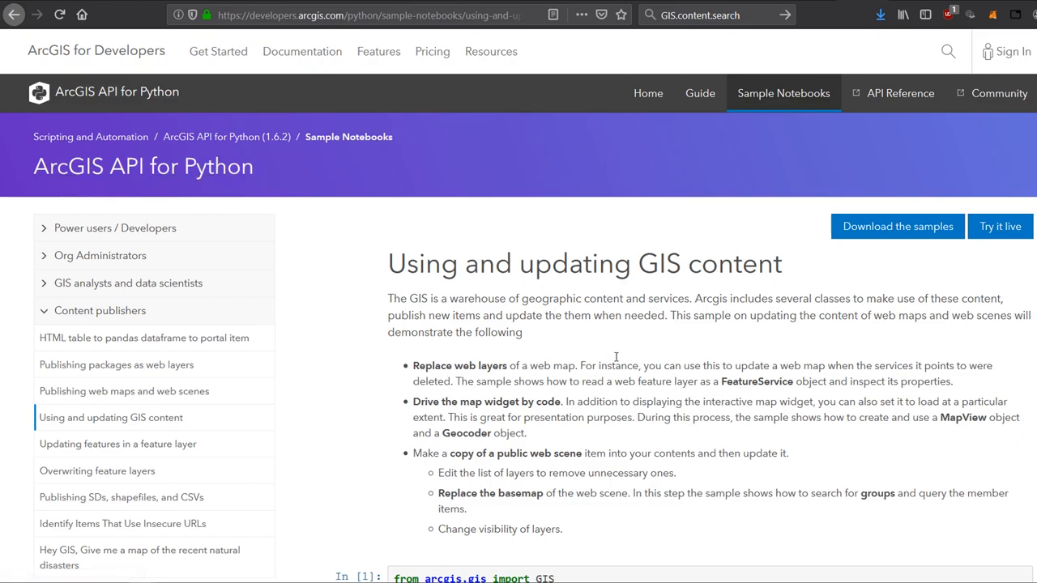
# Scroll through the ArcGIS sample notebook's web map search code examples.
pyautogui.scroll(-3)
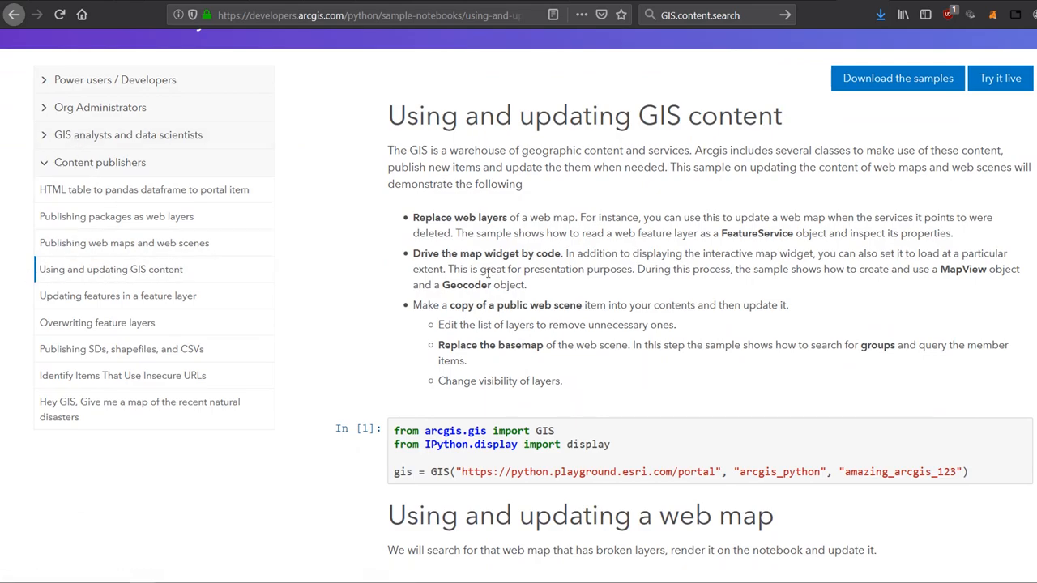
pyautogui.scroll(3)
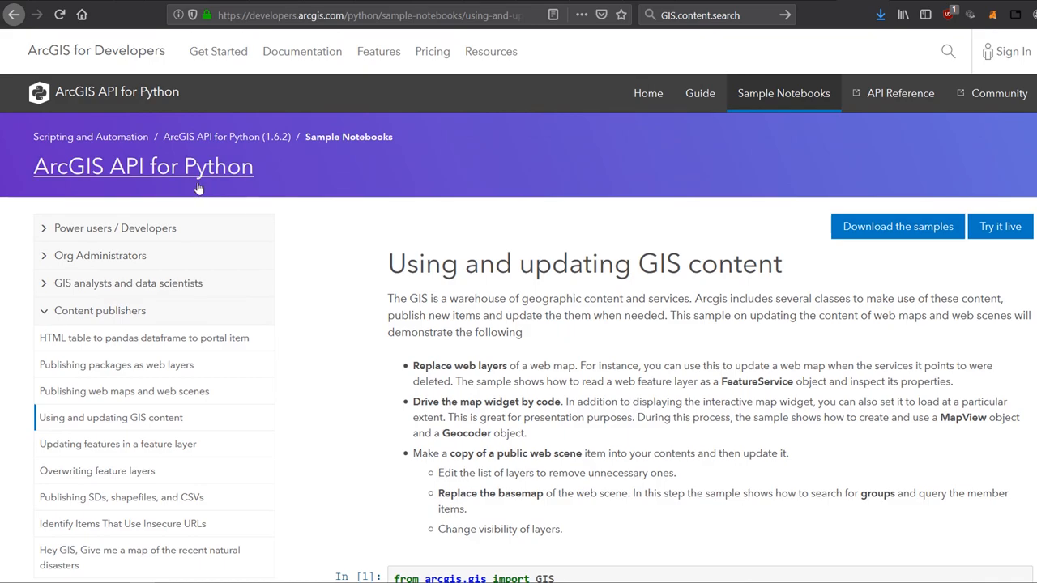
pyautogui.scroll(-3)
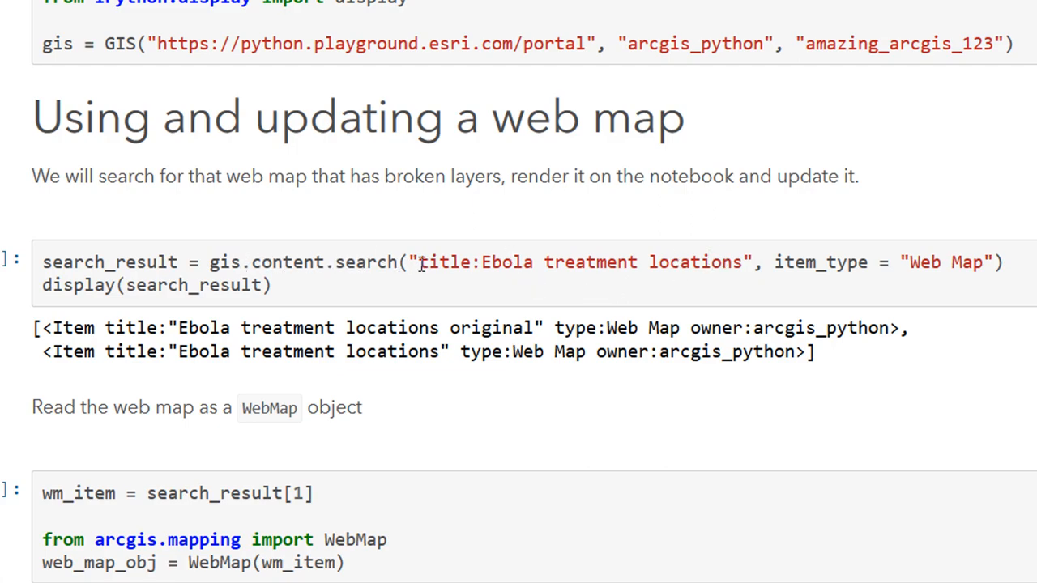
pyautogui.moveTo(871, 283)
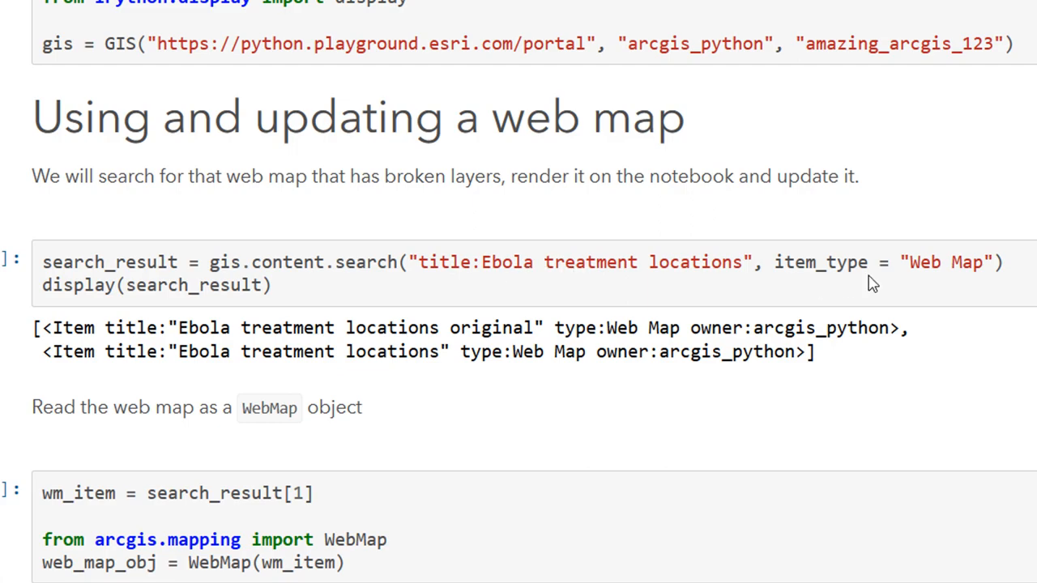
pyautogui.scroll(-3)
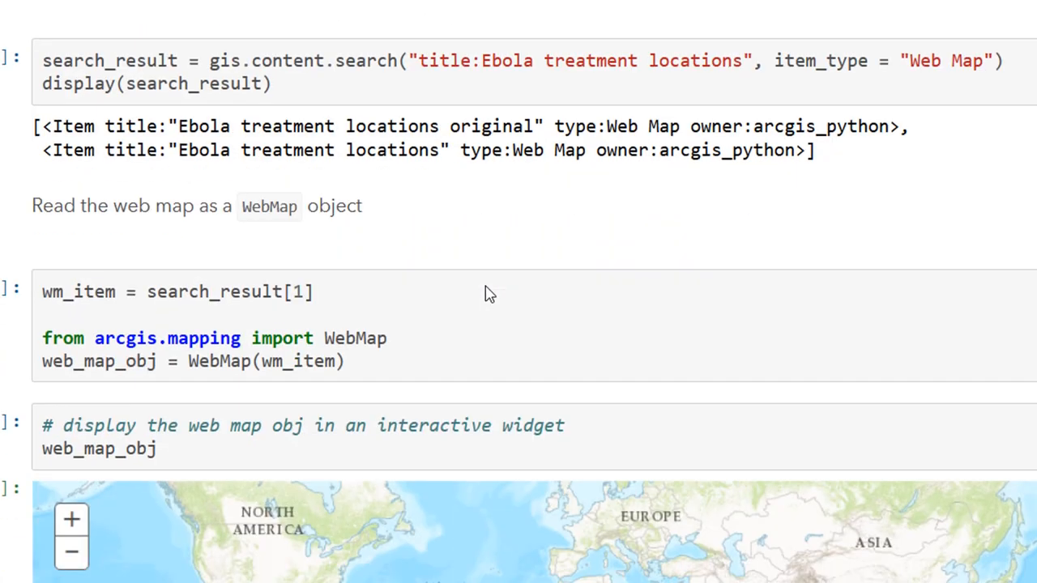
pyautogui.scroll(3)
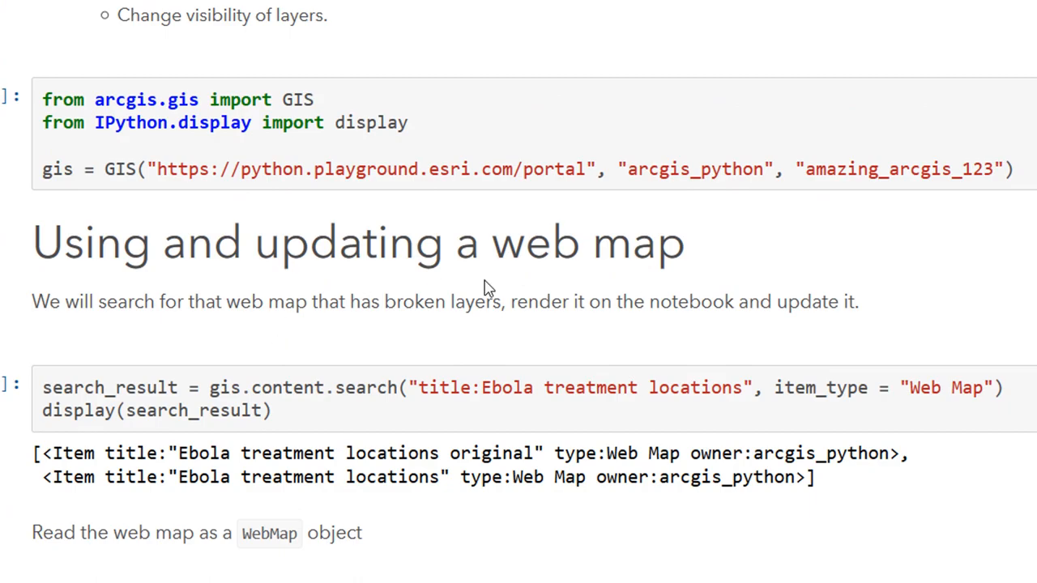
pyautogui.scroll(3)
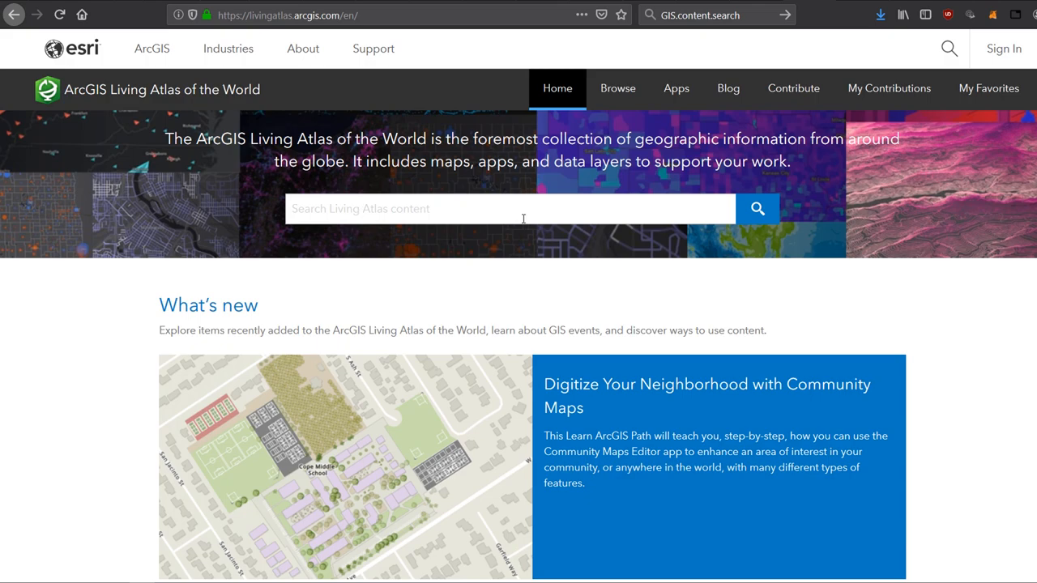
pyautogui.moveTo(533, 196)
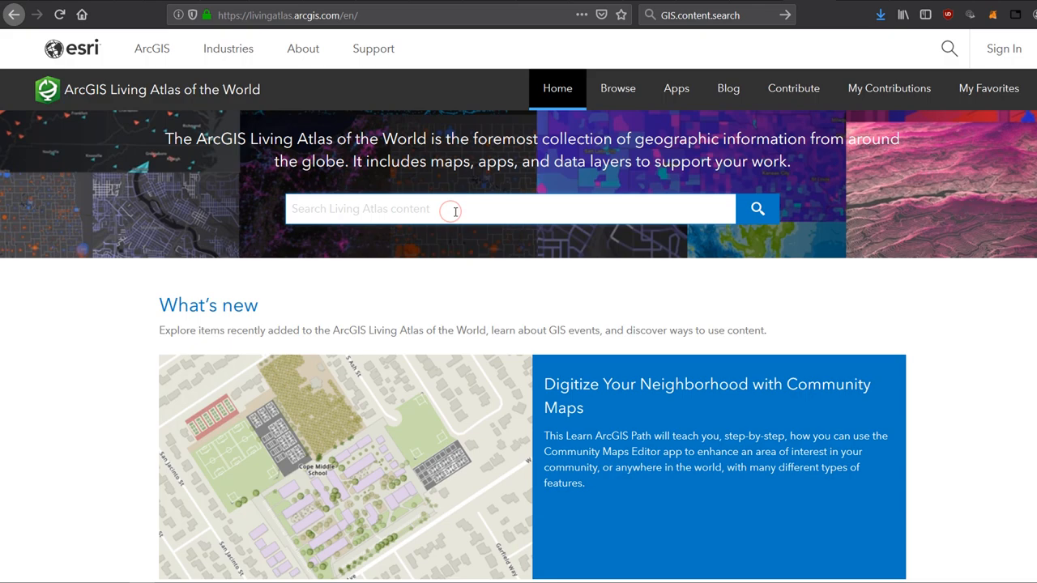
# Search Living Atlas for Satellite (MODIS) Thermal Hotspots and open the Feature Layer result.
pyautogui.write('MODIS fire')
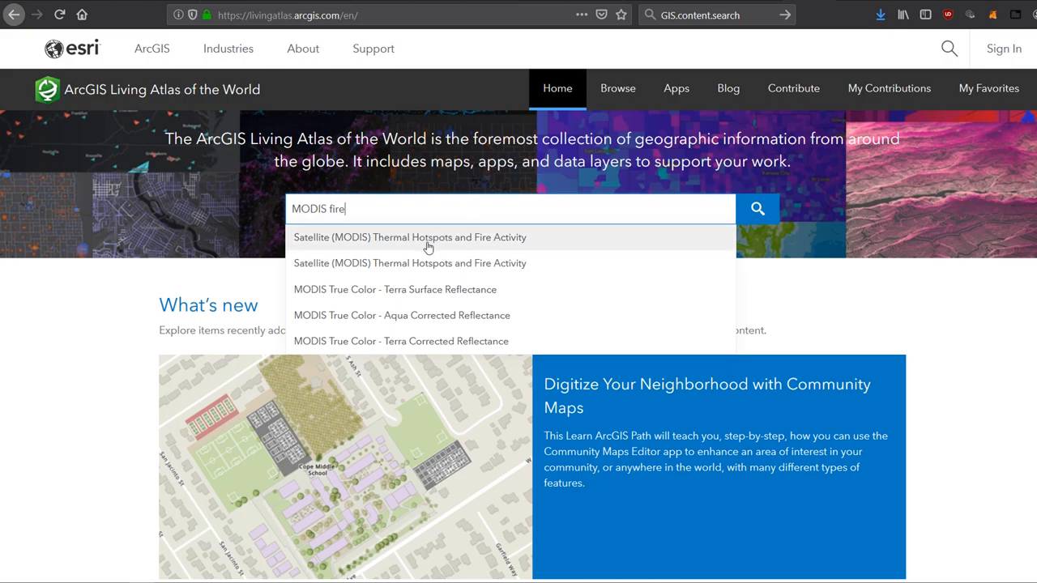
pyautogui.click(409, 237)
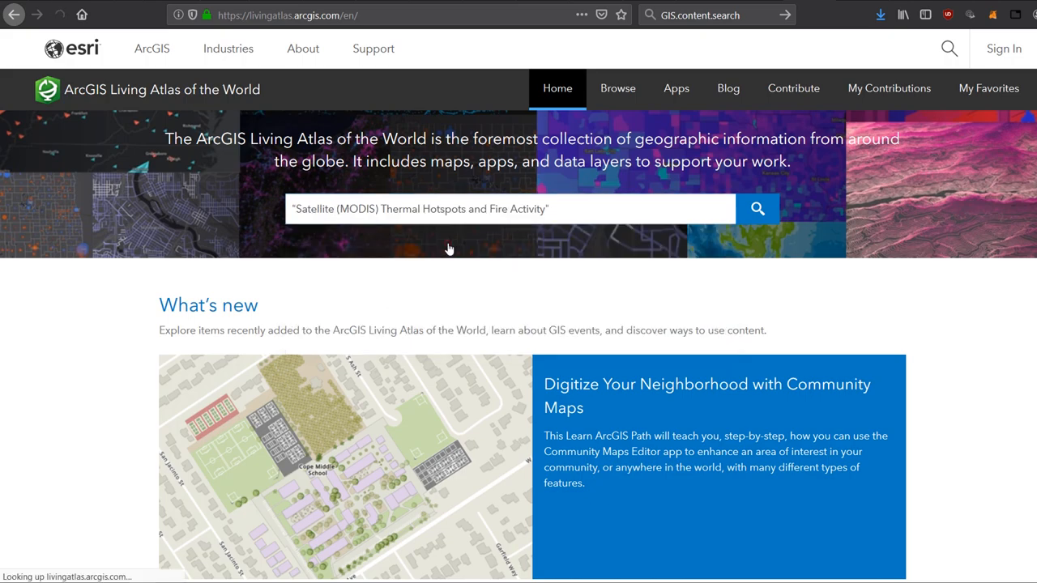
pyautogui.click(756, 209)
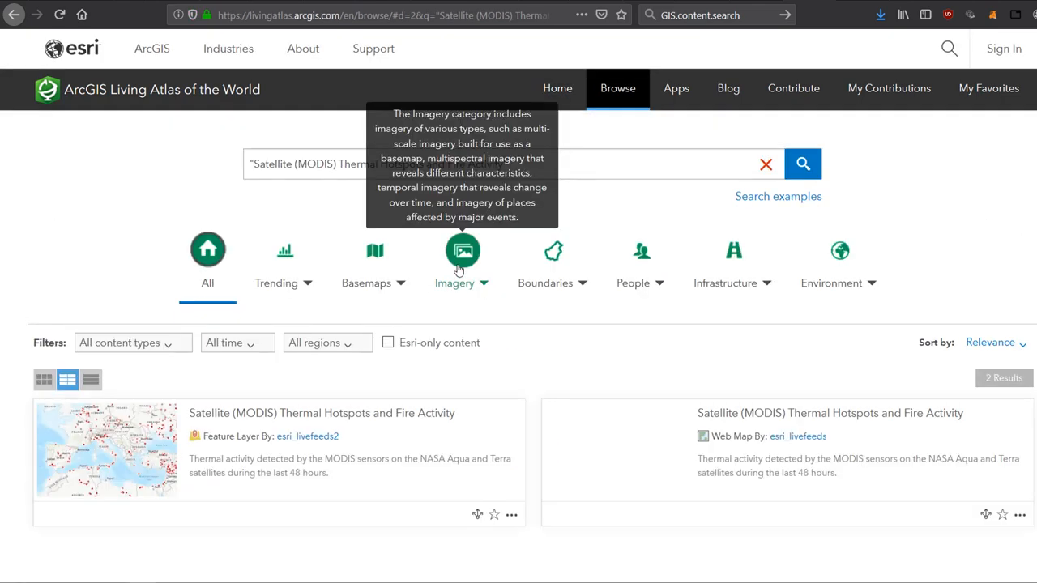
pyautogui.scroll(-3)
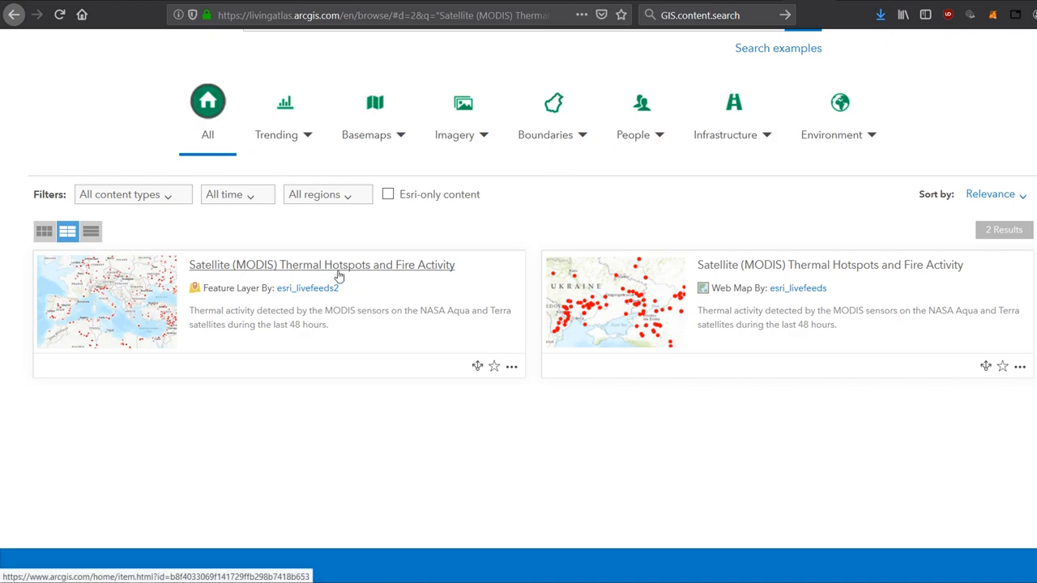
pyautogui.moveTo(338, 275)
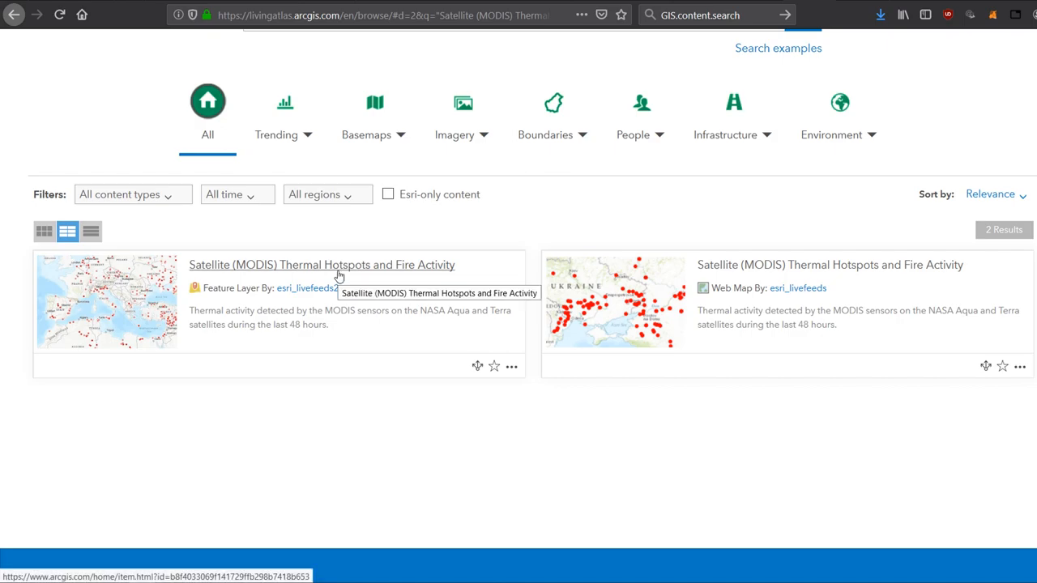
pyautogui.click(322, 265)
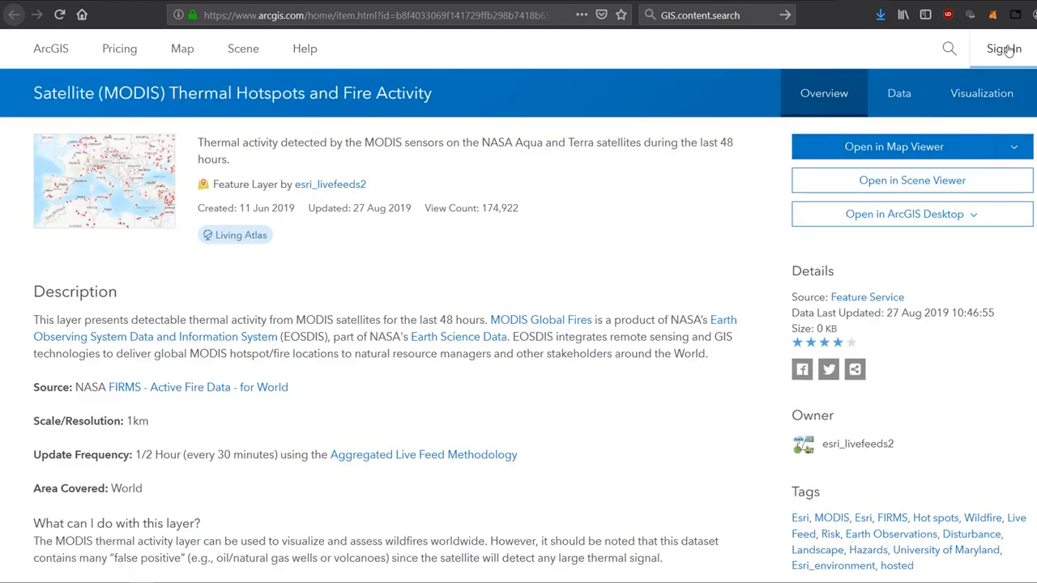
pyautogui.moveTo(408, 293)
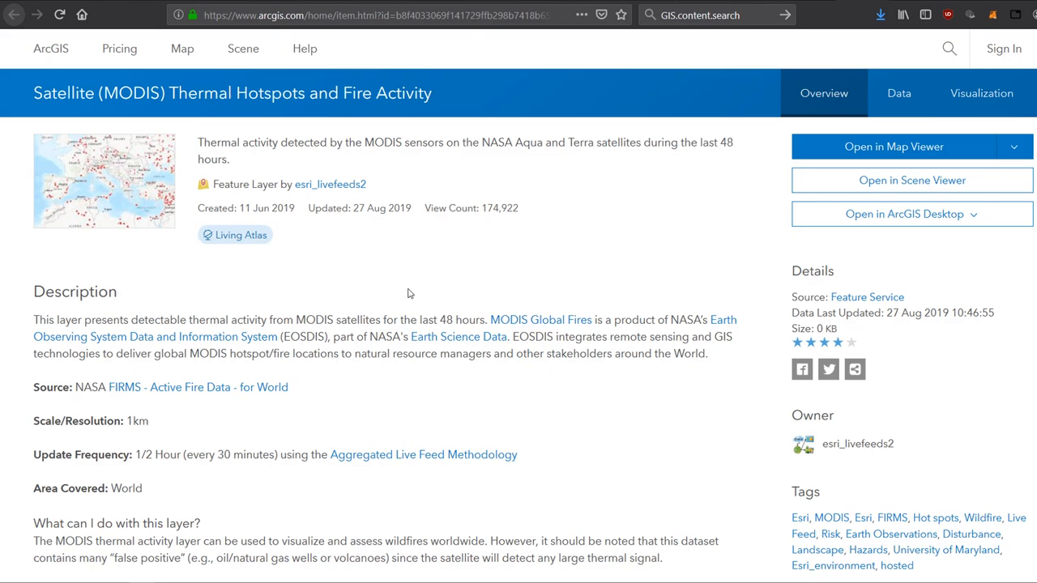
pyautogui.moveTo(259, 316)
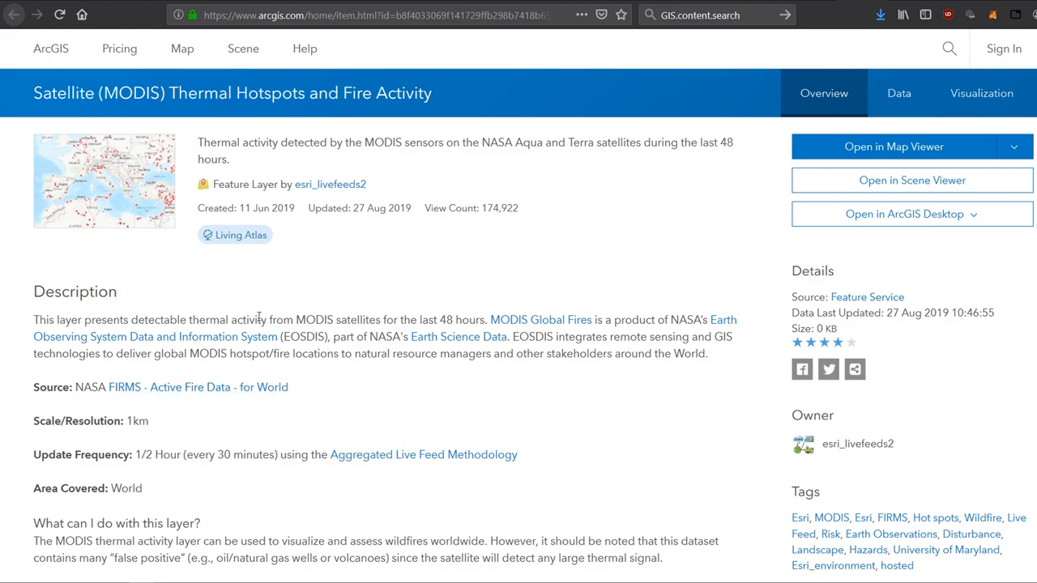
pyautogui.moveTo(7, 316)
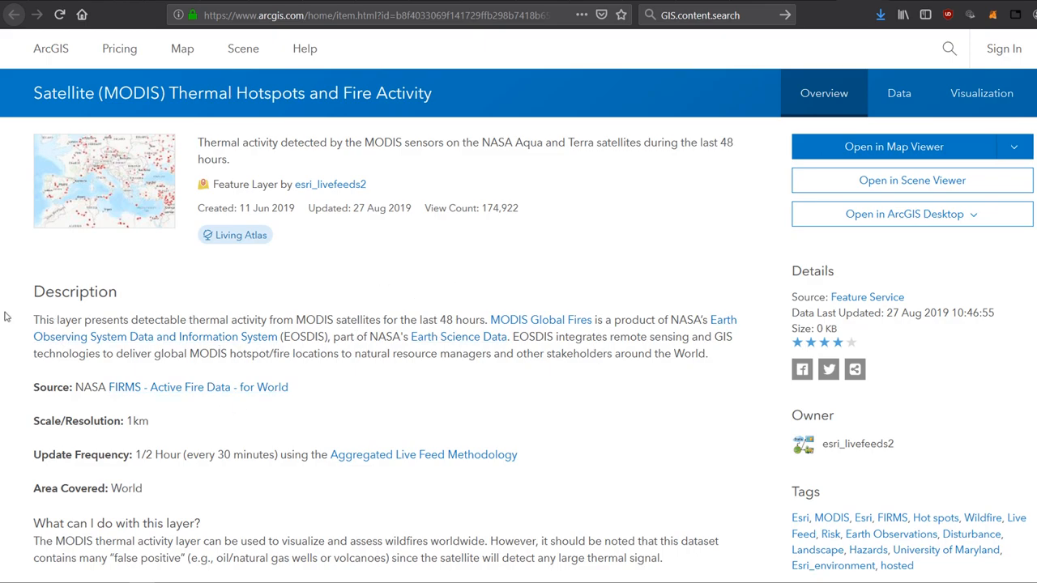
pyautogui.moveTo(398, 327)
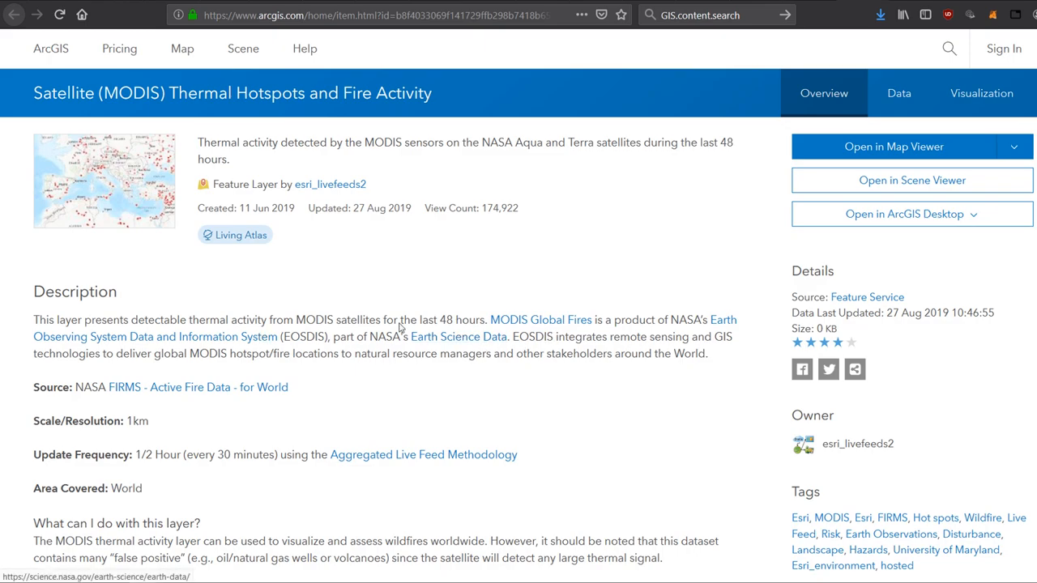
pyautogui.moveTo(162, 323)
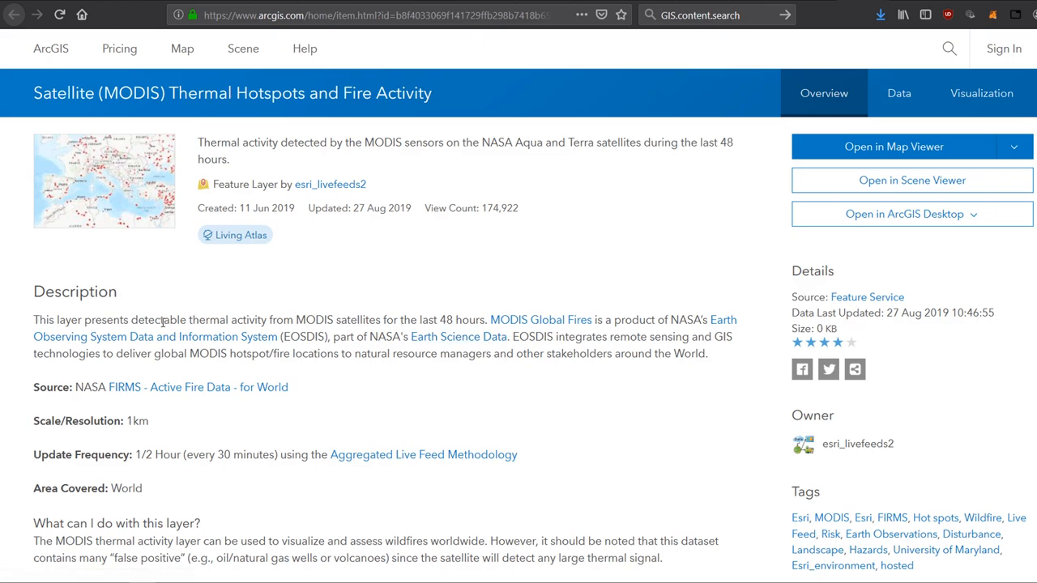
pyautogui.moveTo(462, 319)
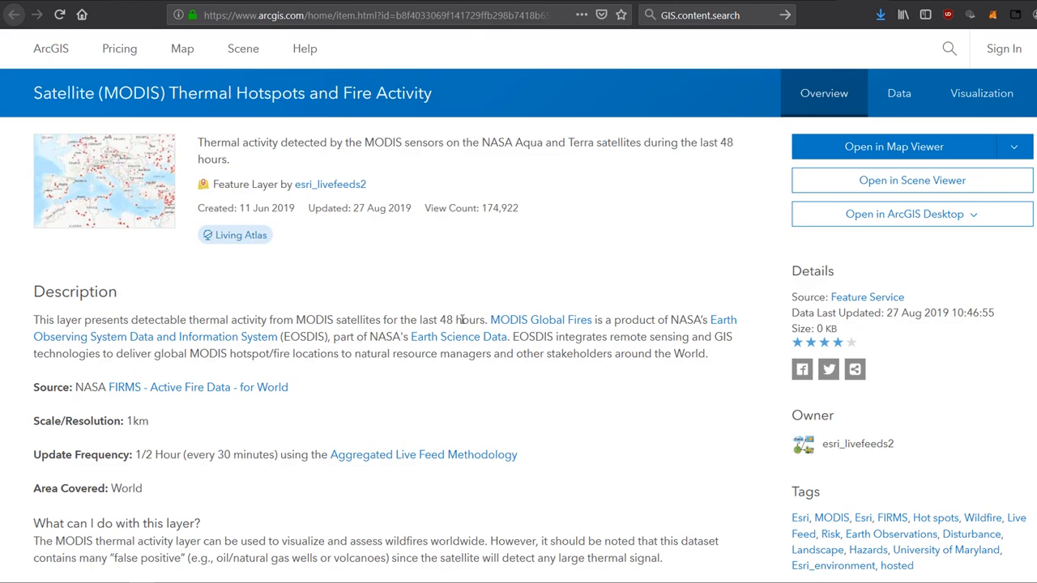
pyautogui.moveTo(677, 352)
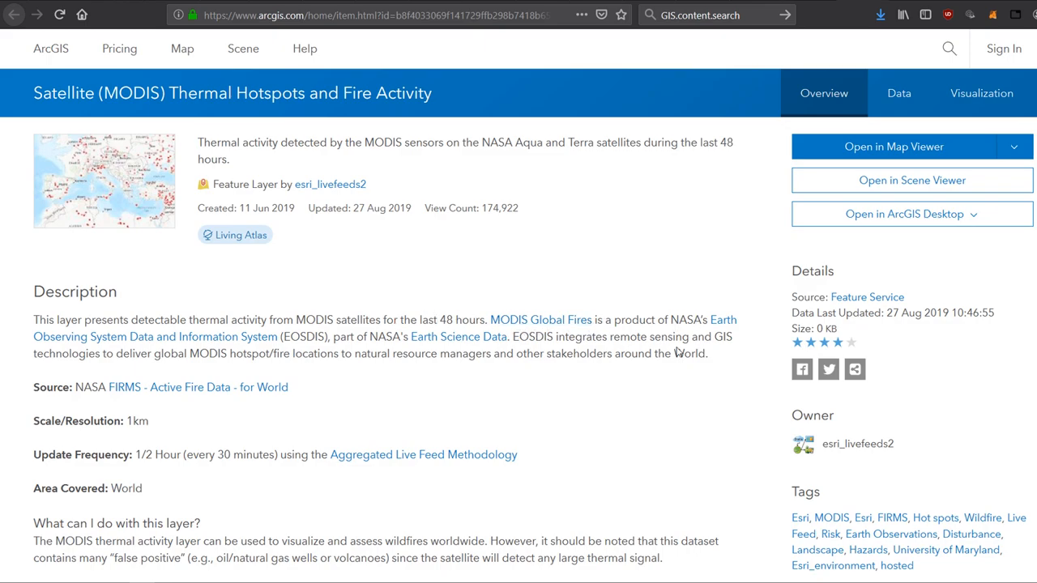
# Review the MODIS layer's description and attributes, then select its item id in the address bar.
pyautogui.scroll(-3)
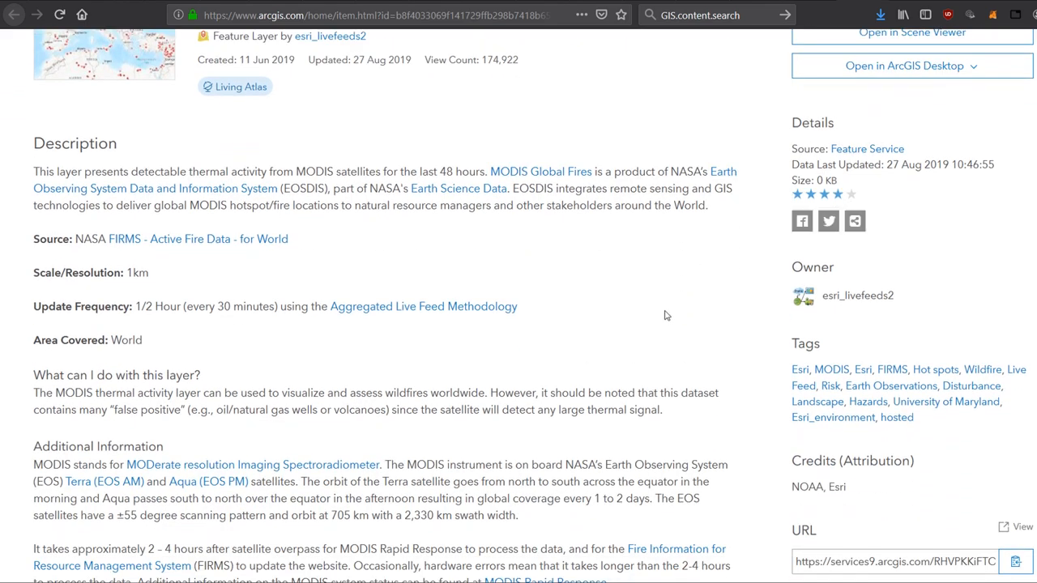
pyautogui.scroll(-3)
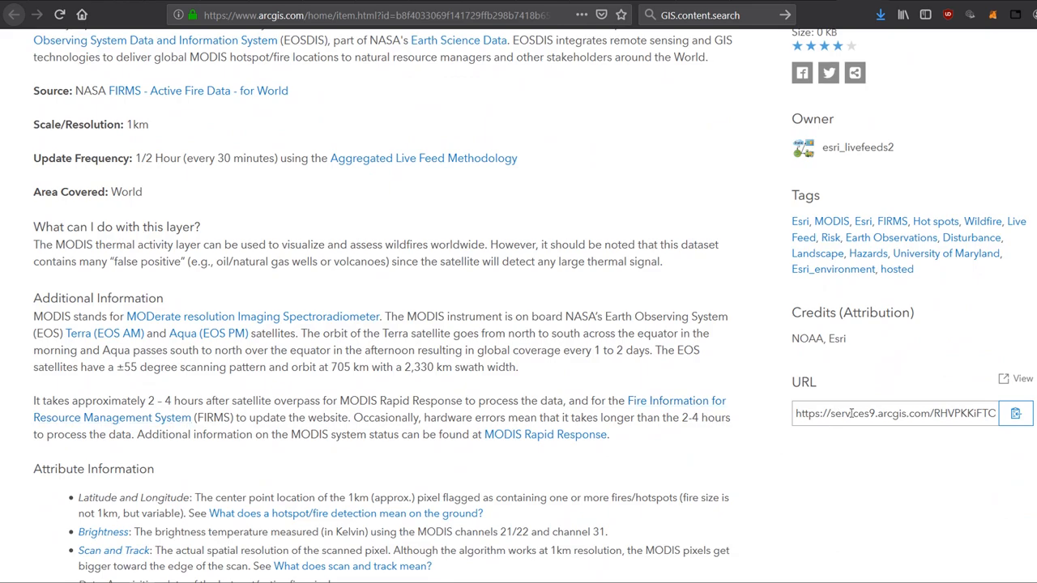
pyautogui.moveTo(474, 359)
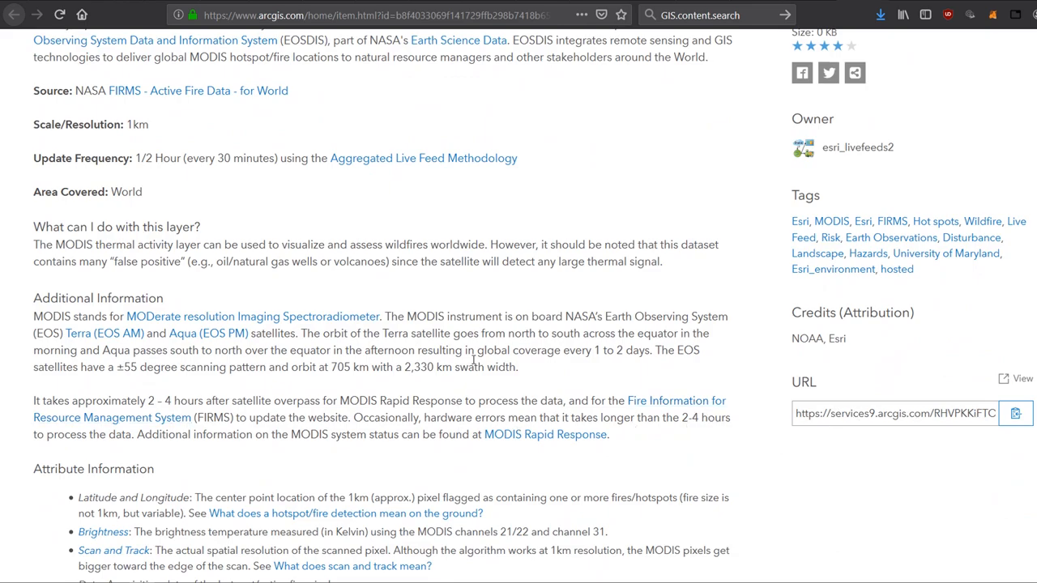
pyautogui.scroll(3)
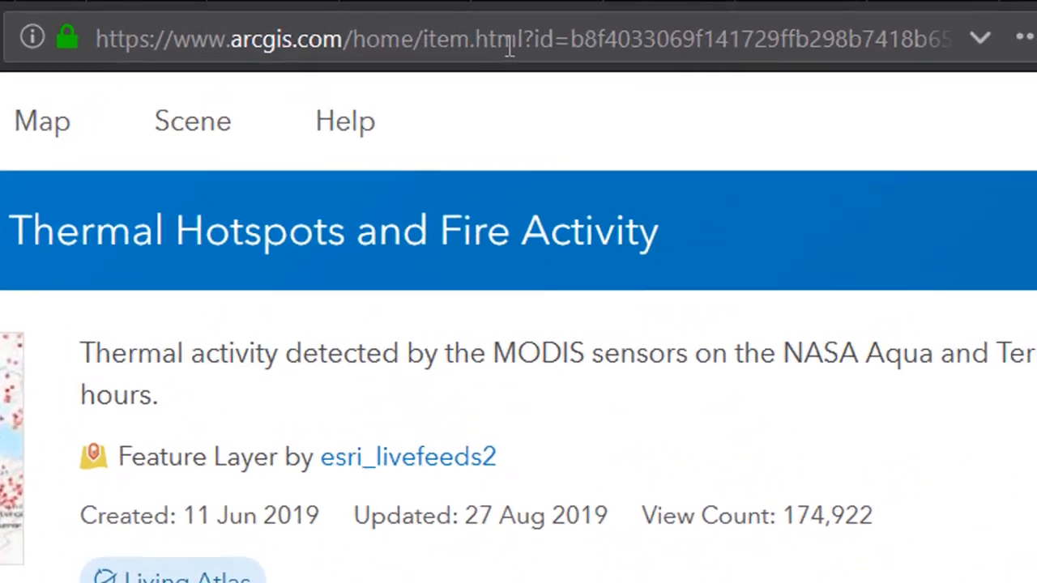
pyautogui.click(510, 38)
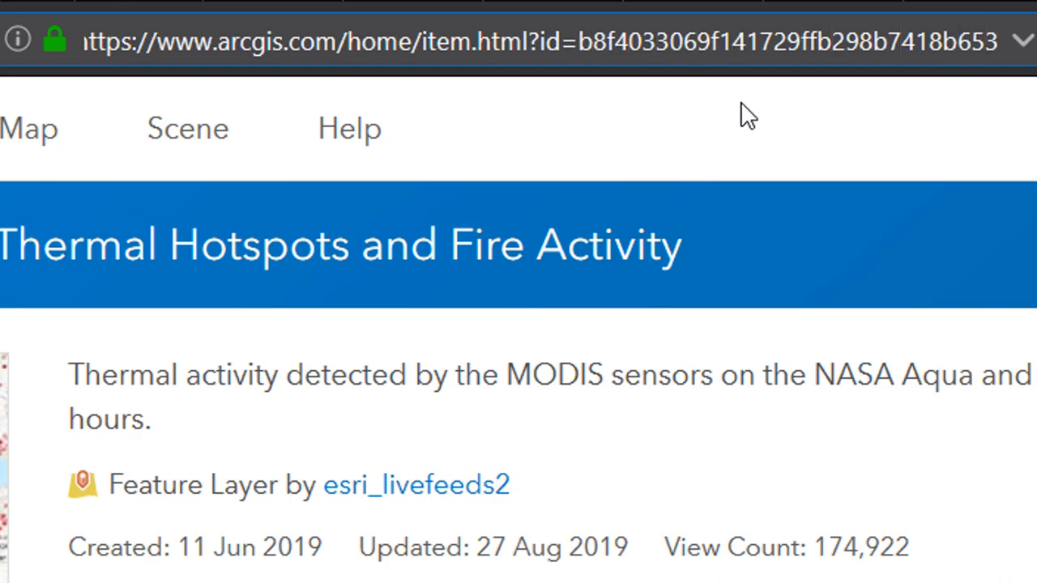
pyautogui.click(578, 40)
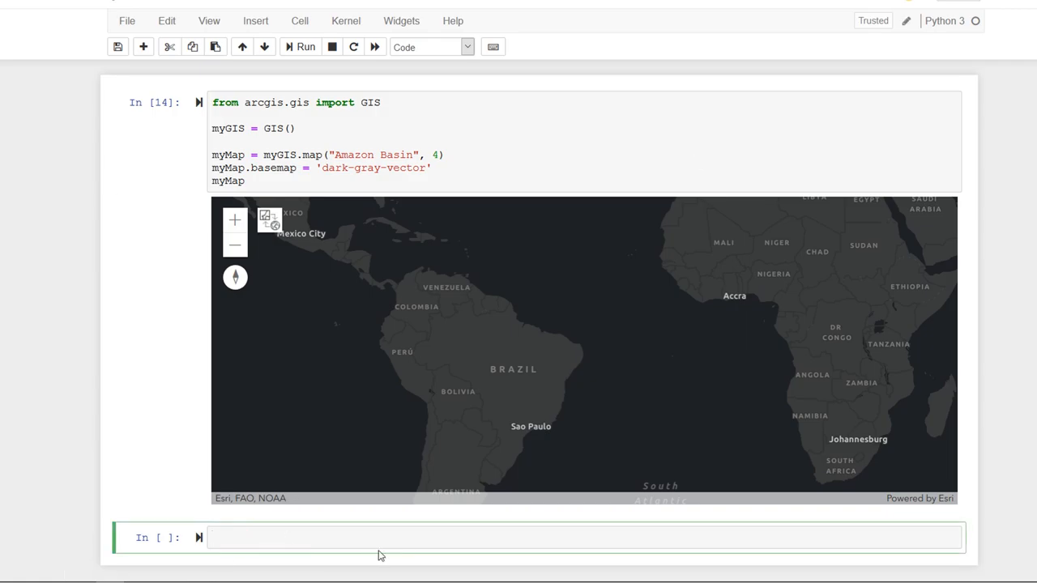
# Write fire_search = myGIS.content.search("fire") plus a fire_search display line, and run it.
pyautogui.write('fire')
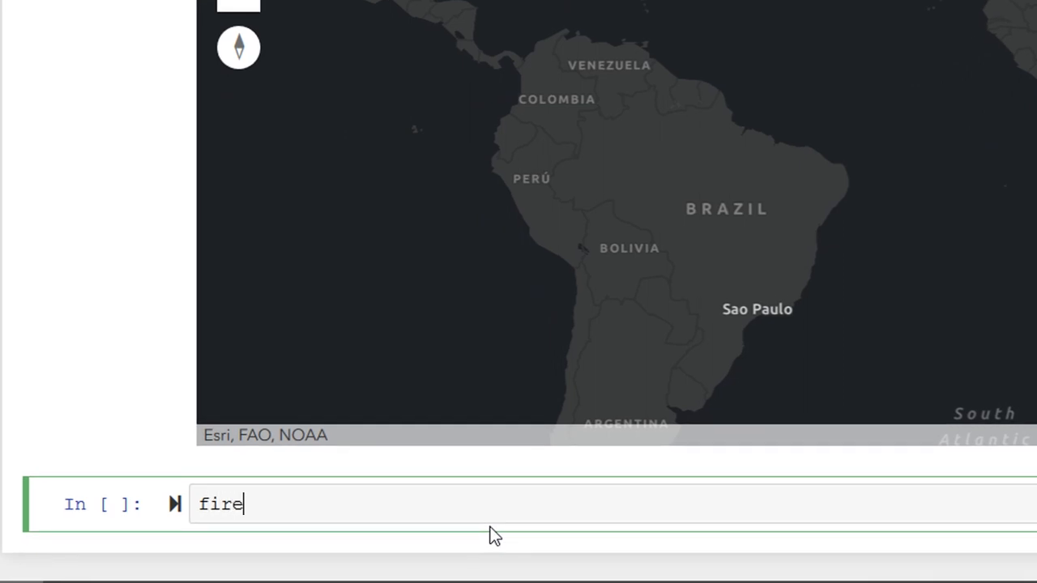
pyautogui.write('_search')
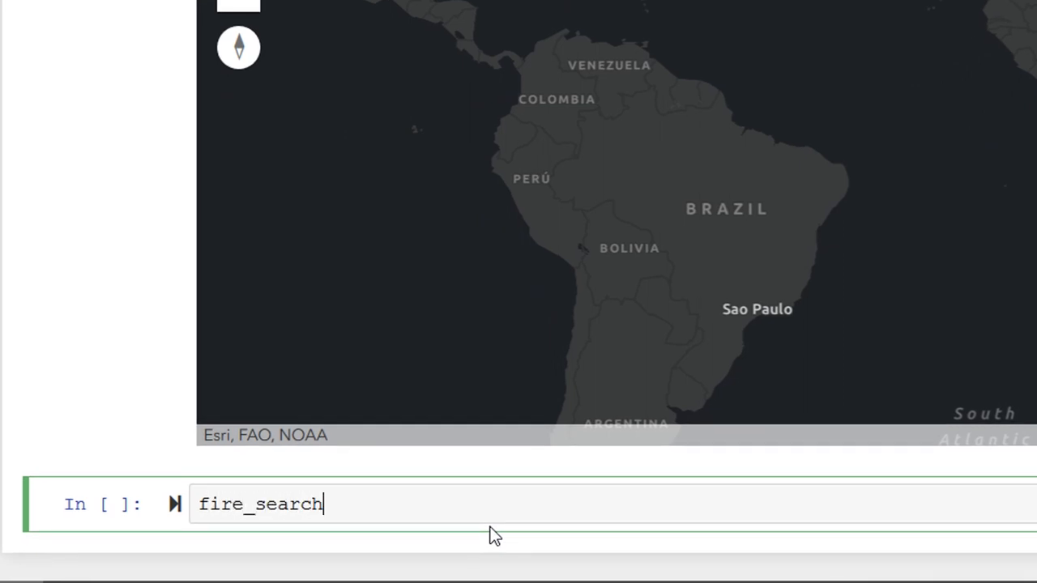
pyautogui.write('= my')
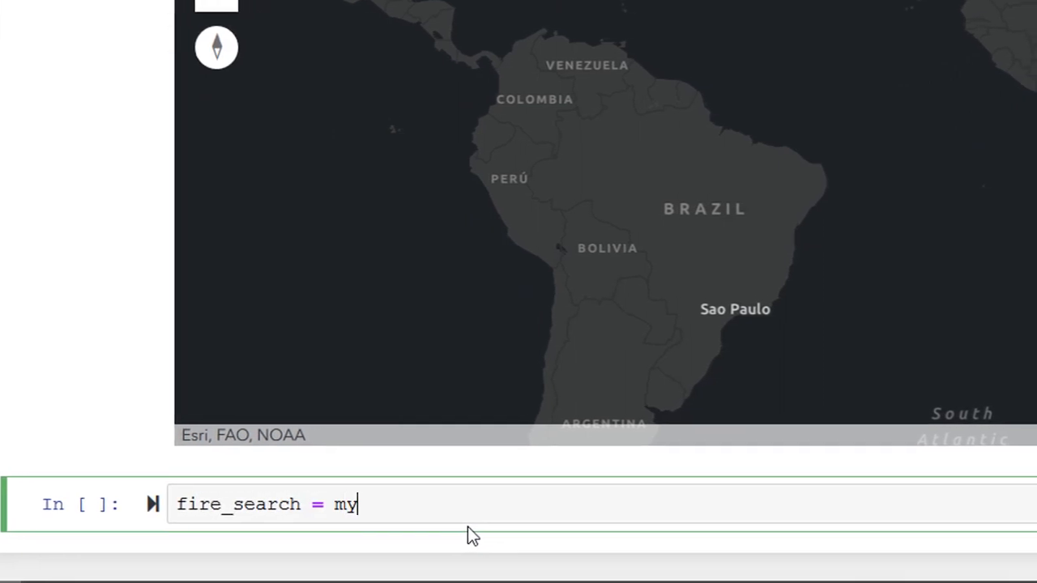
pyautogui.write('GIS.conte')
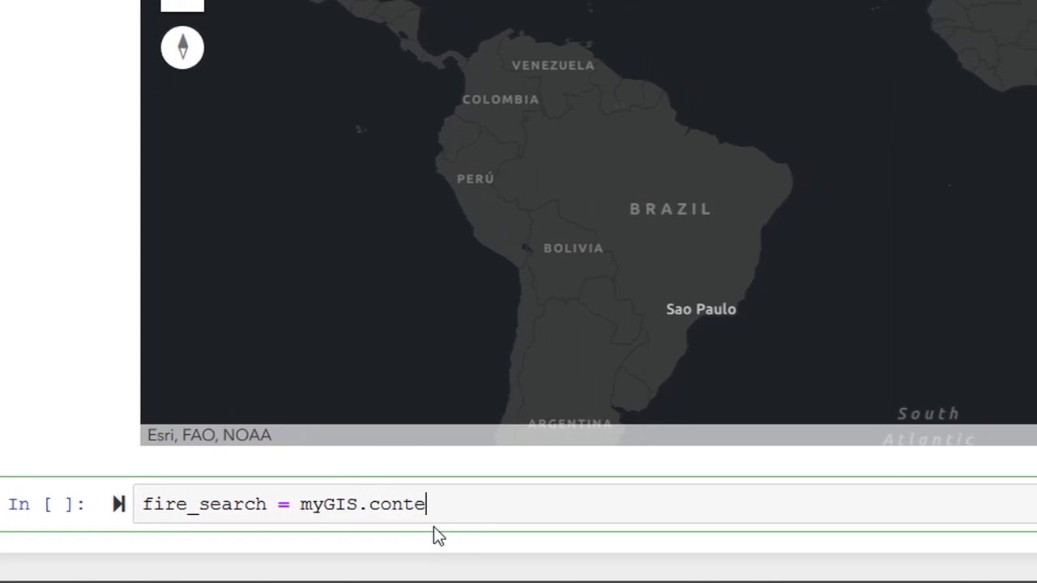
pyautogui.write('nt.search')
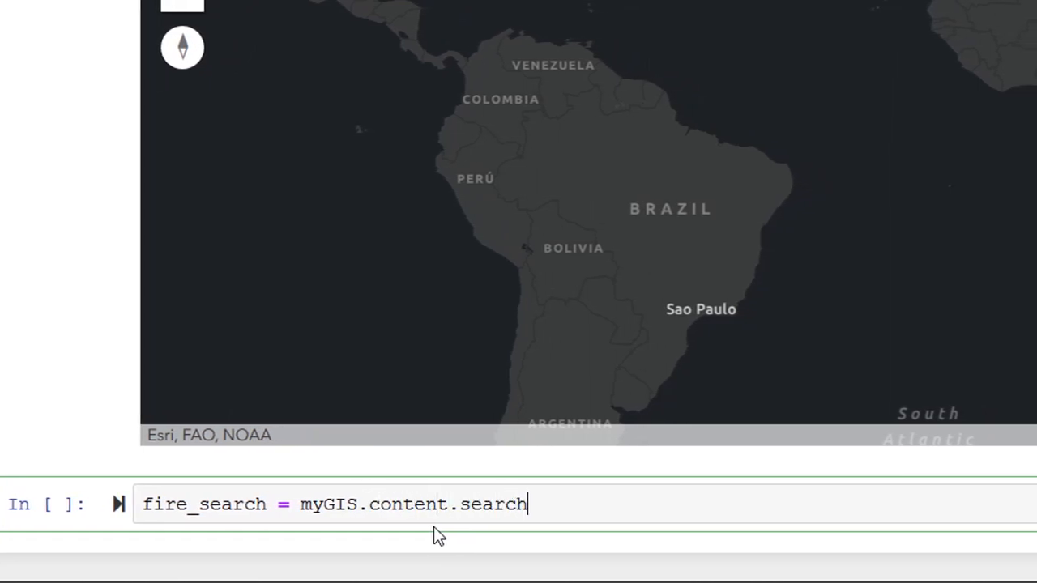
pyautogui.write('()')
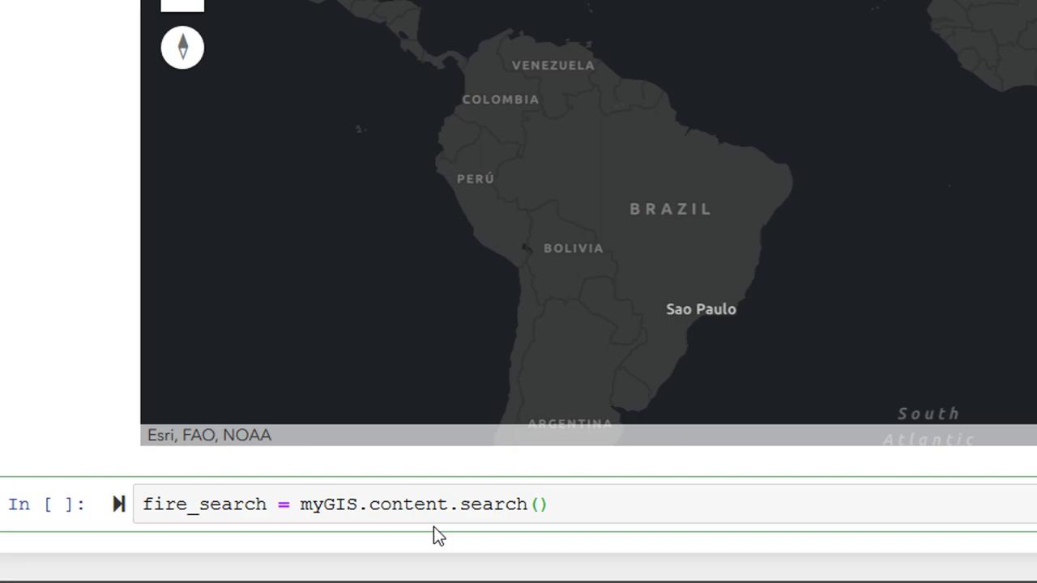
pyautogui.write('"fire"')
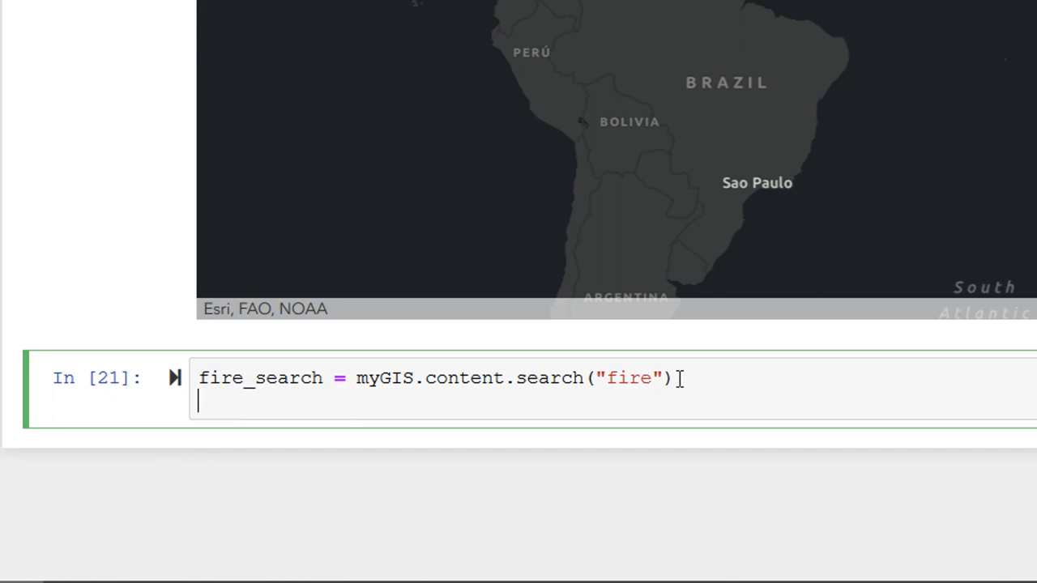
pyautogui.moveTo(466, 397)
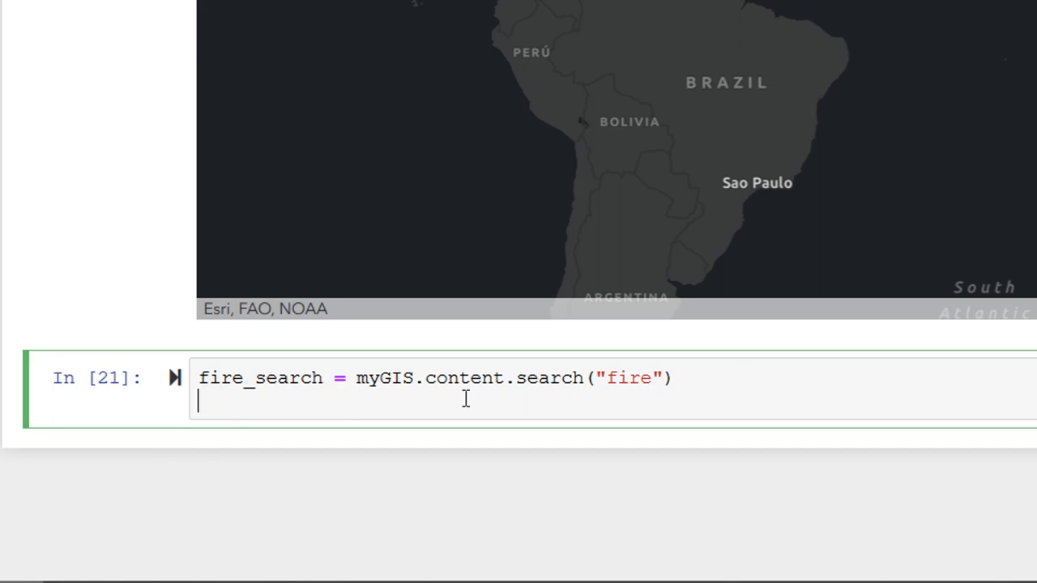
pyautogui.write('fire_p')
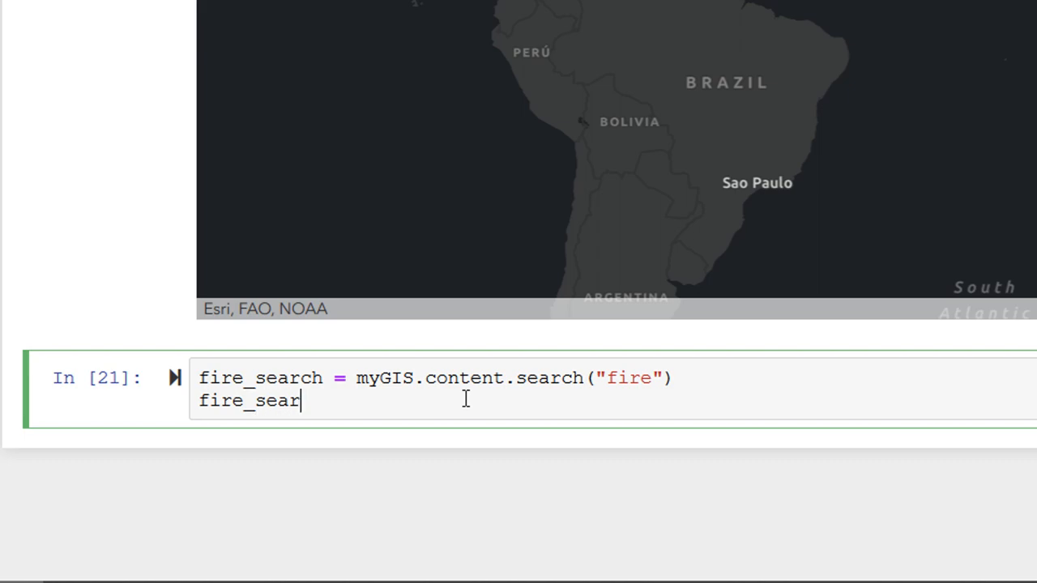
pyautogui.write('ch')
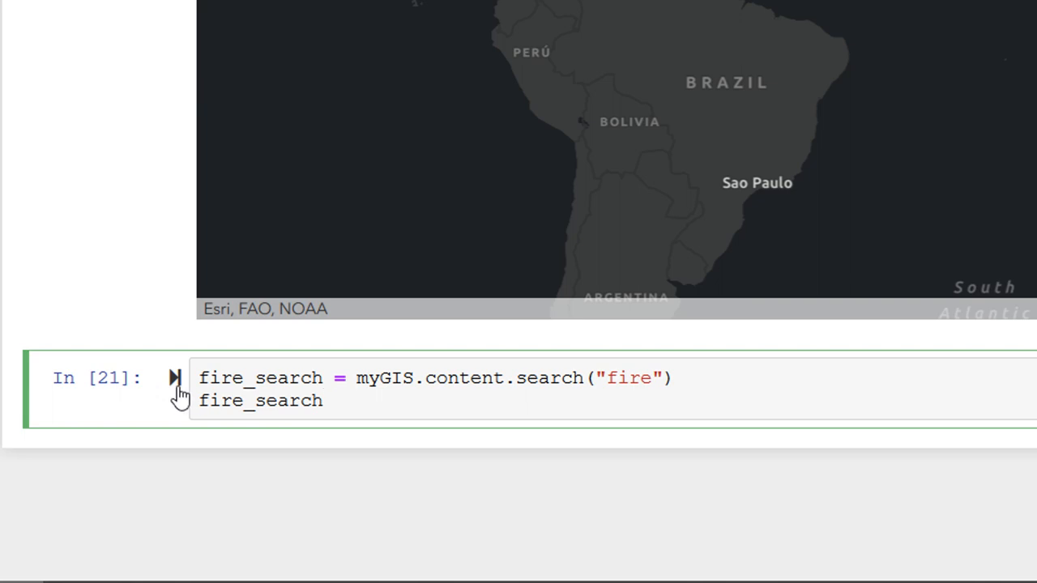
pyautogui.click(174, 377)
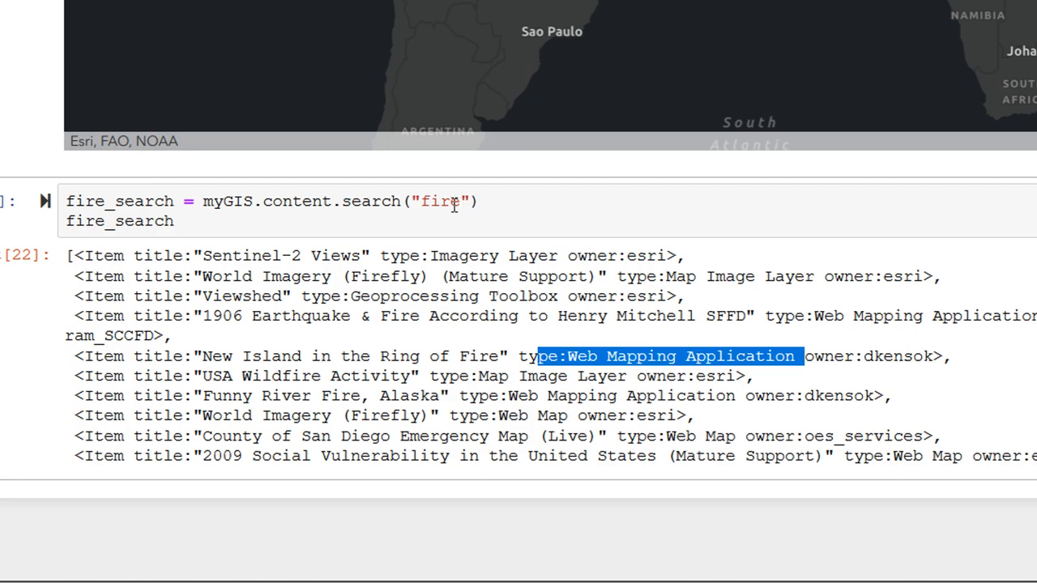
# Start editing the search keyword, prefixing "fire" with 'M'.
pyautogui.click(441, 202)
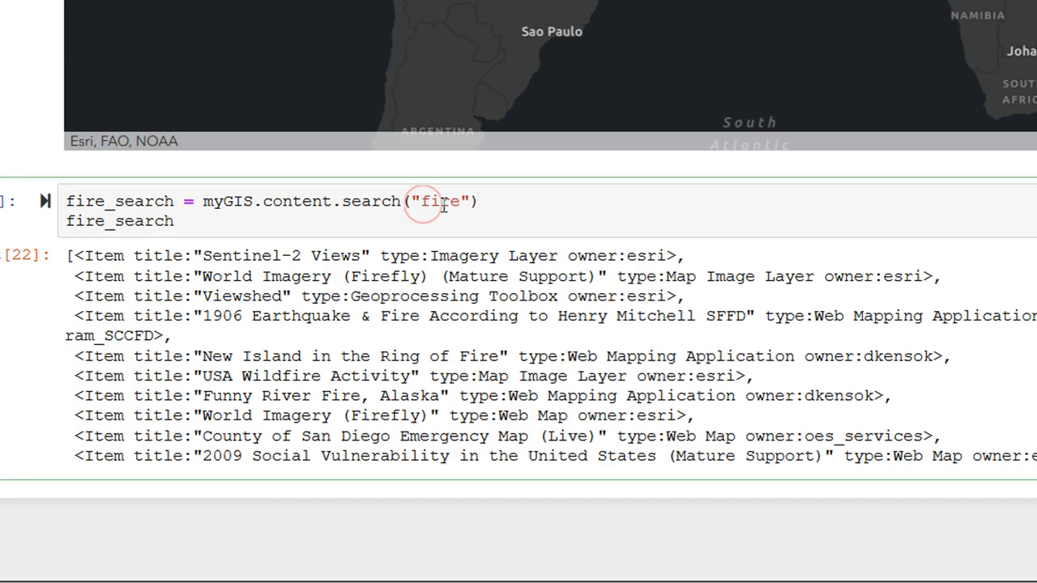
pyautogui.write('M')
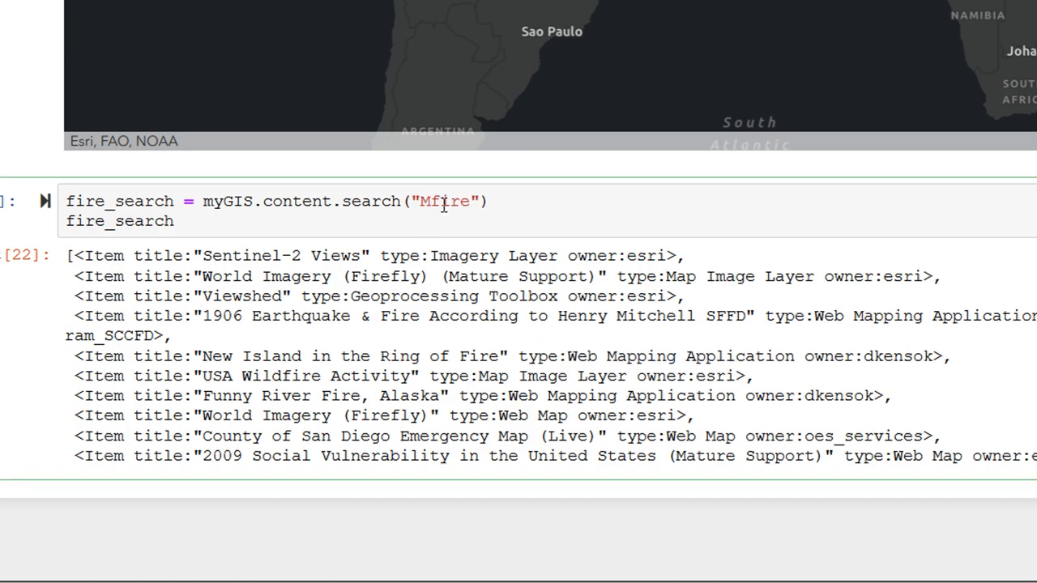
# Change the search query to "title:MODIS fire type:Feature Layer".
pyautogui.write('ODIS')
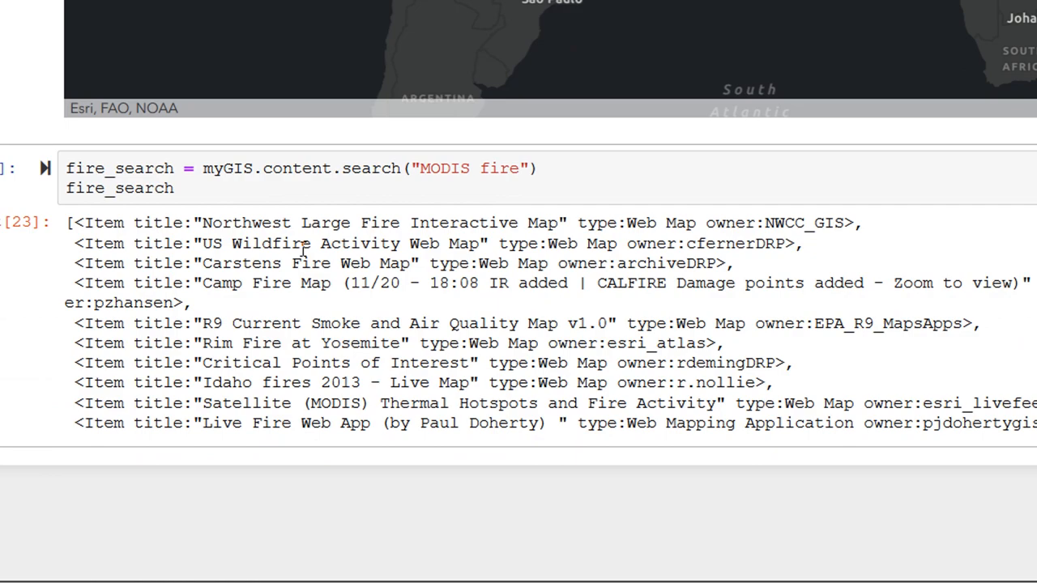
pyautogui.moveTo(263, 421)
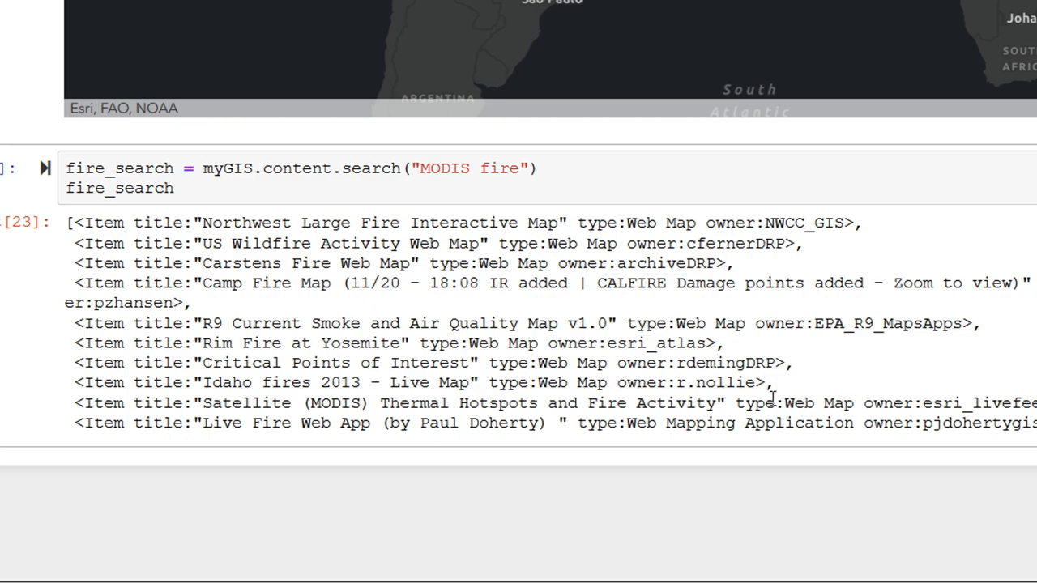
pyautogui.click(527, 176)
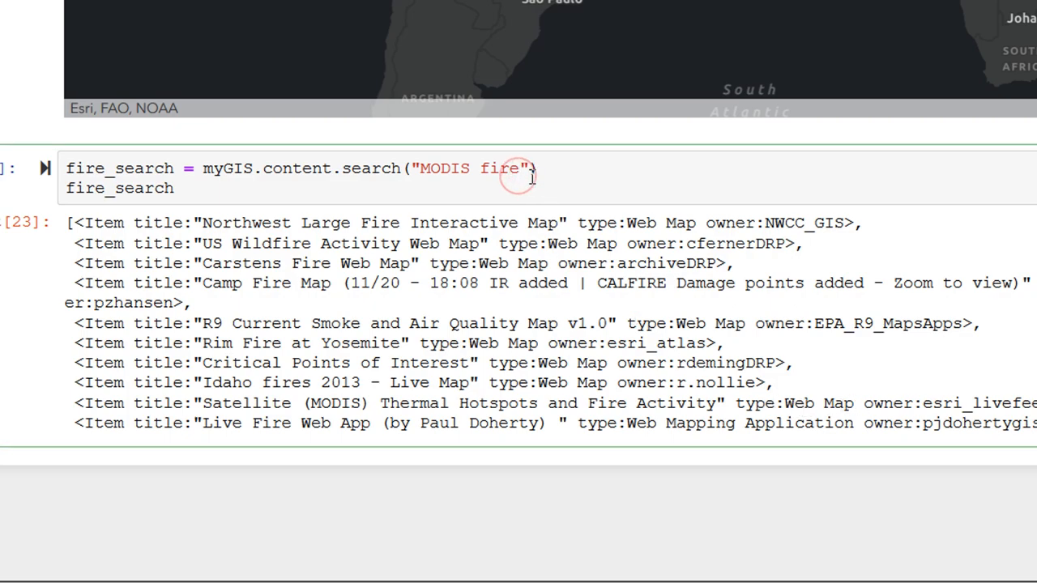
pyautogui.write('type:')
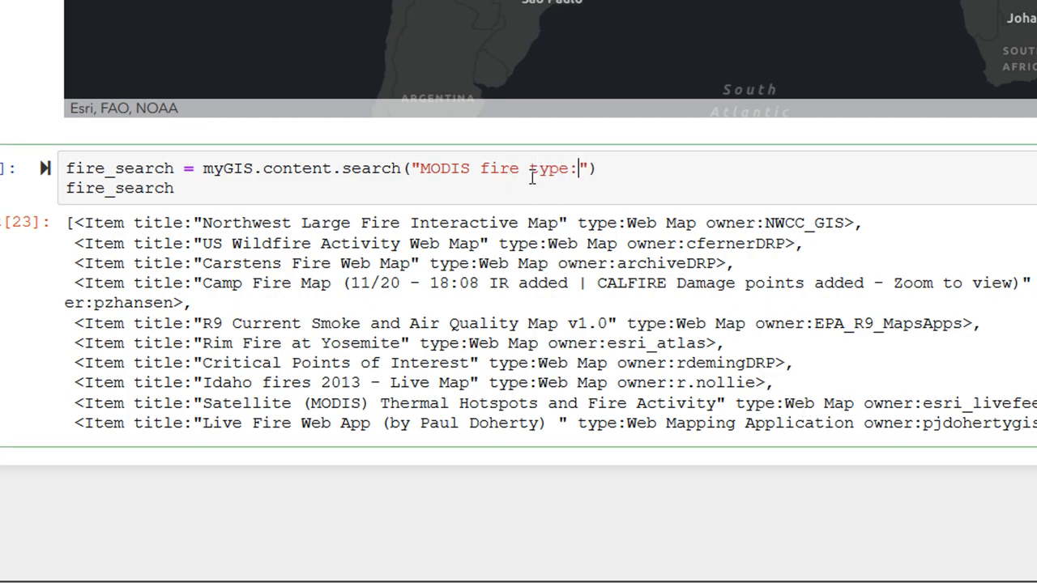
pyautogui.write('Feature')
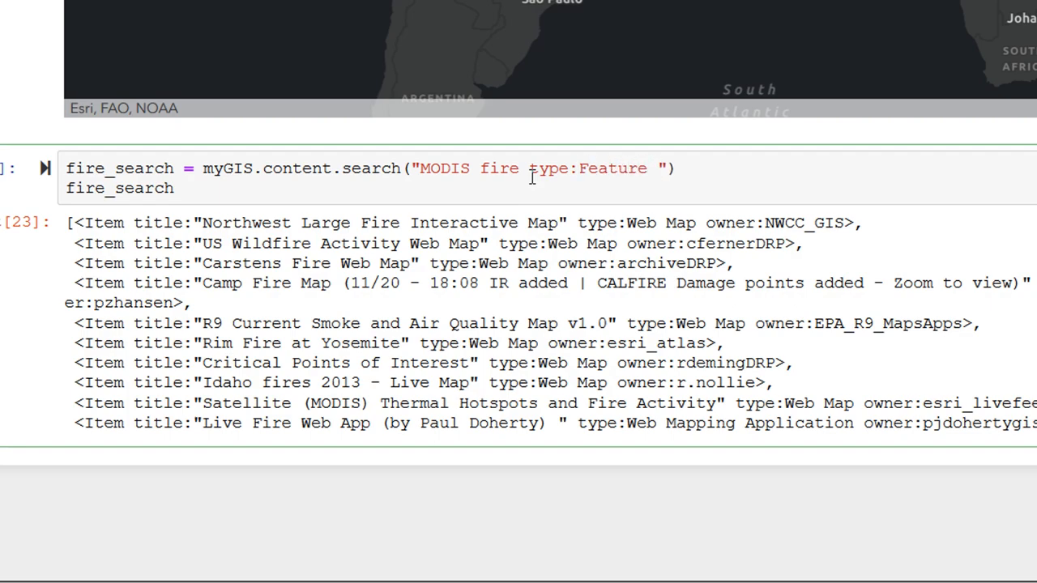
pyautogui.write('Layer')
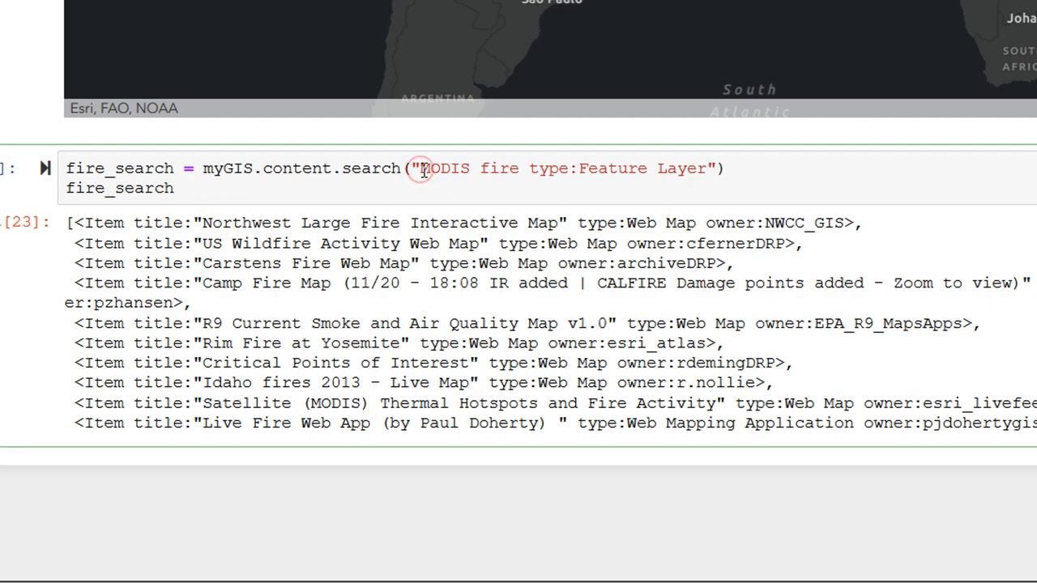
pyautogui.write('Title')
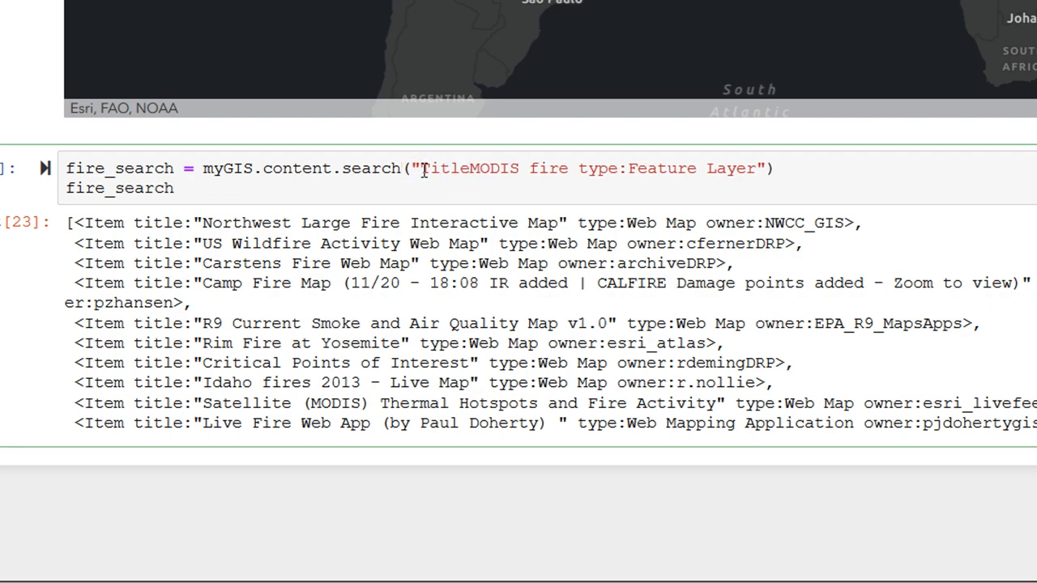
pyautogui.press('Backspace')
pyautogui.write(':')
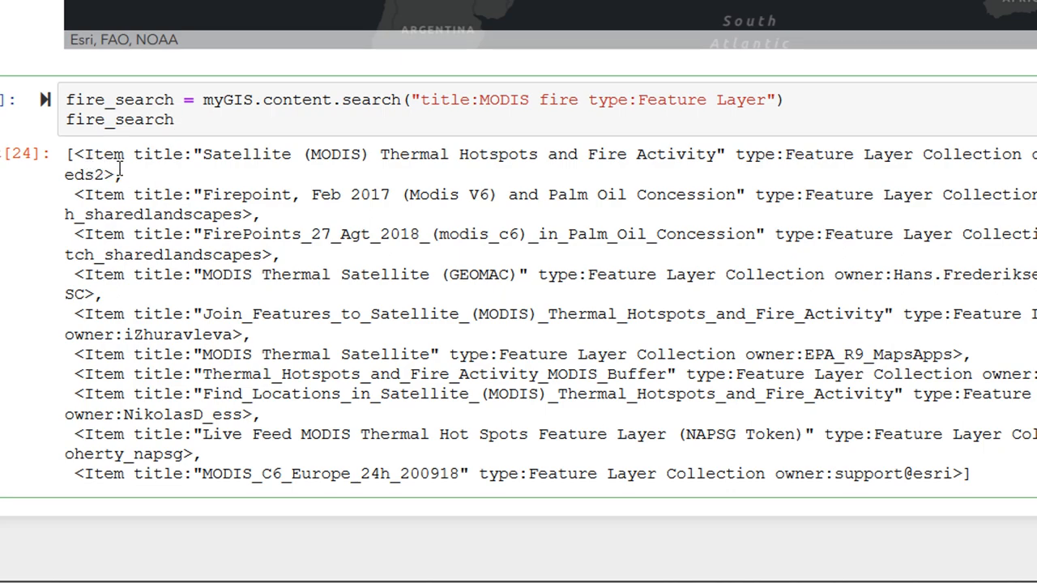
# Change the display line to fire_search[0] to show only the first result.
pyautogui.write('[]')
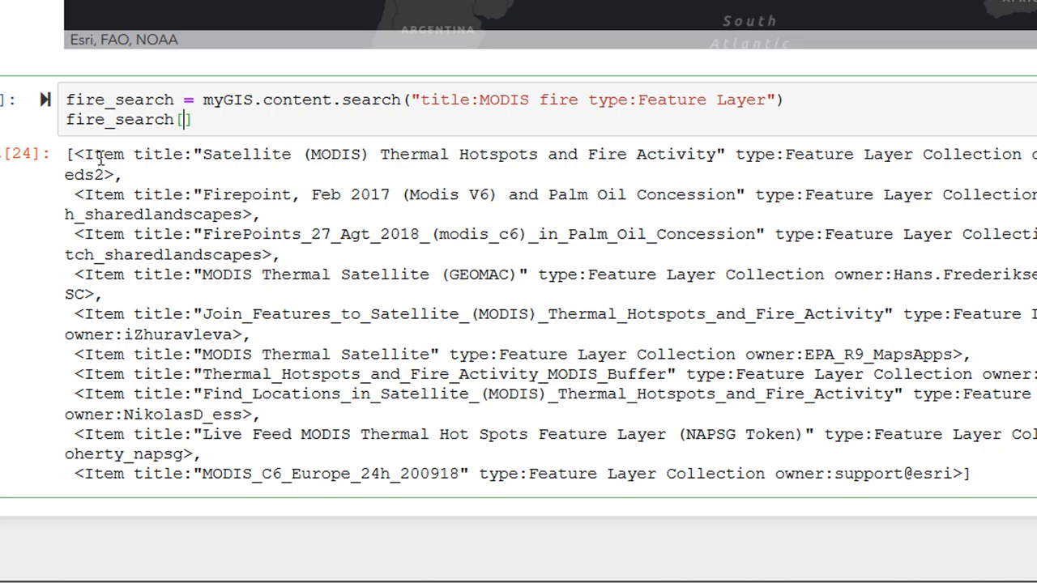
pyautogui.write('0')
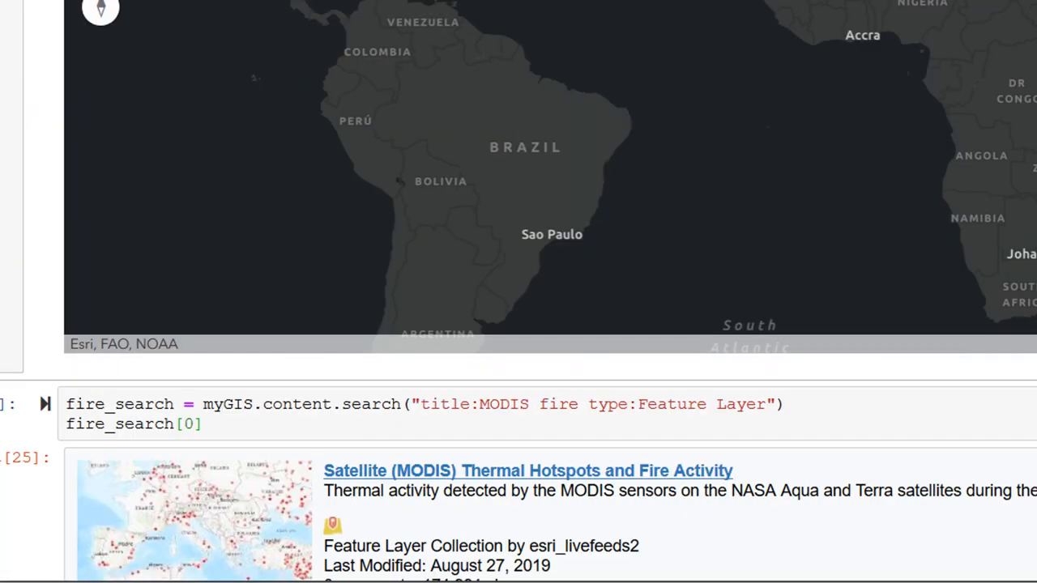
pyautogui.scroll(-3)
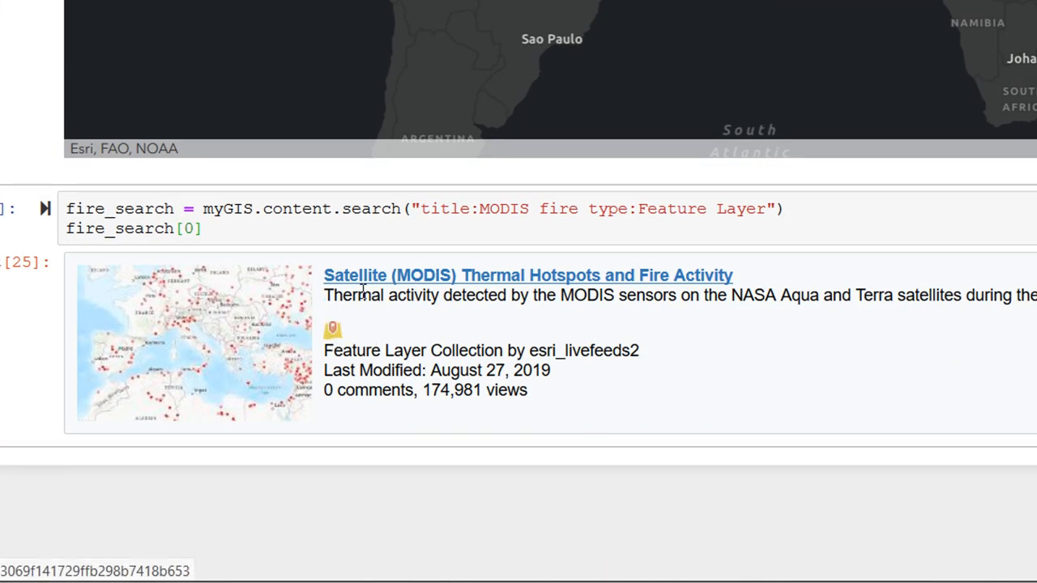
pyautogui.moveTo(397, 280)
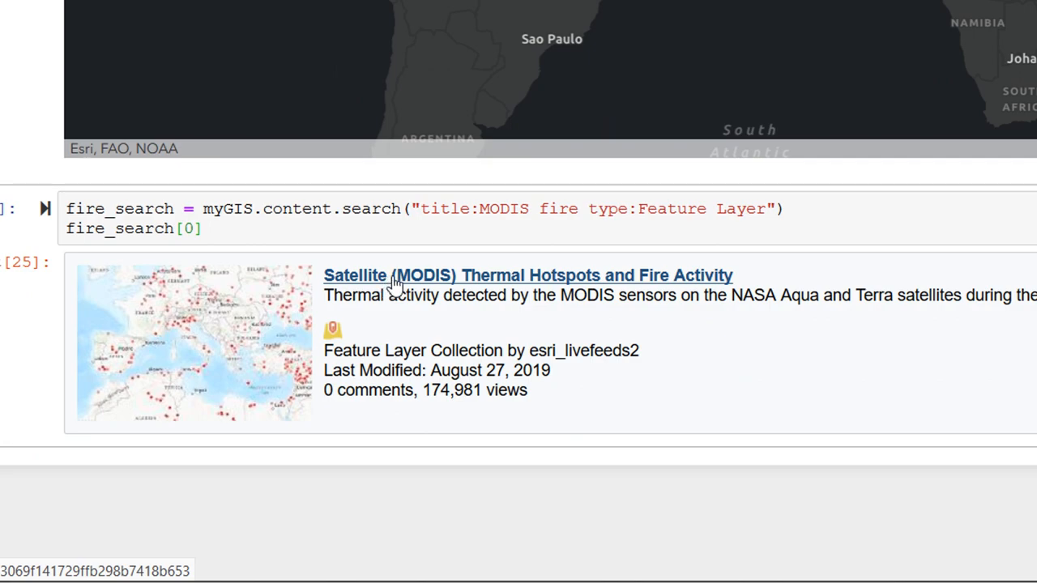
pyautogui.moveTo(396, 296)
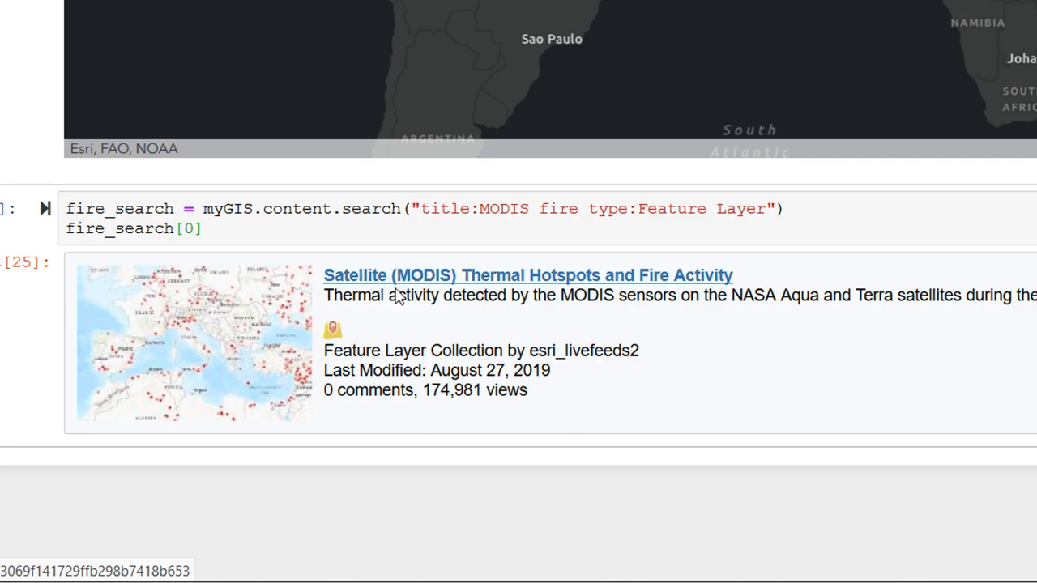
pyautogui.moveTo(405, 288)
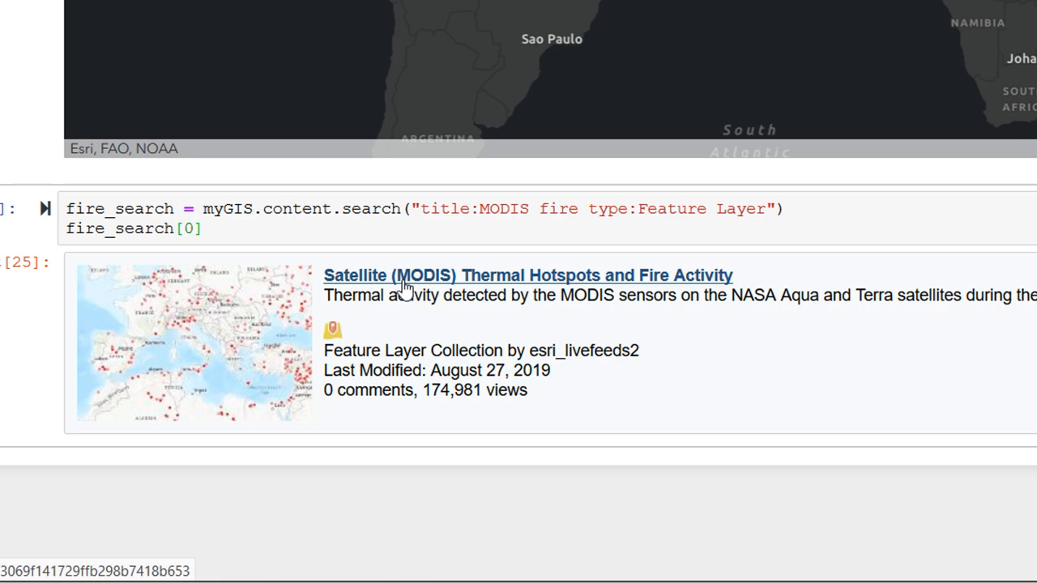
pyautogui.moveTo(414, 292)
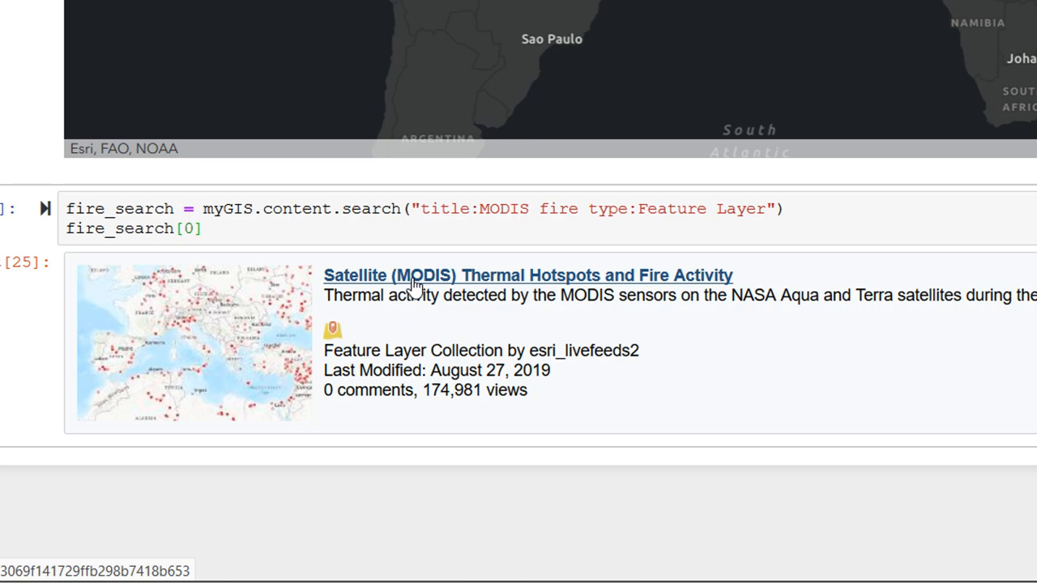
pyautogui.moveTo(591, 384)
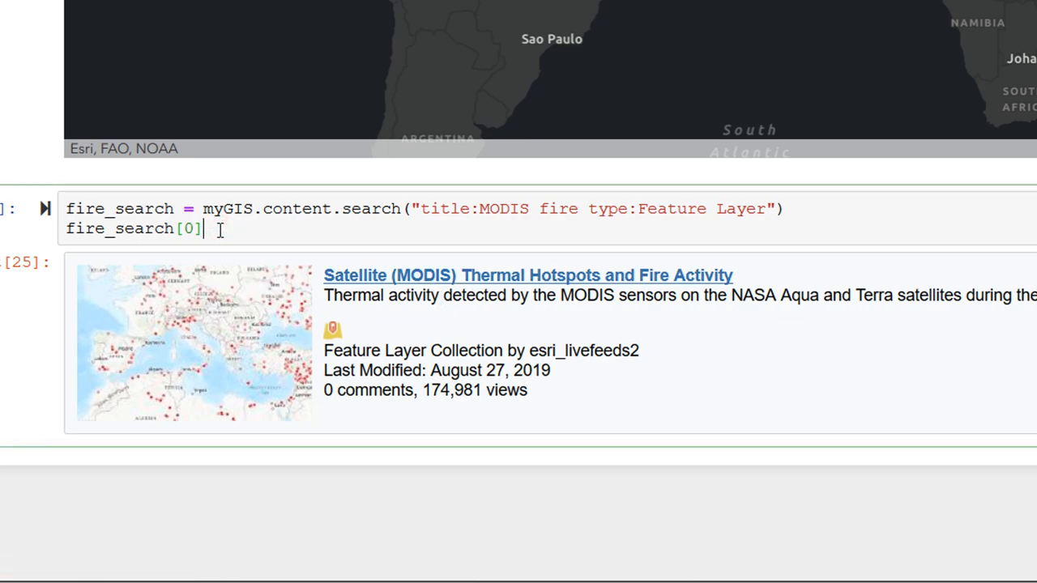
# Append .id to fire_search[0], removing the autocompleted path, and run to print the item id.
pyautogui.write('.')
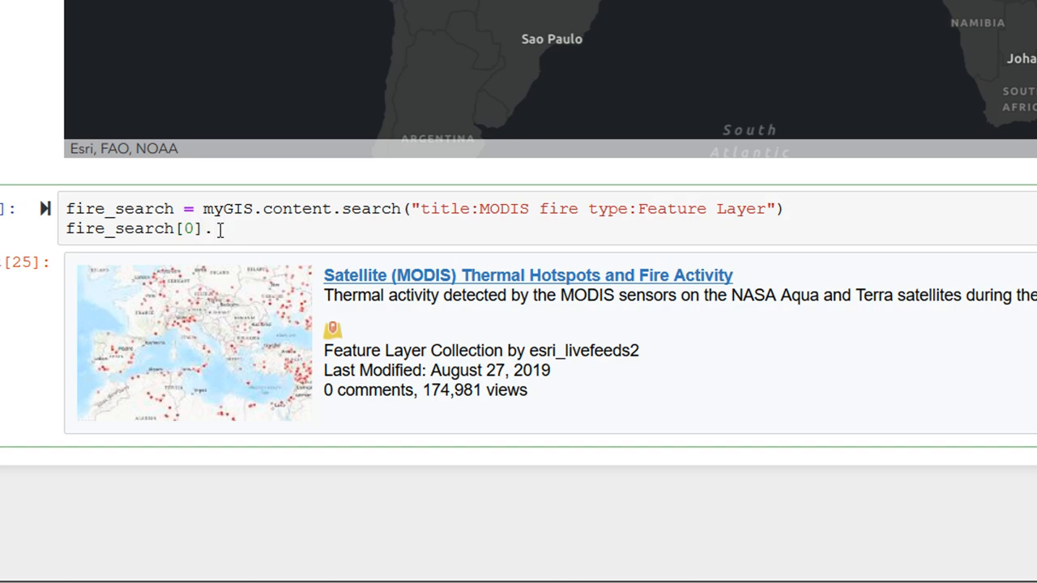
pyautogui.write('ipynb_checkpoints/')
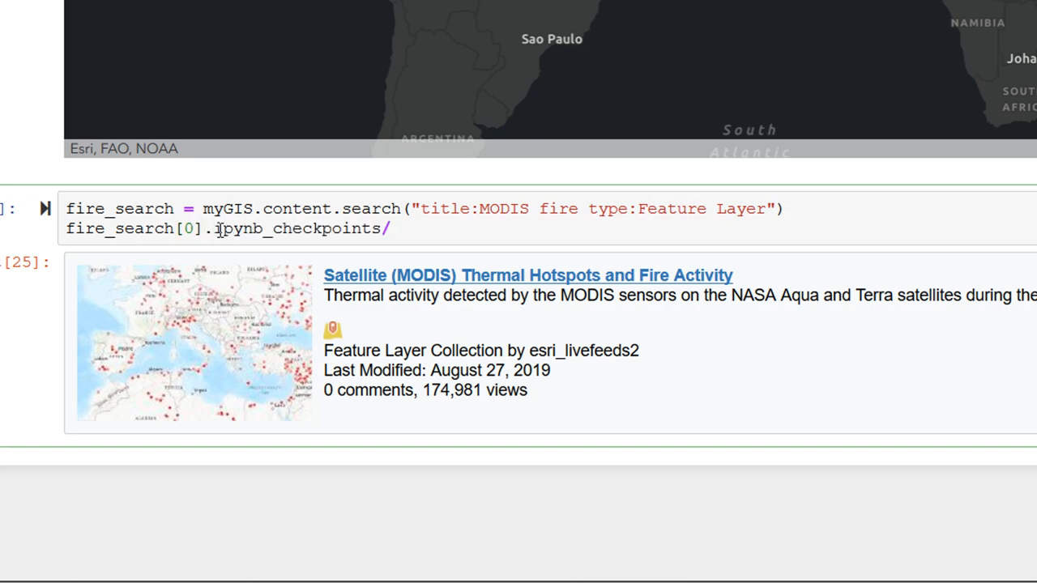
pyautogui.press('BackSpace')
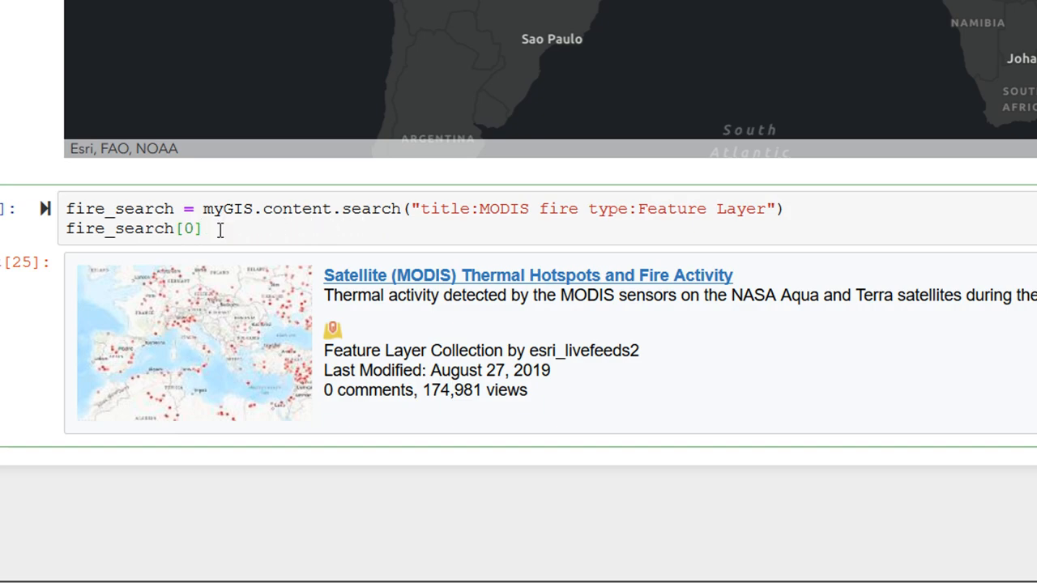
pyautogui.write('.id')
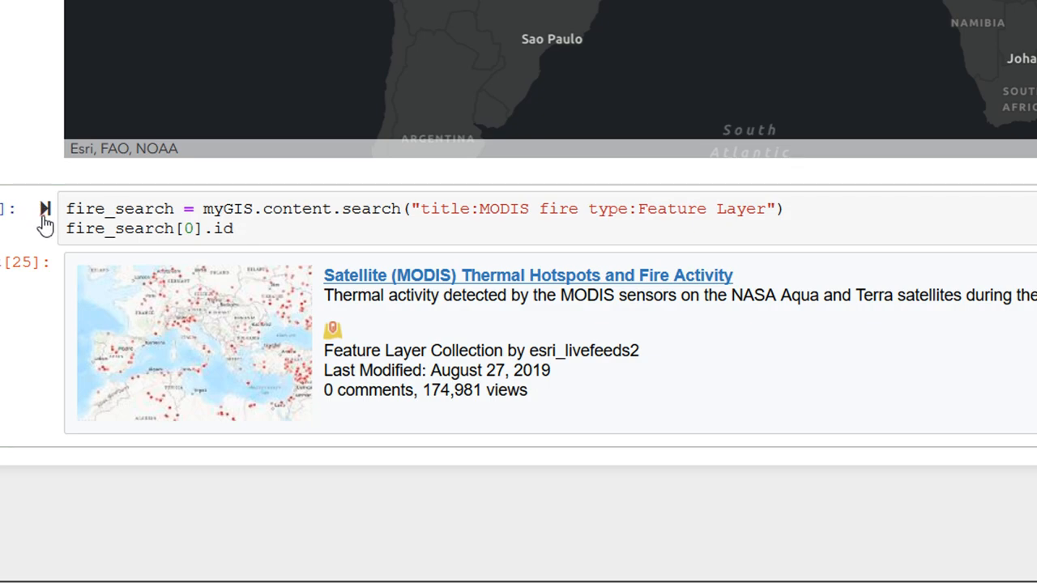
pyautogui.click(45, 209)
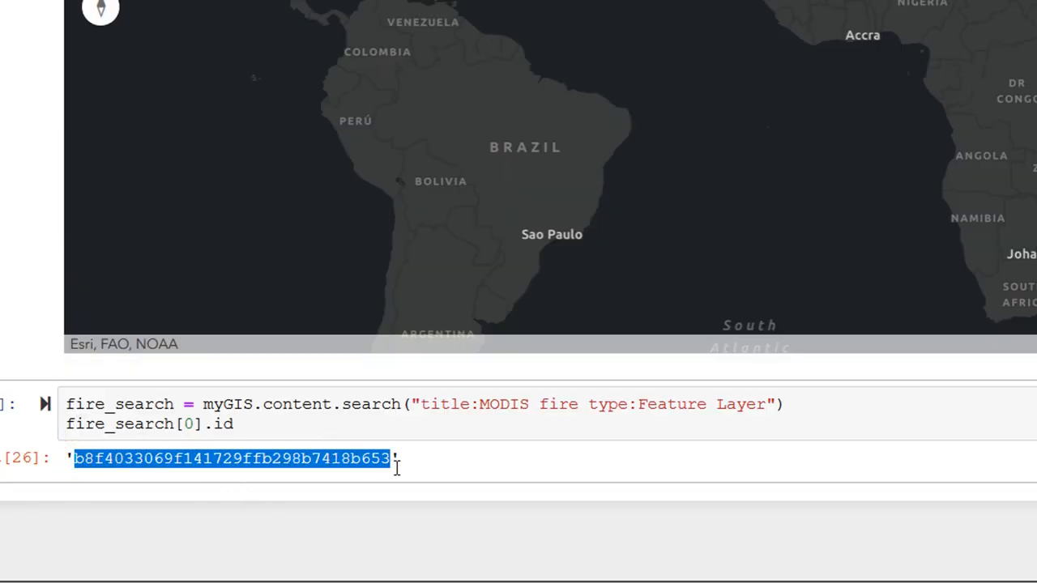
pyautogui.scroll(-3)
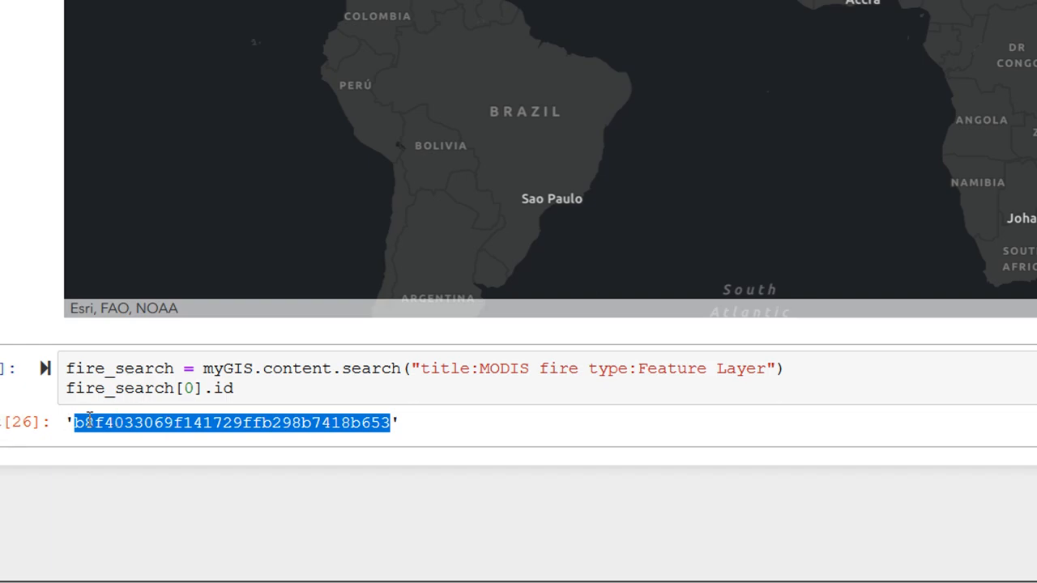
pyautogui.moveTo(247, 409)
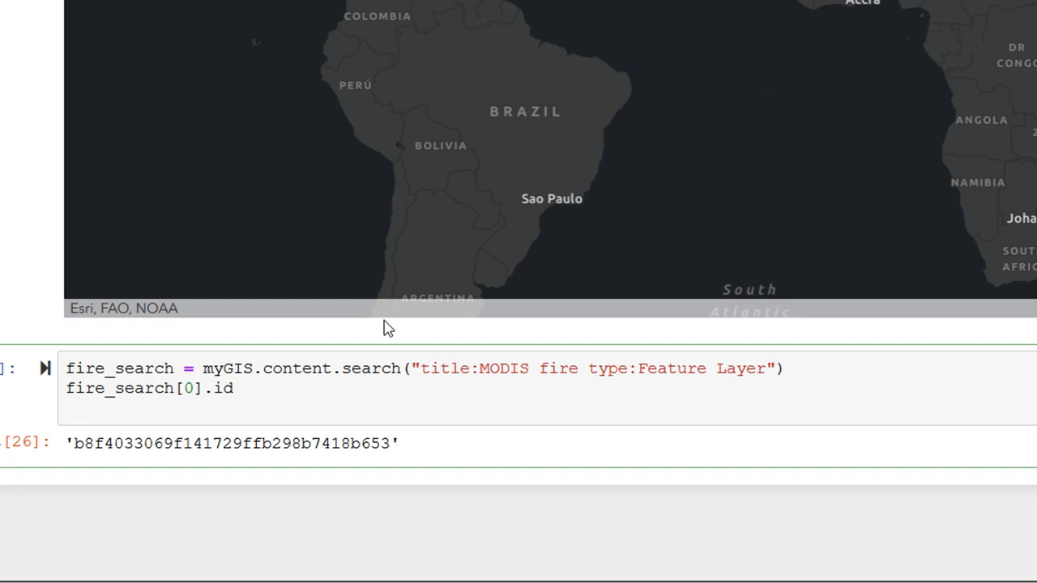
# Add fire_layer = myGIS.content.get(fire_search[0].id) to the cell and run it.
pyautogui.press('enter')
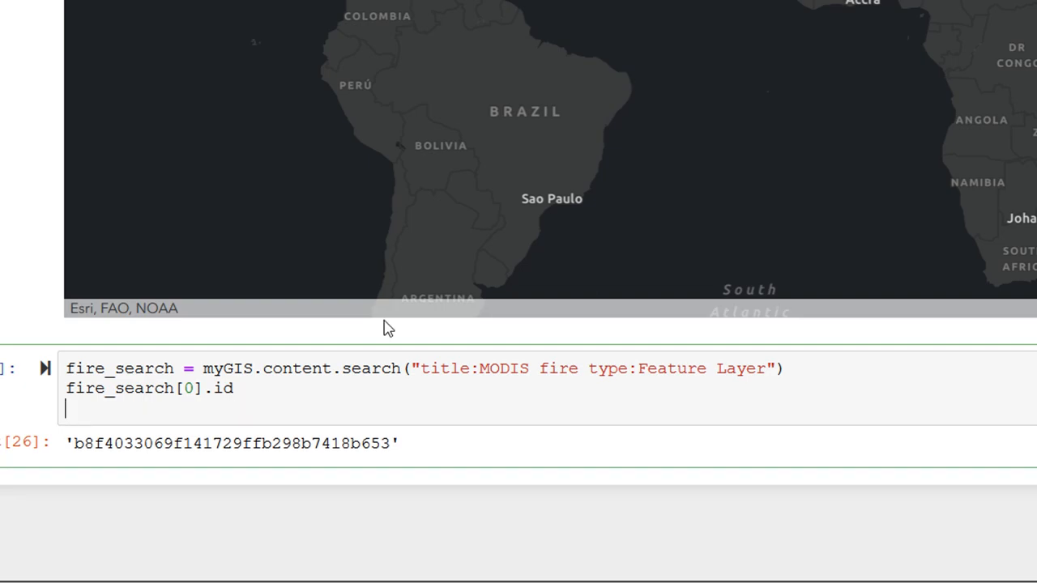
pyautogui.write('fire_laay')
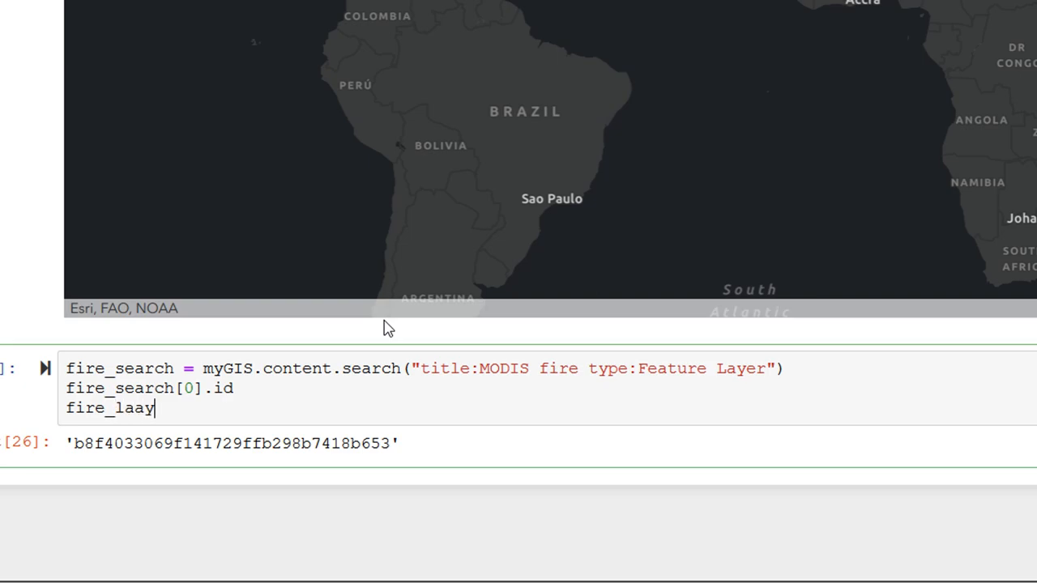
pyautogui.press('BackSpace')
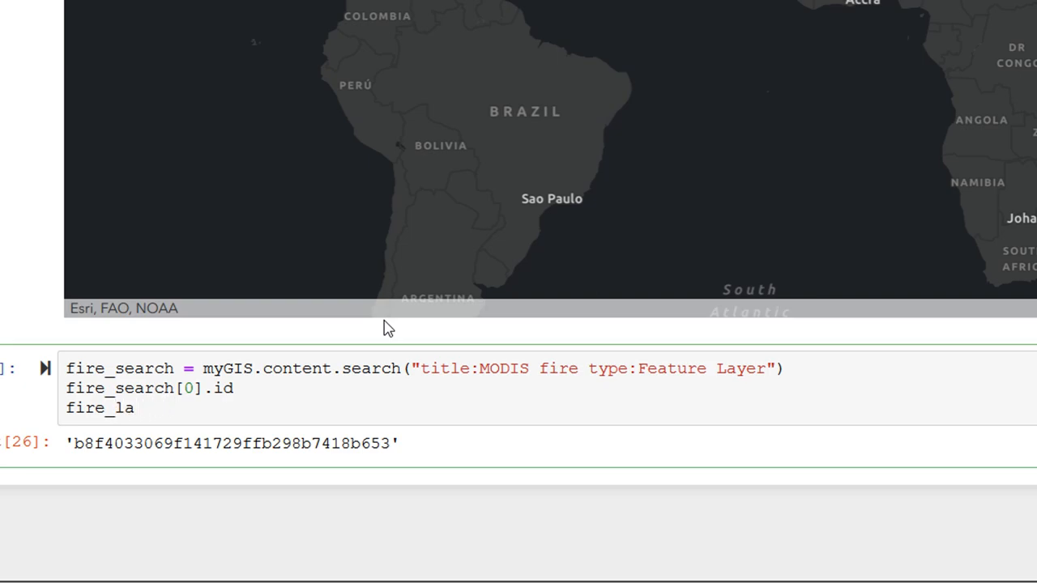
pyautogui.write('yer')
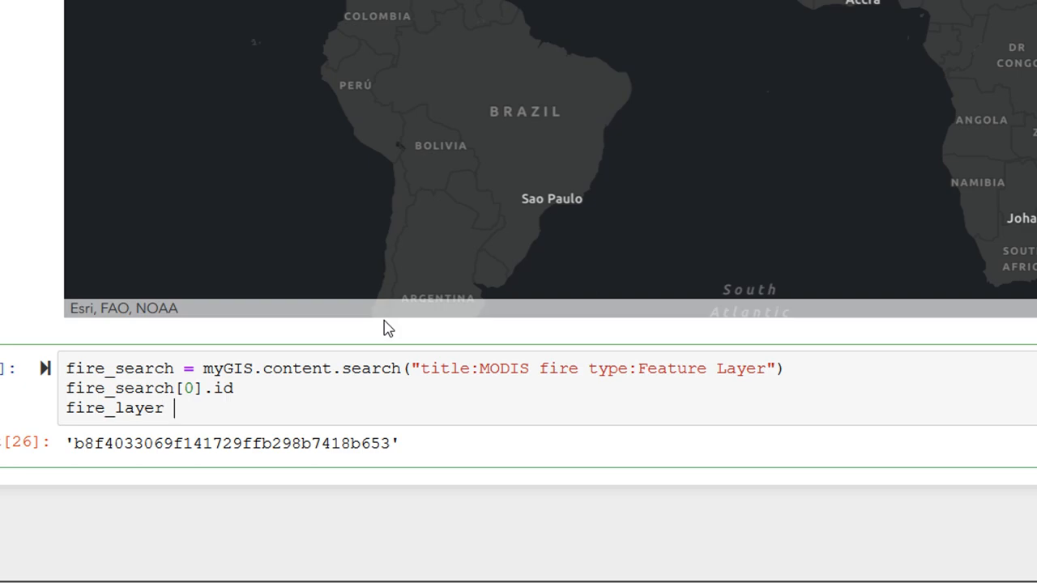
pyautogui.write('= my')
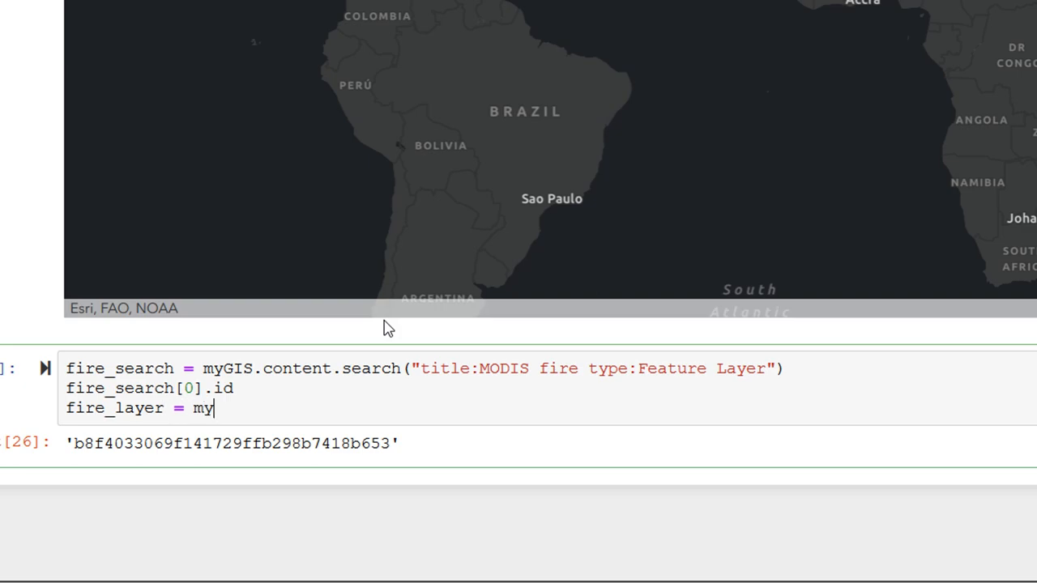
pyautogui.write('GIS.')
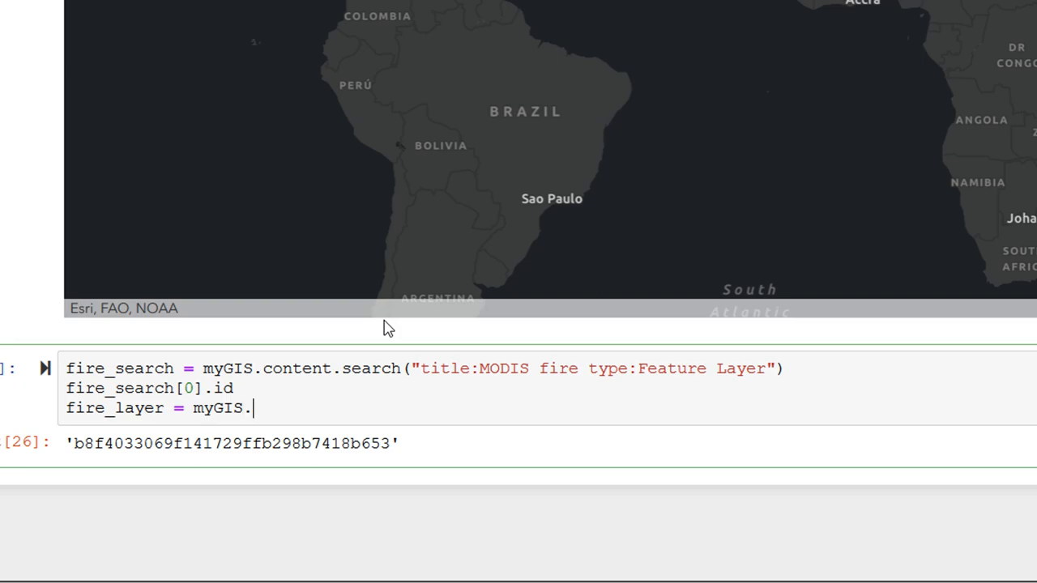
pyautogui.write('content.')
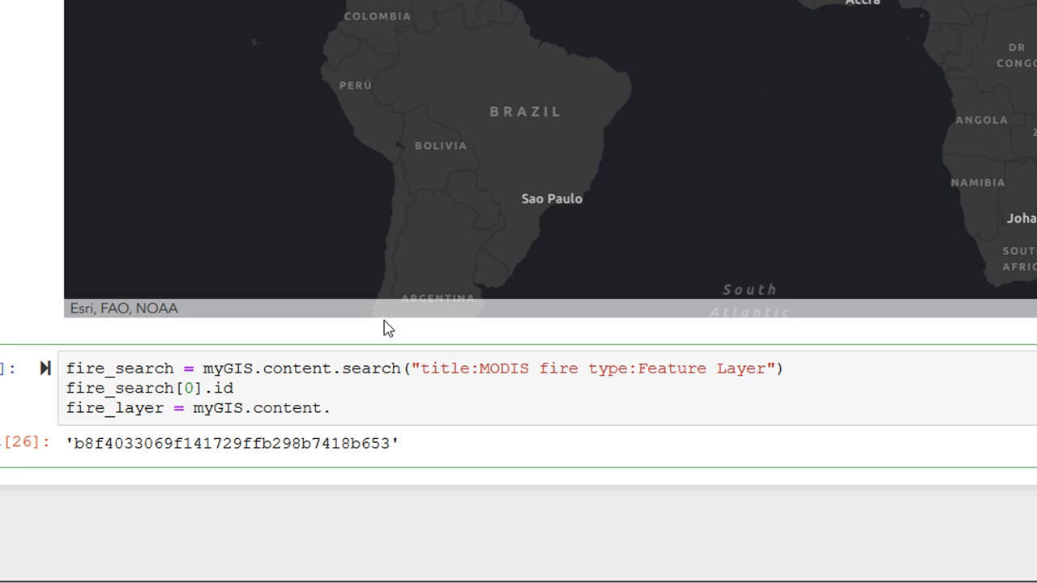
pyautogui.write('get()')
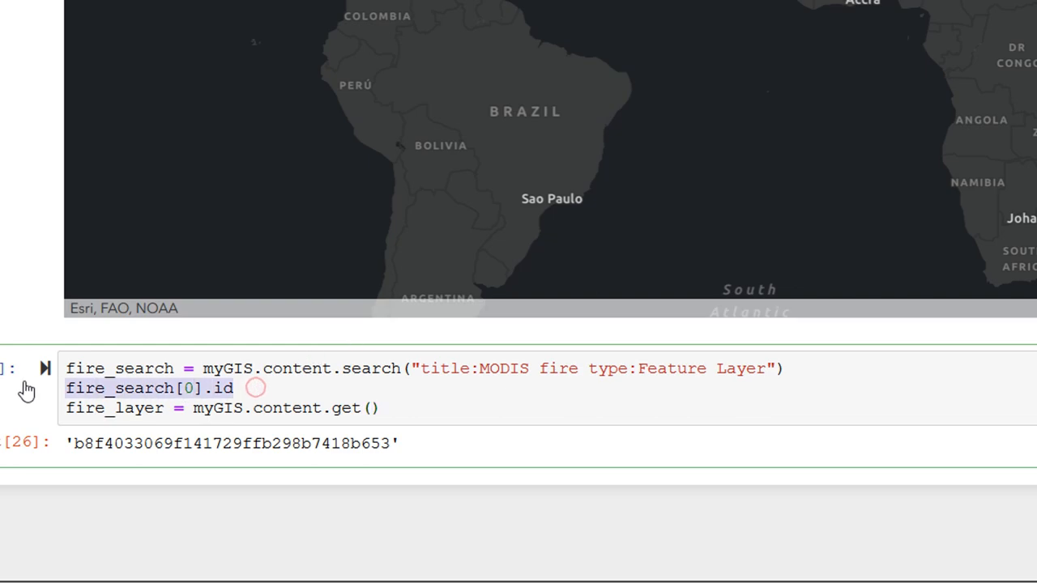
pyautogui.moveTo(532, 401)
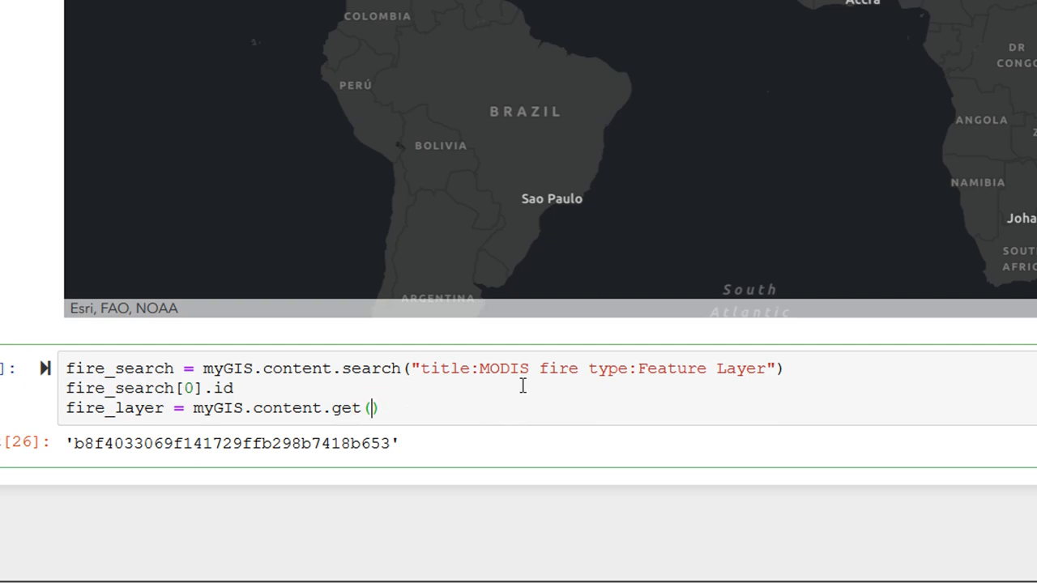
pyautogui.write('fire_search[0].id')
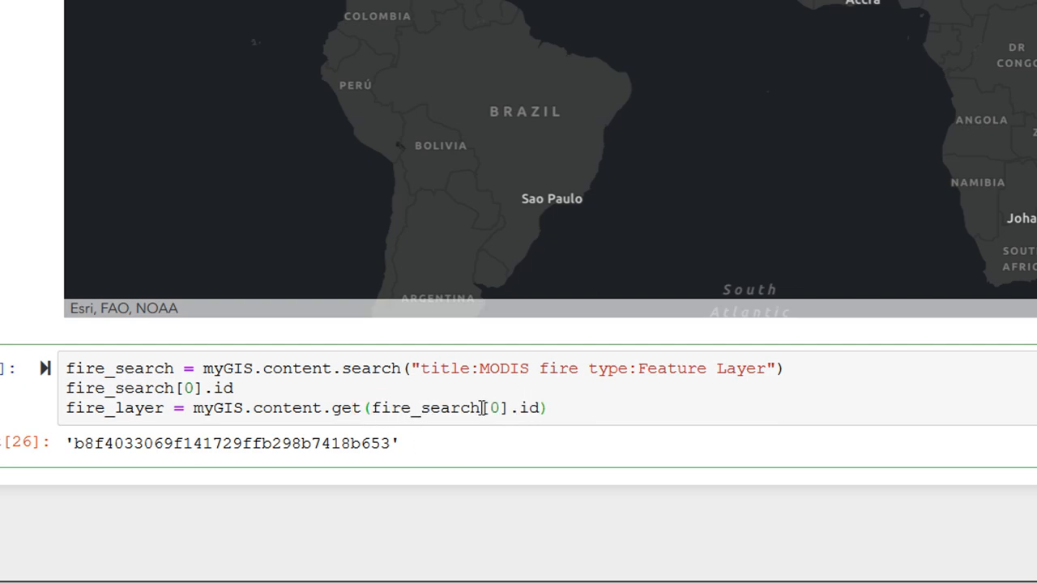
pyautogui.click(570, 408)
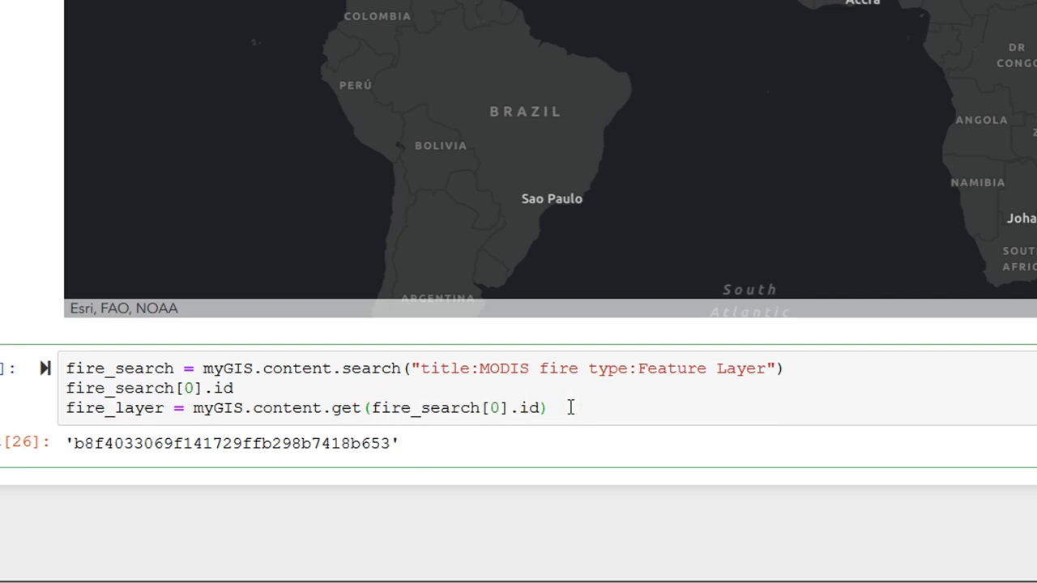
pyautogui.click(46, 369)
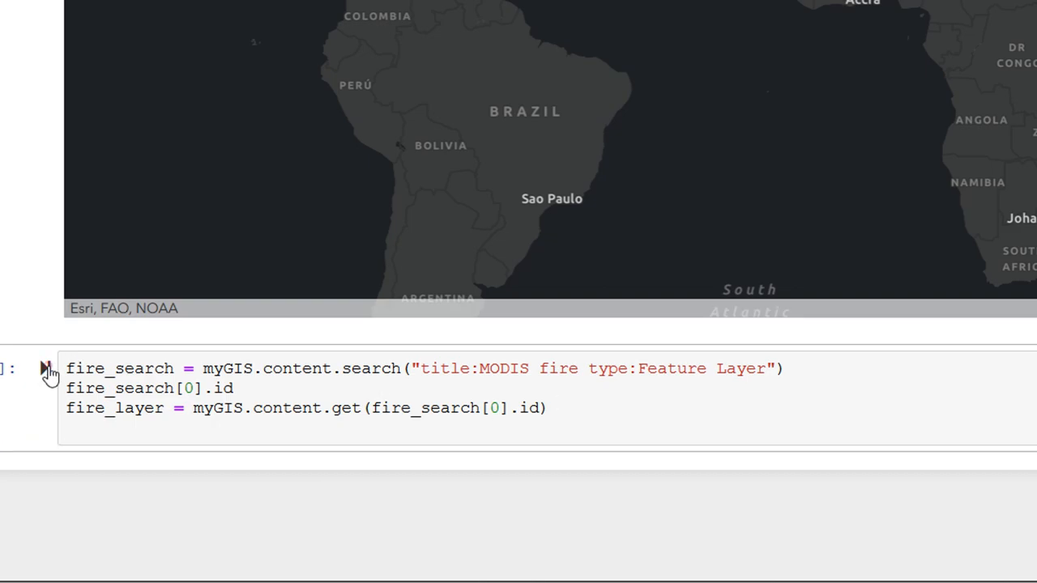
# Add a fire_layer line and rerun to display the MODIS Thermal Hotspots item.
pyautogui.click(142, 433)
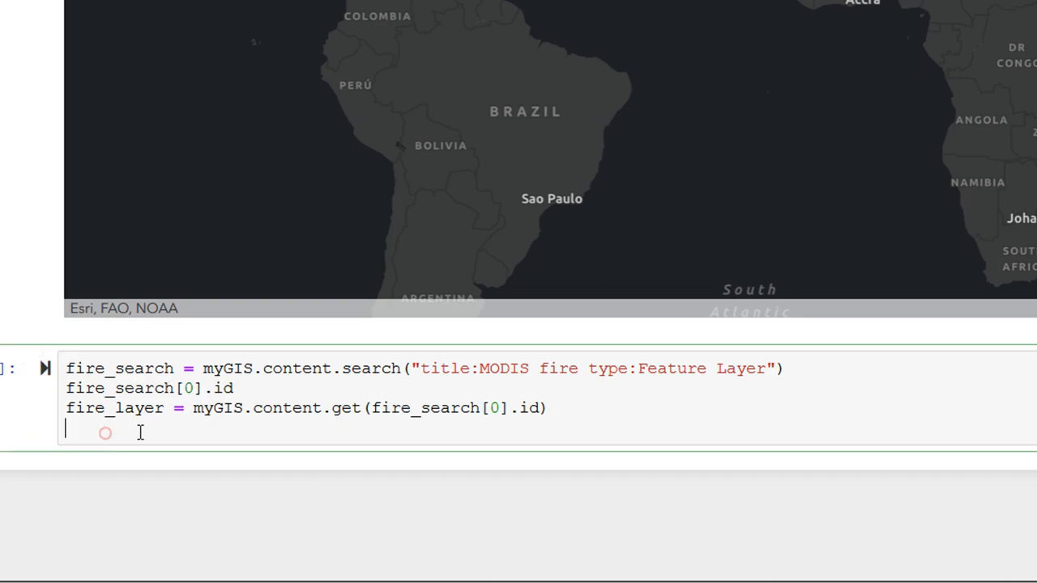
pyautogui.write('fire')
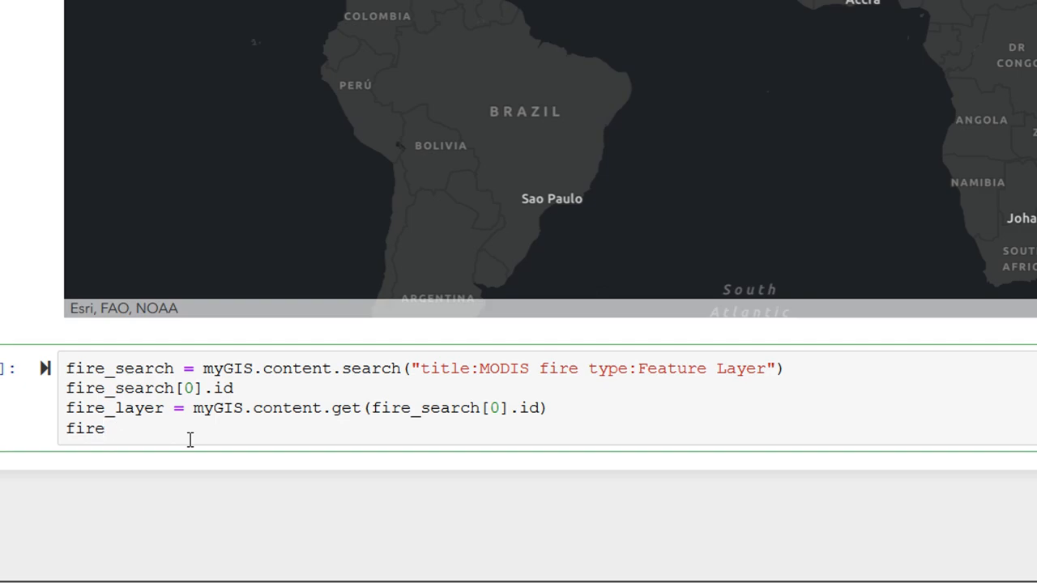
pyautogui.write('_layer')
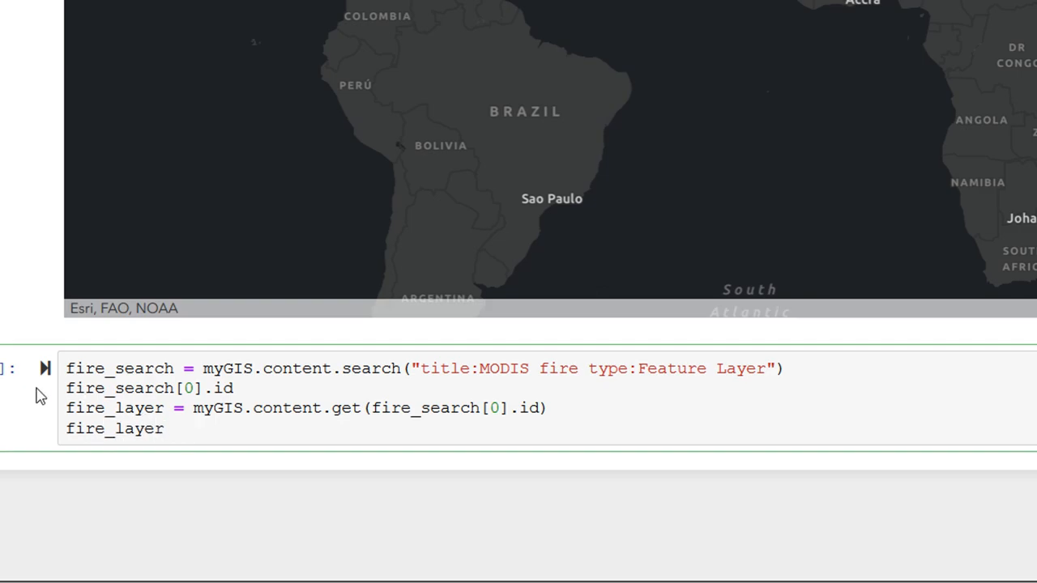
pyautogui.click(45, 368)
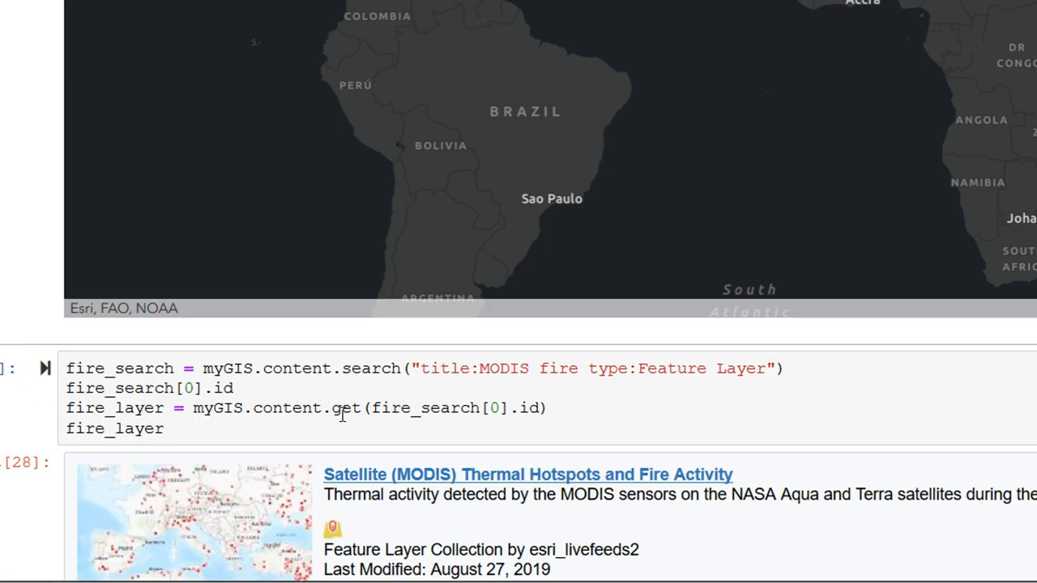
pyautogui.scroll(-3)
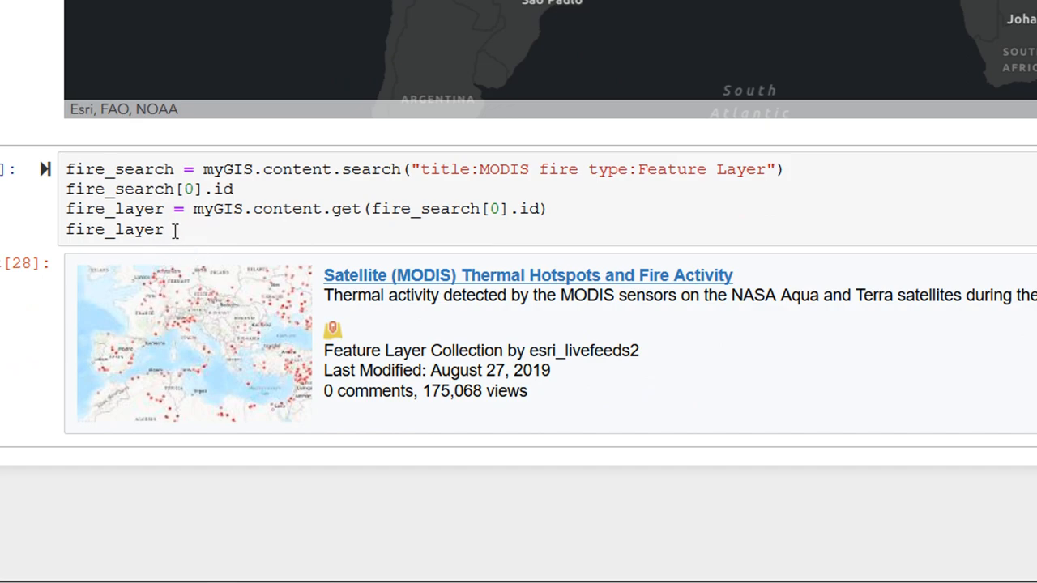
pyautogui.moveTo(375, 209)
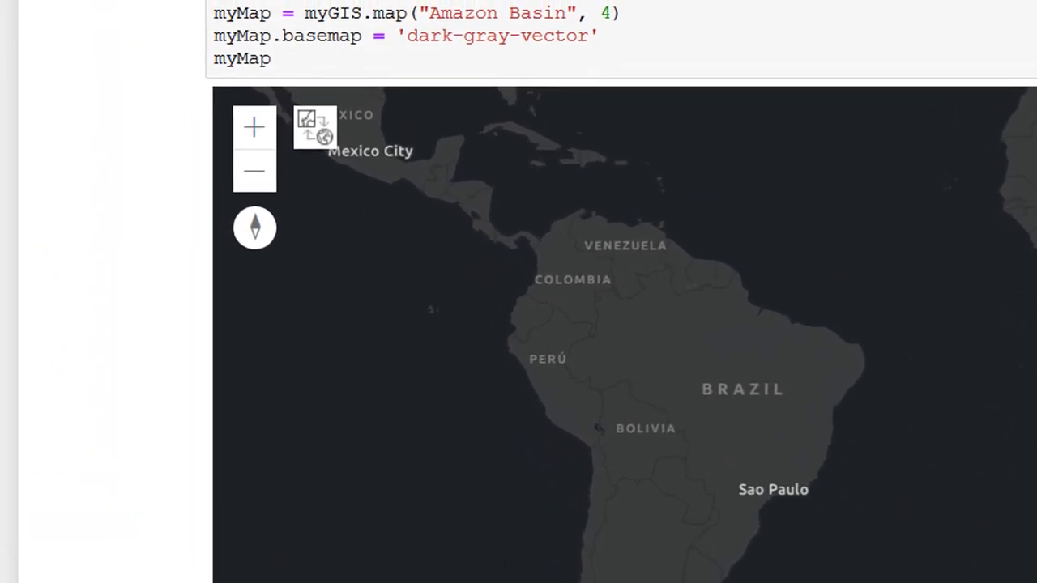
# Change the cell to call myMap.add_layer(fire_layer), end with myMap, and re-run it.
pyautogui.scroll(-3)
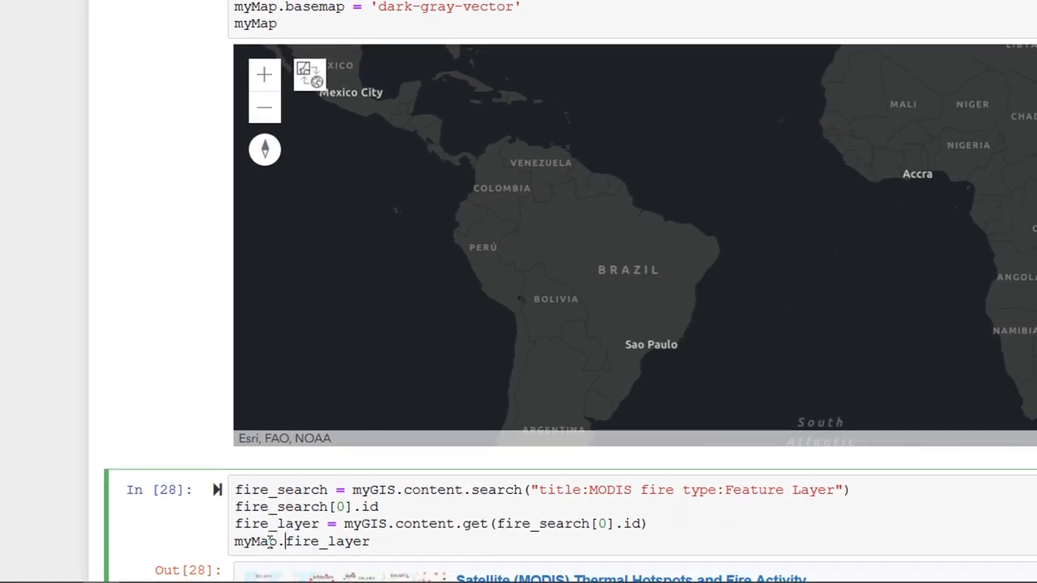
pyautogui.write('add)')
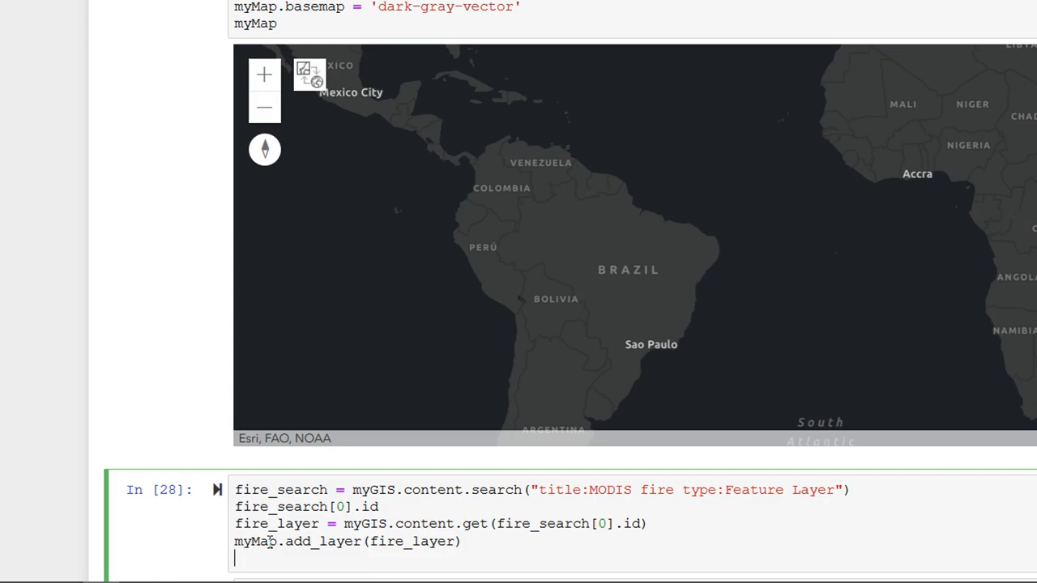
pyautogui.write('myMap')
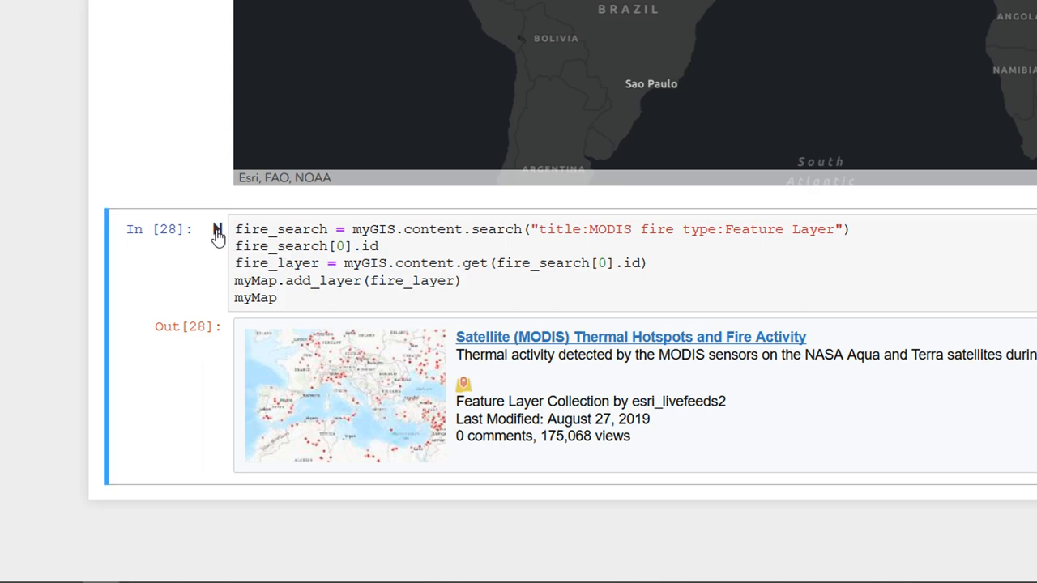
pyautogui.click(217, 229)
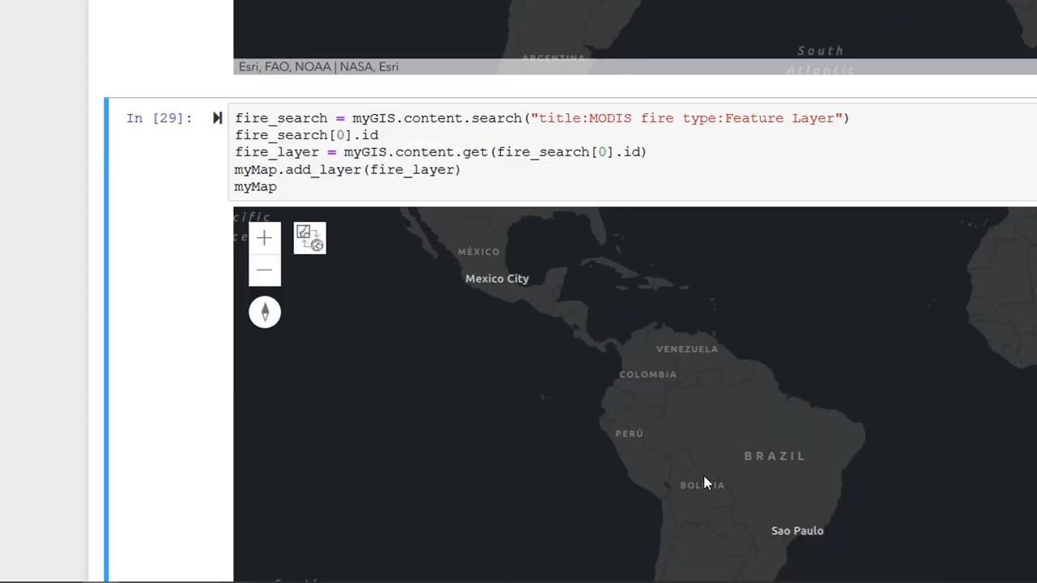
# Scroll down to the map output showing red hotspot points around Rondônia.
pyautogui.scroll(-3)
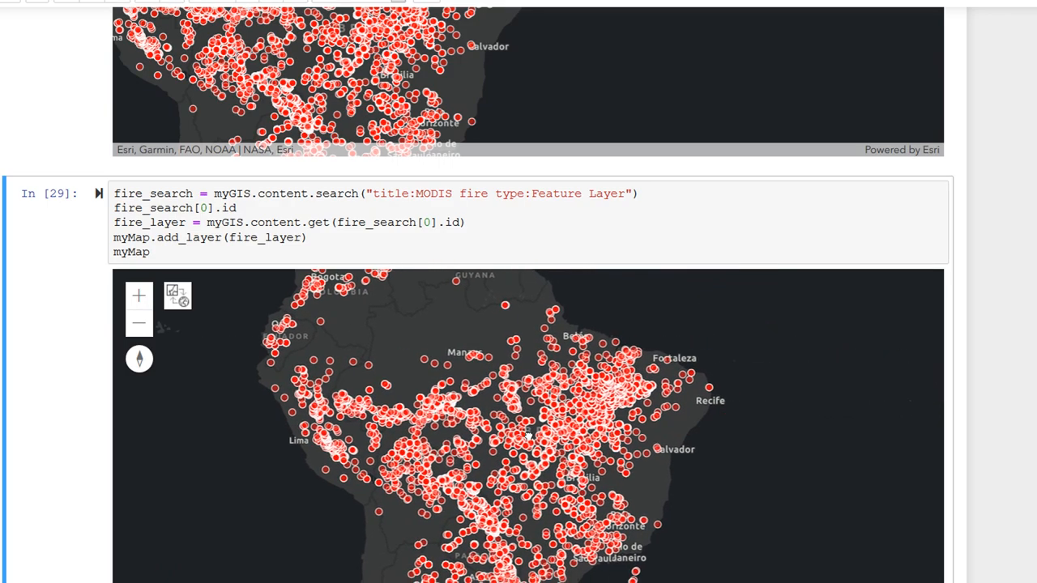
pyautogui.scroll(-3)
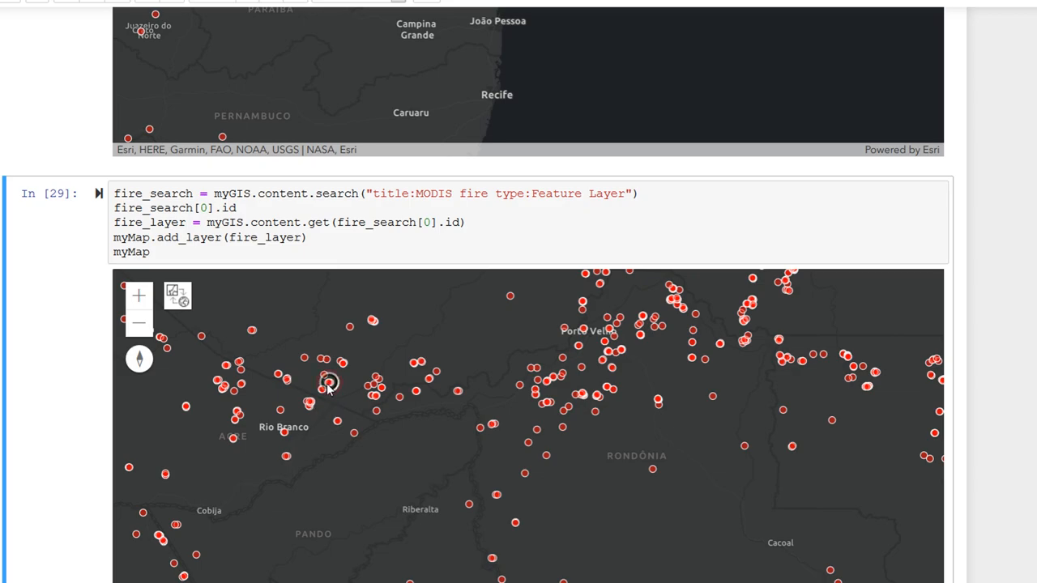
# Open a hotspot's popup and page down through Brightness T31, FRP, acquisition date, Confidence and Version.
pyautogui.click(329, 384)
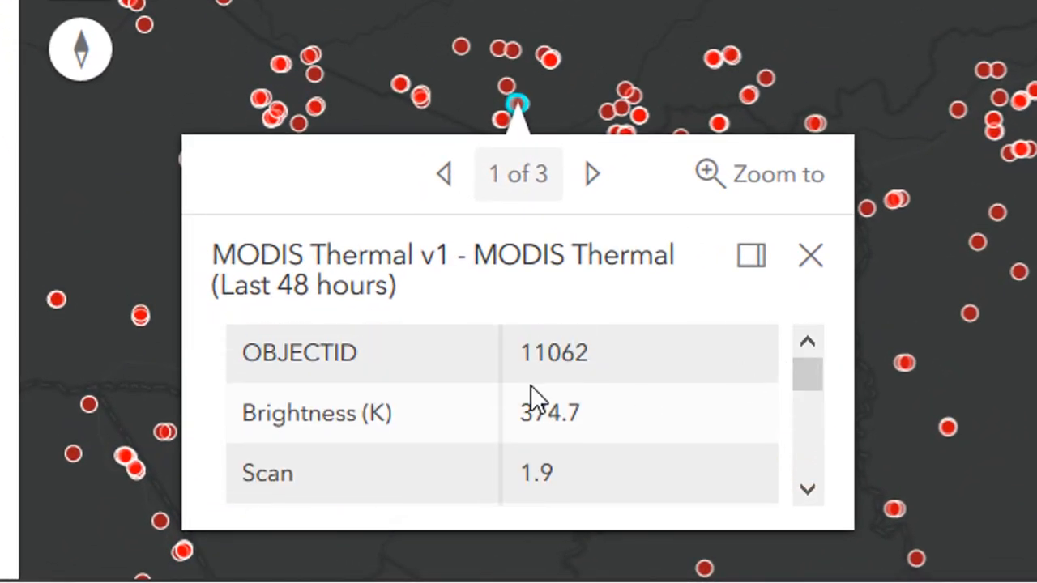
pyautogui.moveTo(306, 413)
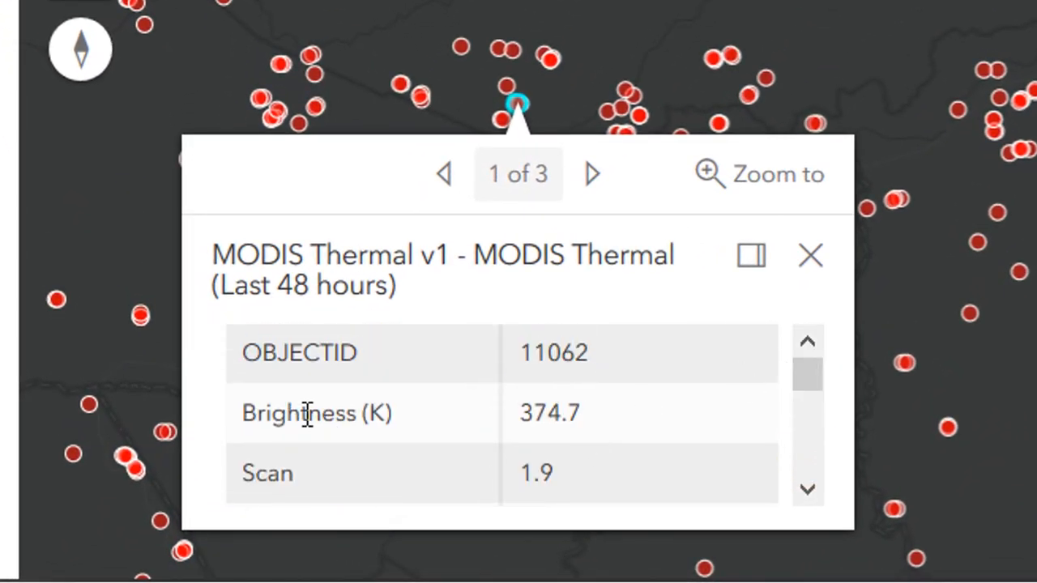
pyautogui.moveTo(802, 478)
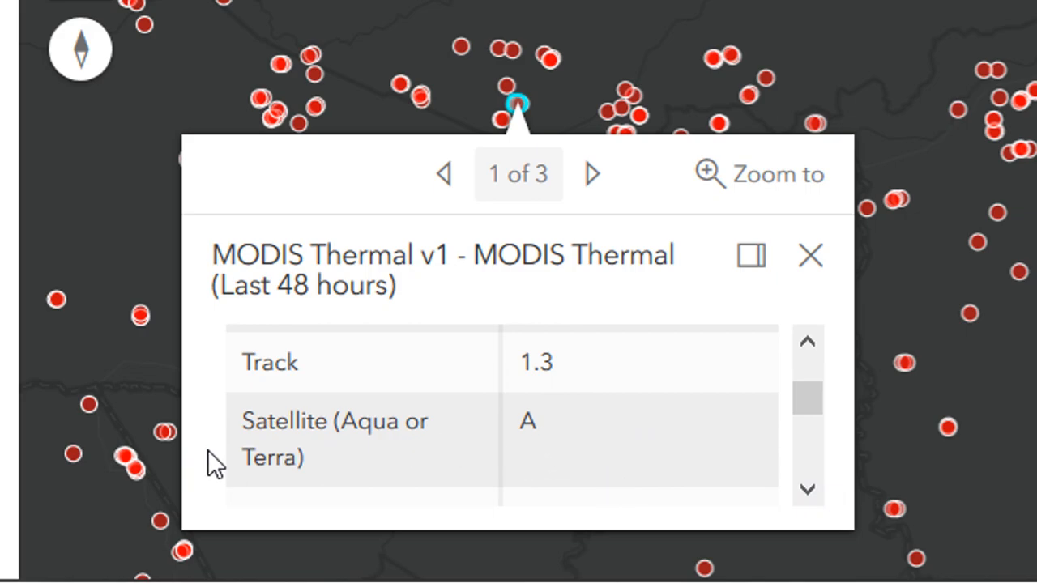
pyautogui.click(808, 490)
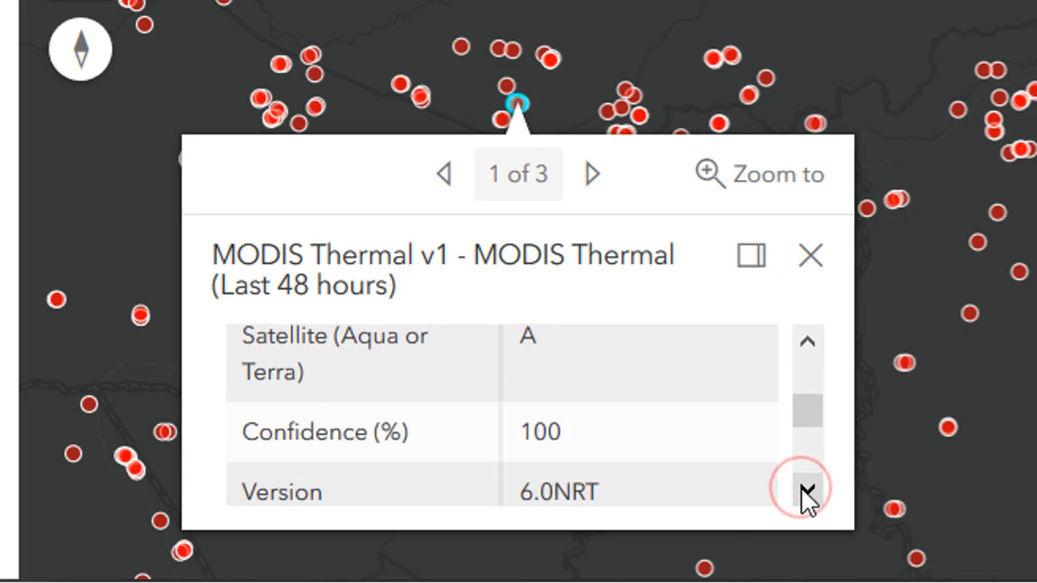
pyautogui.click(806, 491)
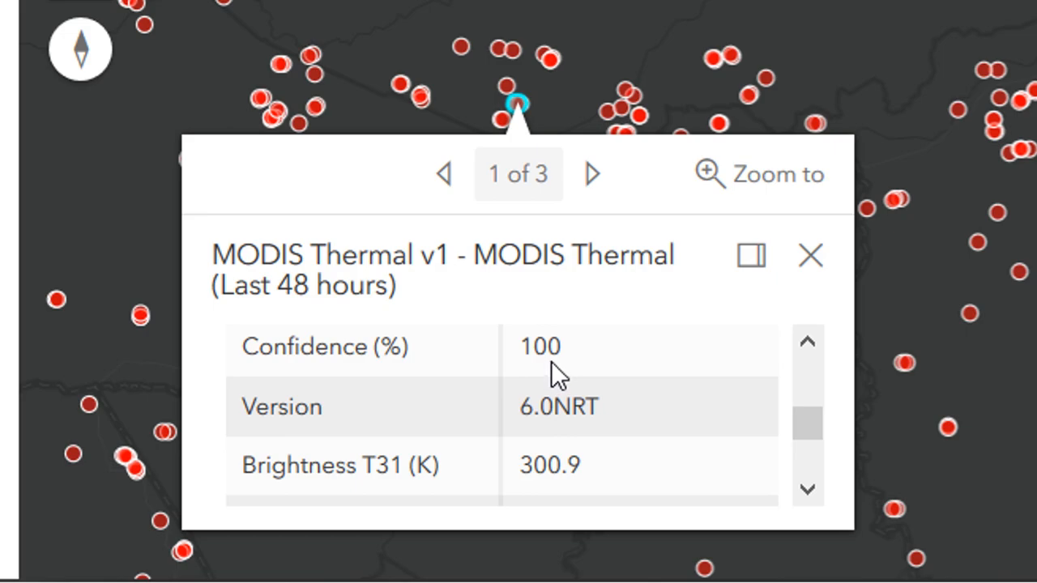
pyautogui.moveTo(523, 361)
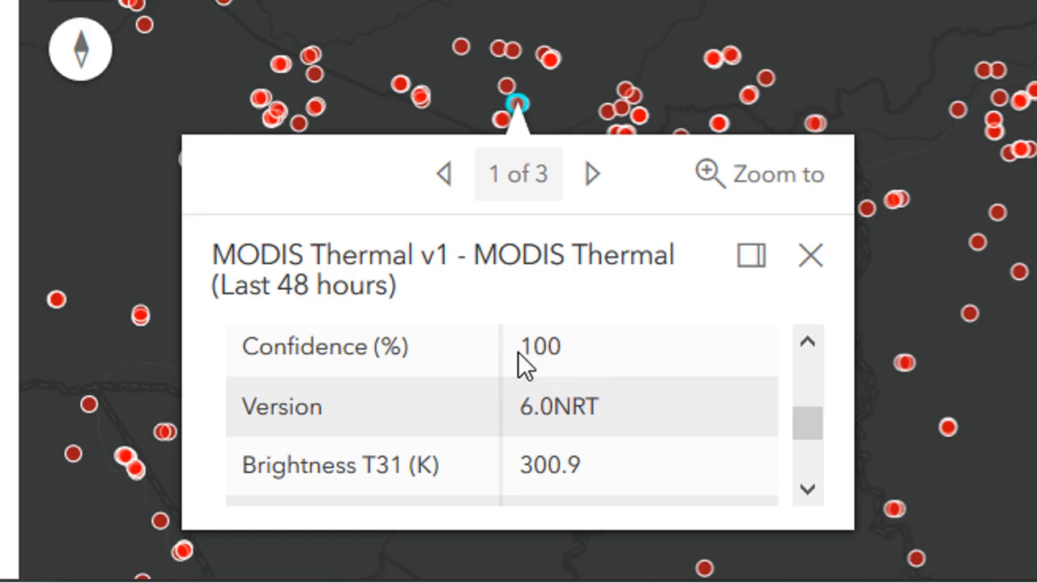
pyautogui.moveTo(468, 486)
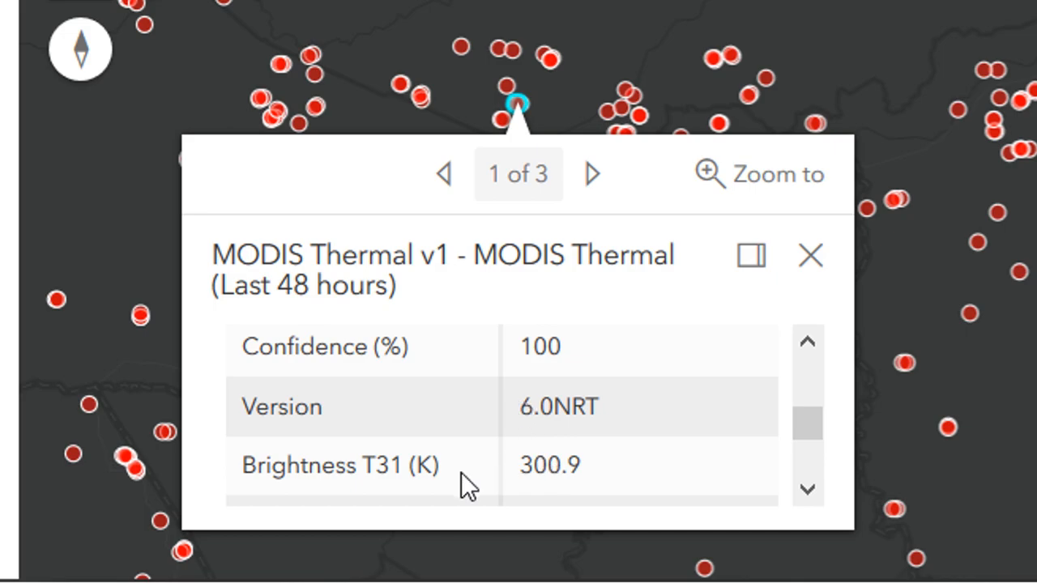
pyautogui.click(807, 489)
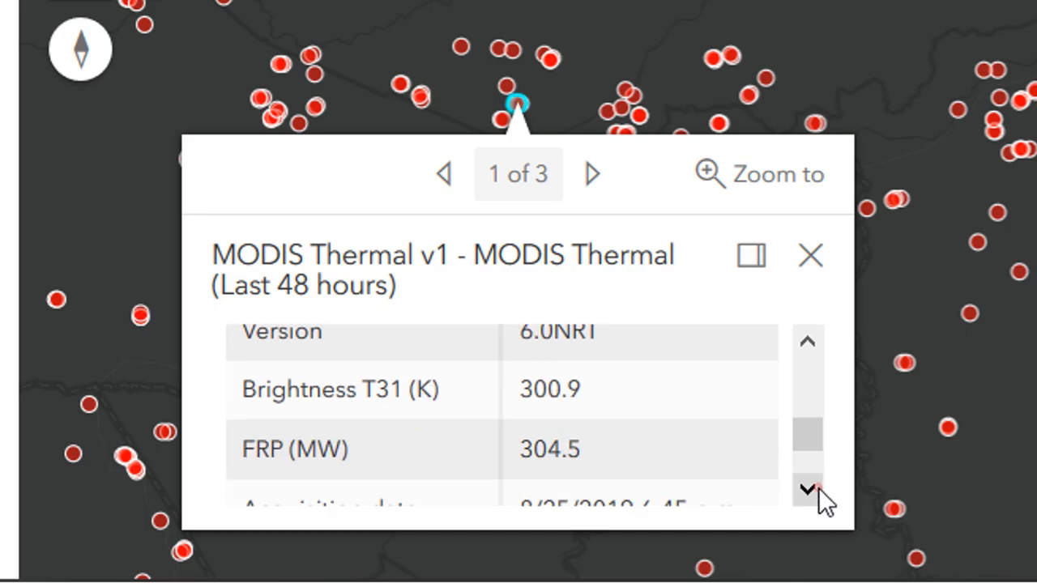
pyautogui.click(807, 490)
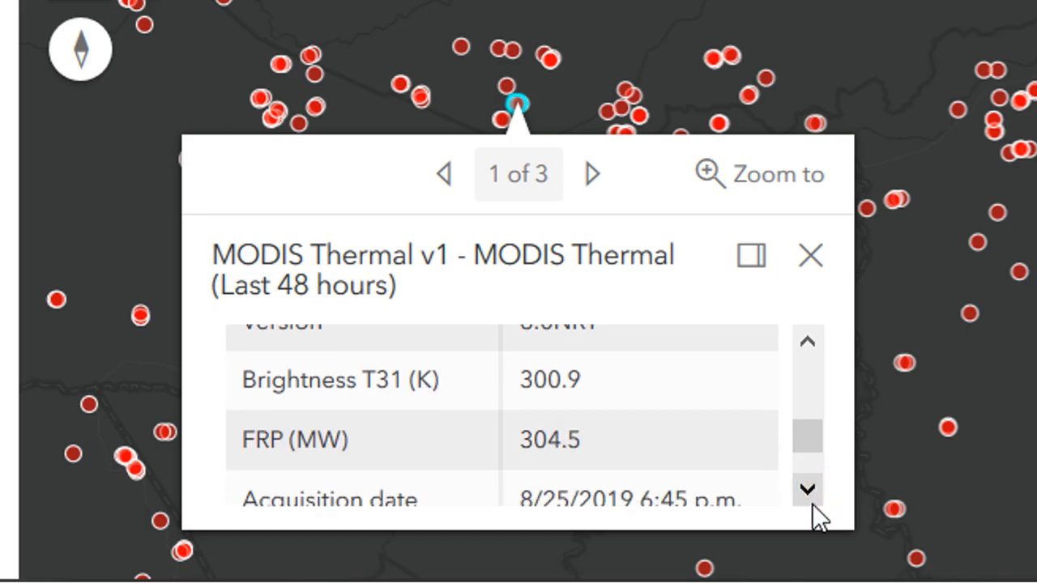
pyautogui.click(807, 489)
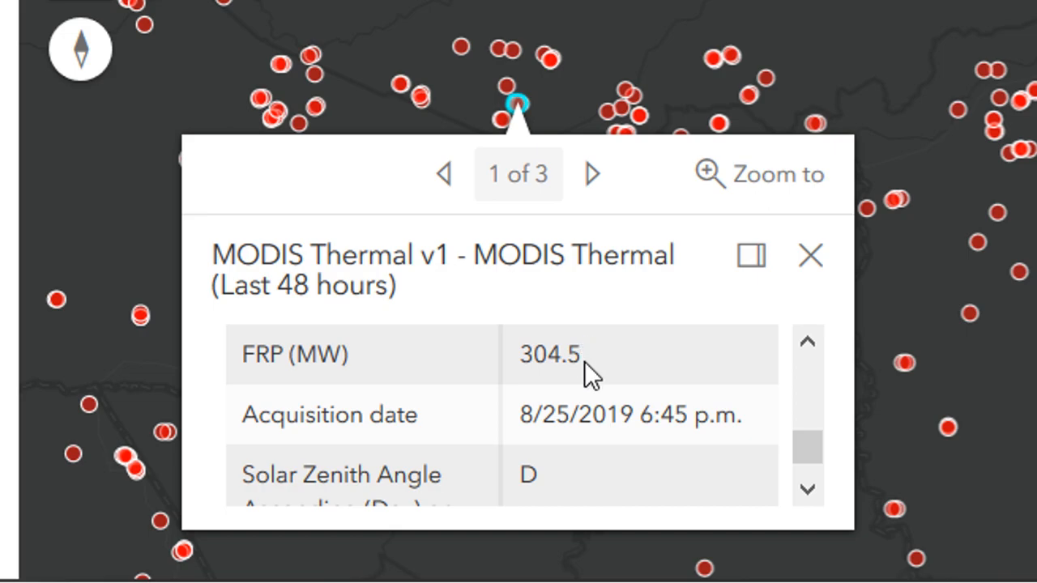
pyautogui.scroll(-3)
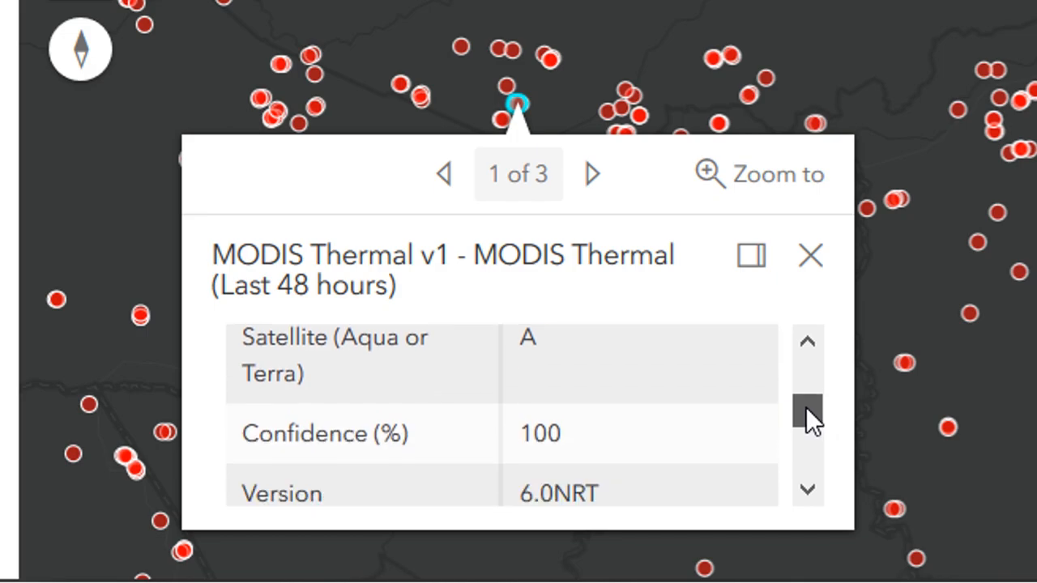
pyautogui.scroll(-3)
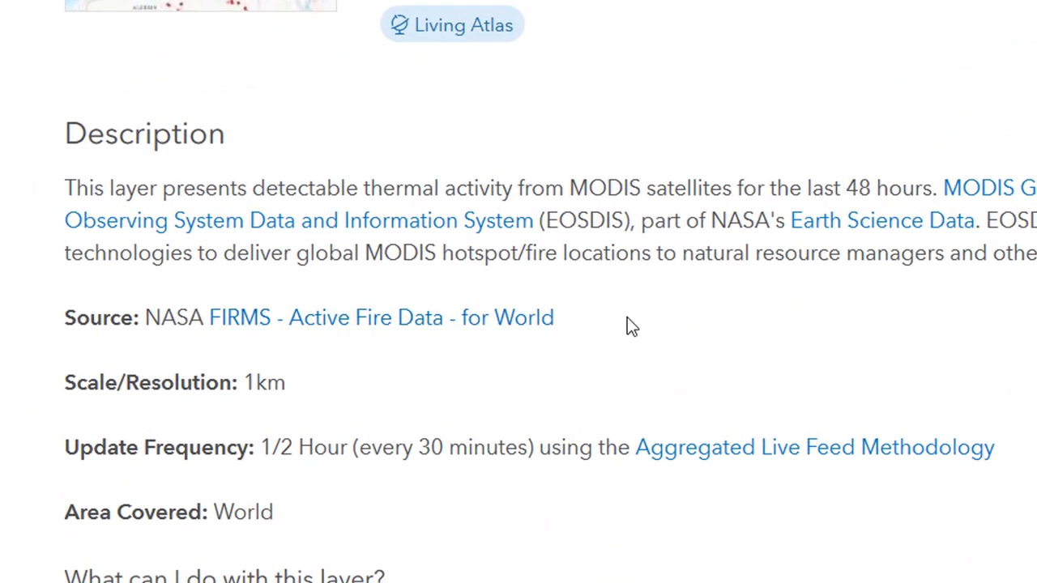
pyautogui.moveTo(357, 324)
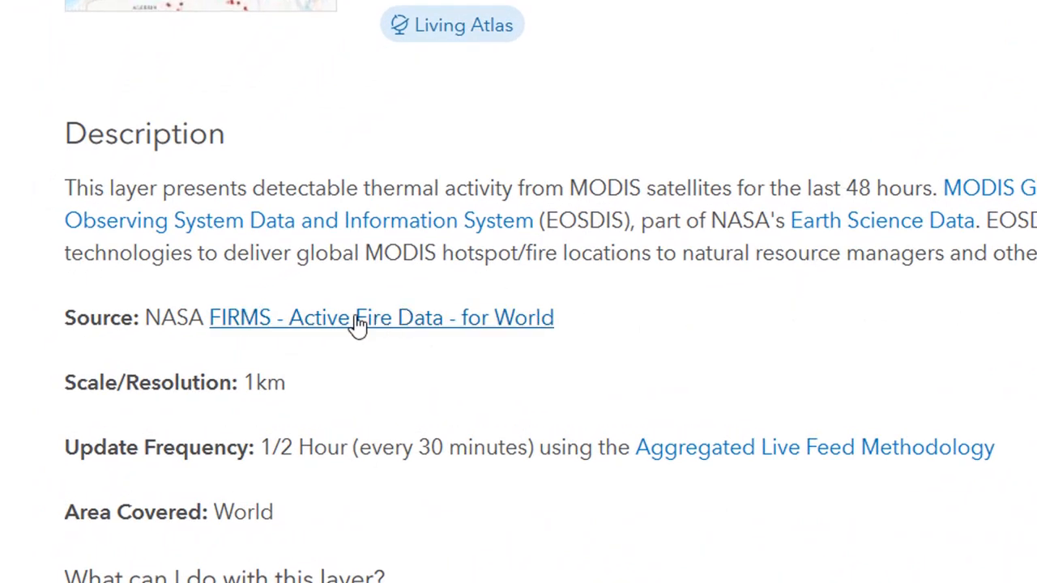
pyautogui.moveTo(176, 317)
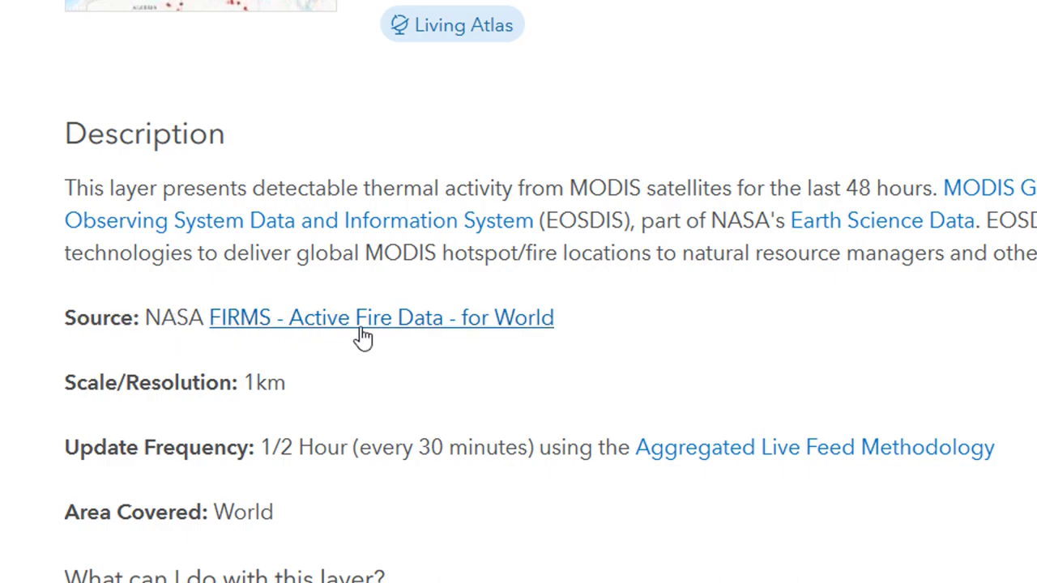
pyautogui.moveTo(419, 336)
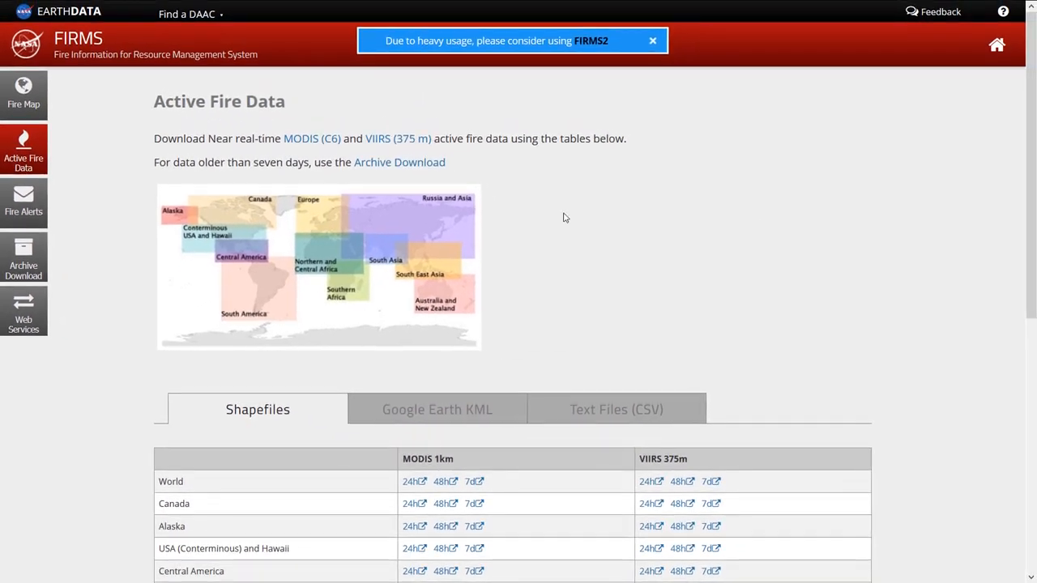
pyautogui.moveTo(151, 67)
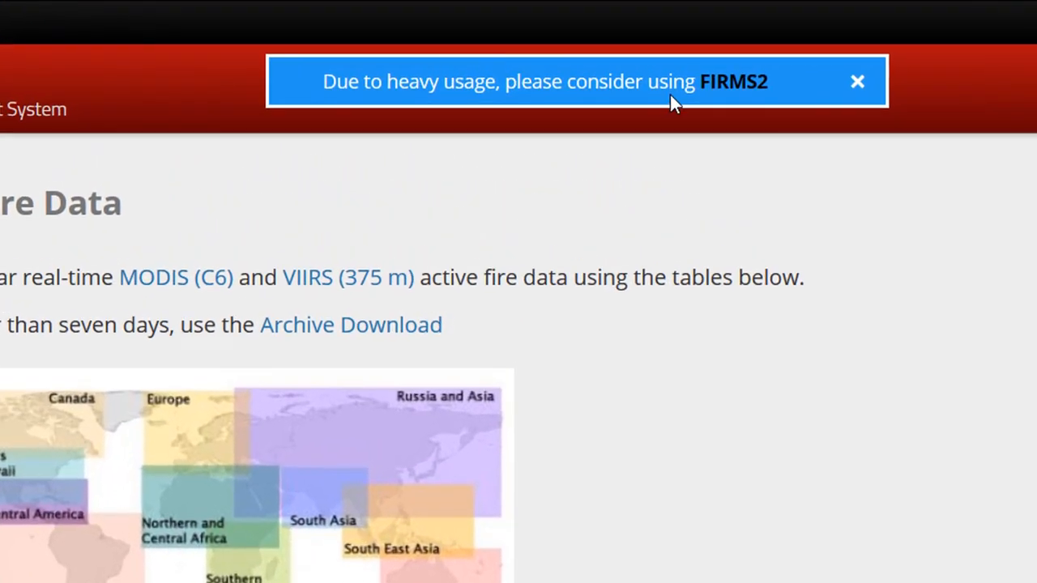
pyautogui.moveTo(858, 81)
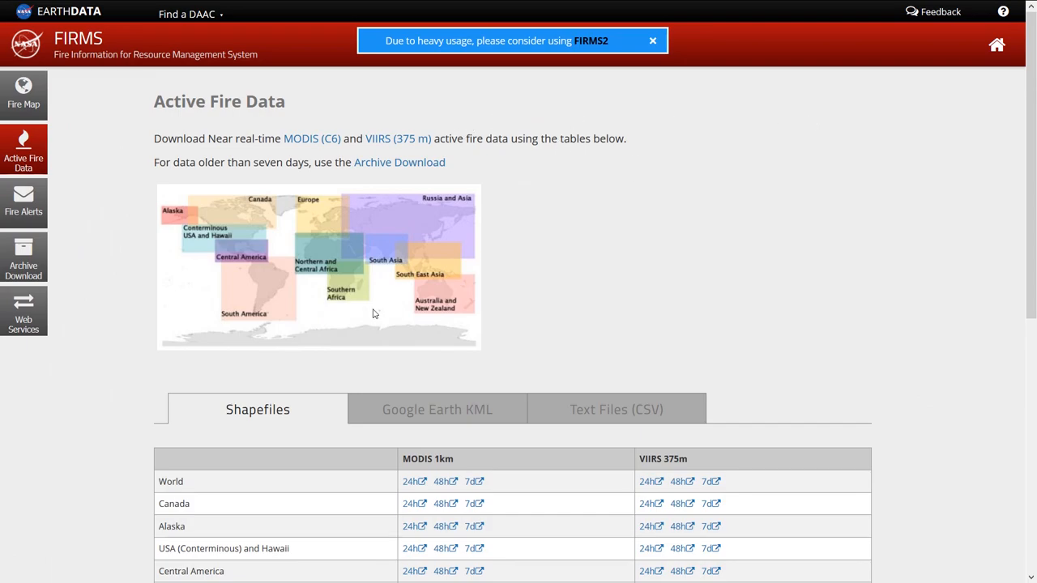
pyautogui.moveTo(590, 47)
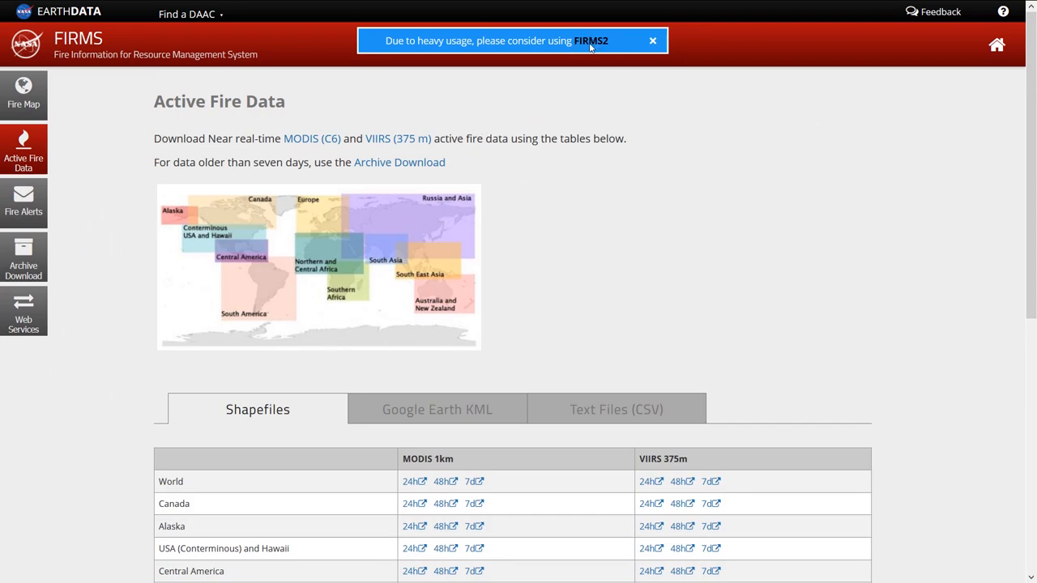
pyautogui.moveTo(595, 215)
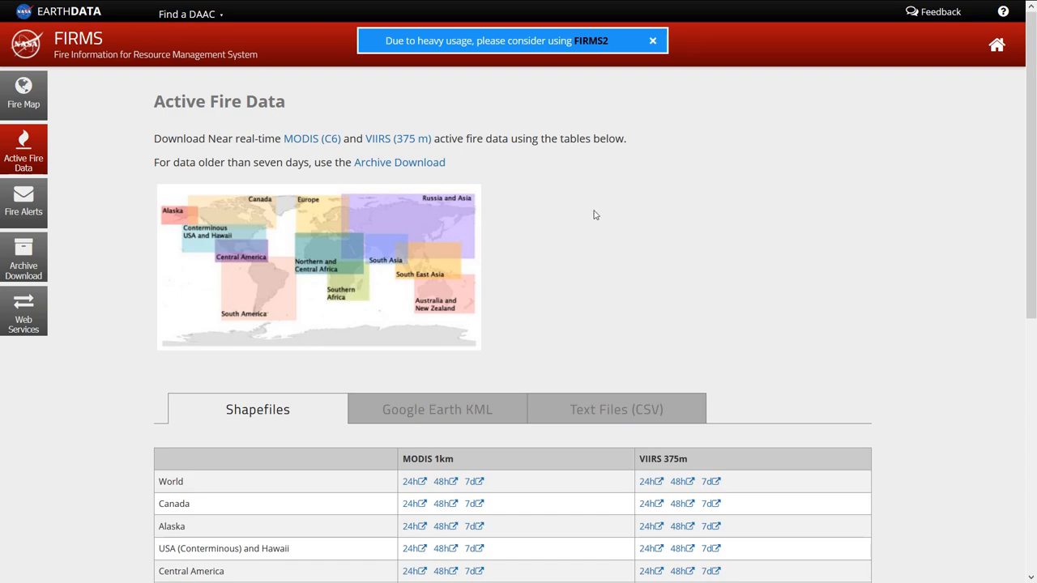
pyautogui.moveTo(267, 156)
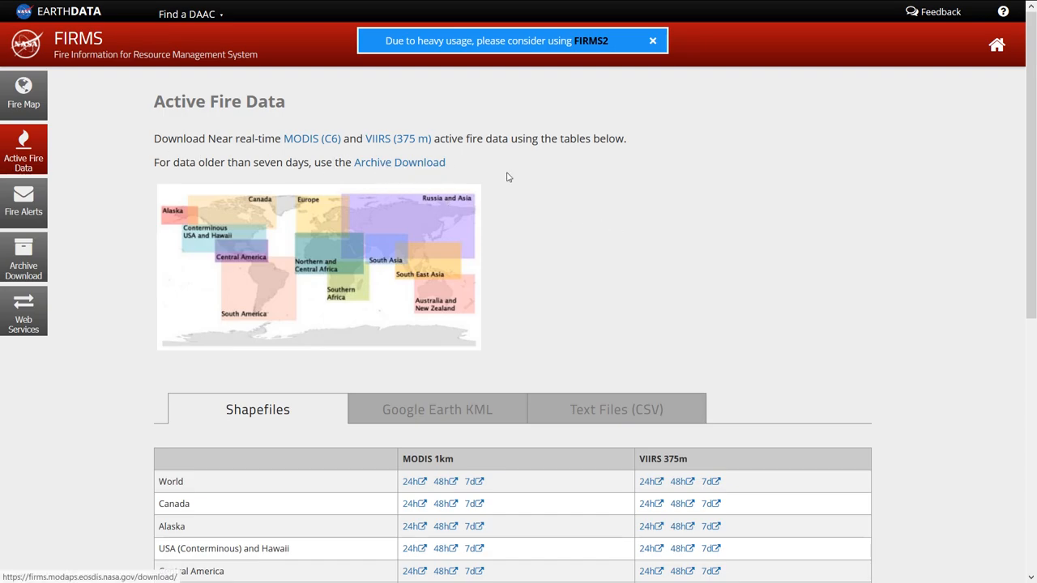
# Browse the FIRMS Active Fire Data page to Resources and open the MODIS Active Fire User Guide.
pyautogui.scroll(-3)
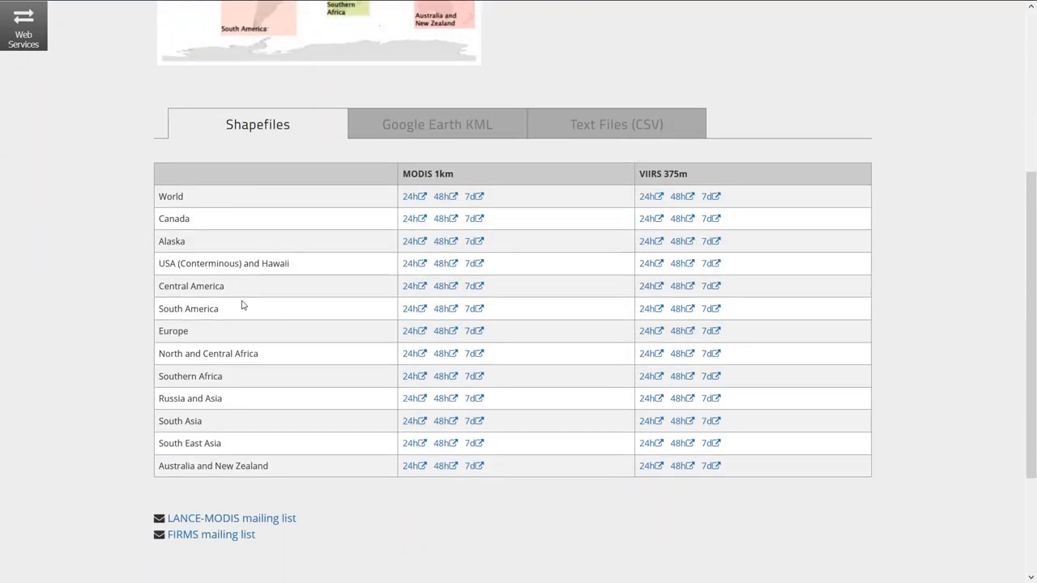
pyautogui.moveTo(256, 346)
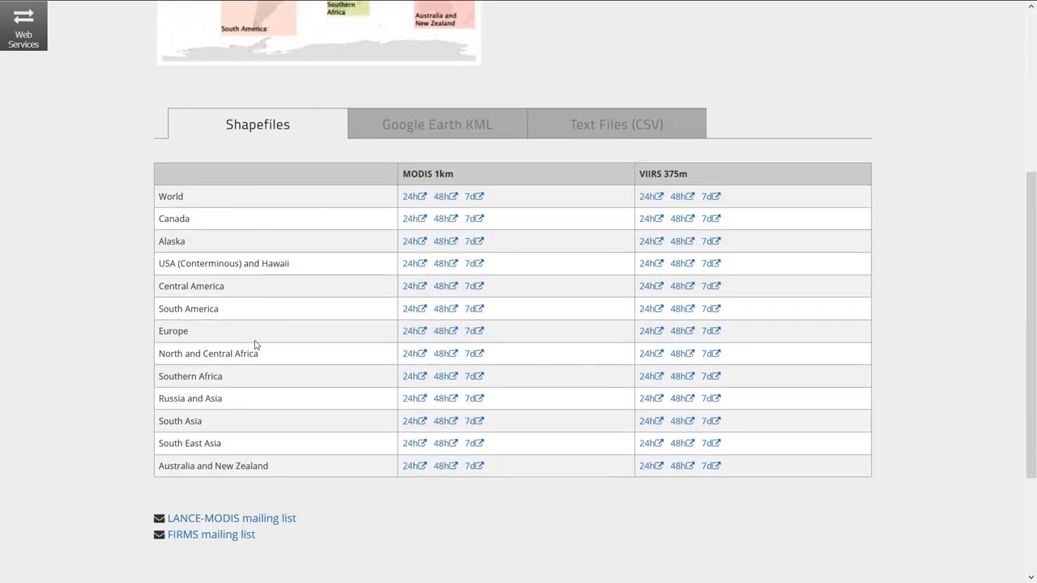
pyautogui.scroll(3)
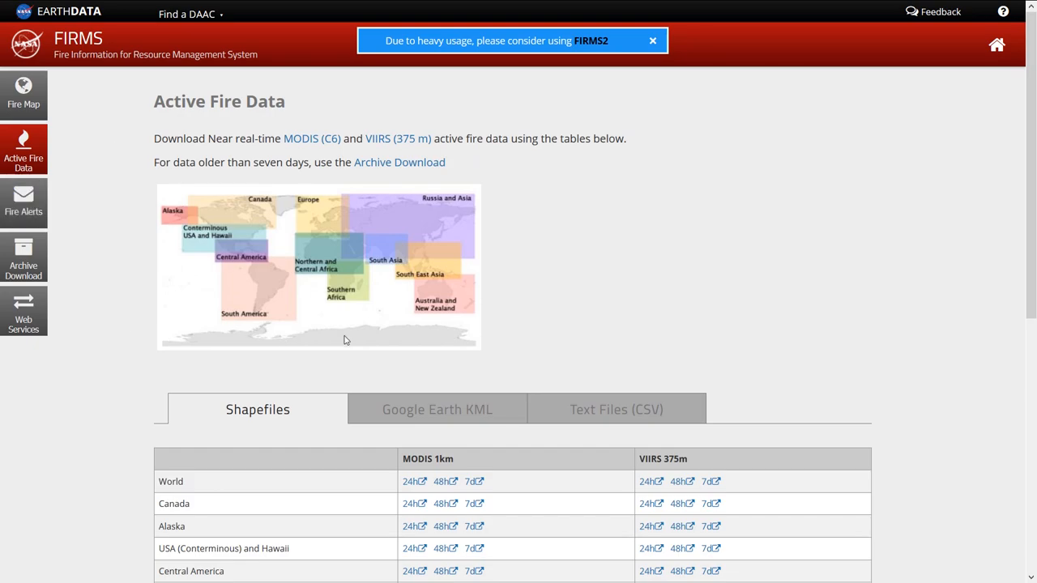
pyautogui.scroll(-3)
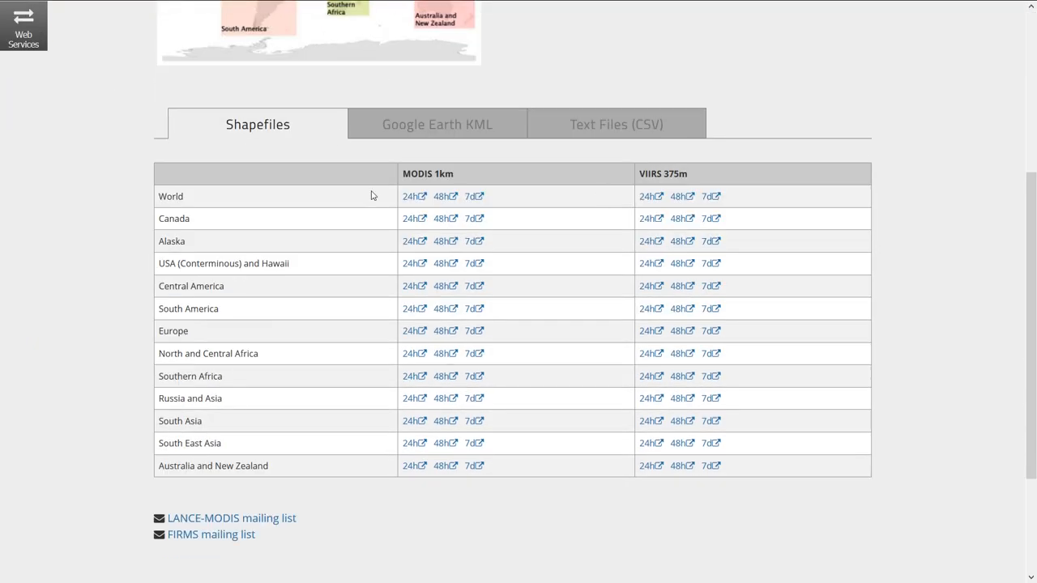
pyautogui.scroll(-3)
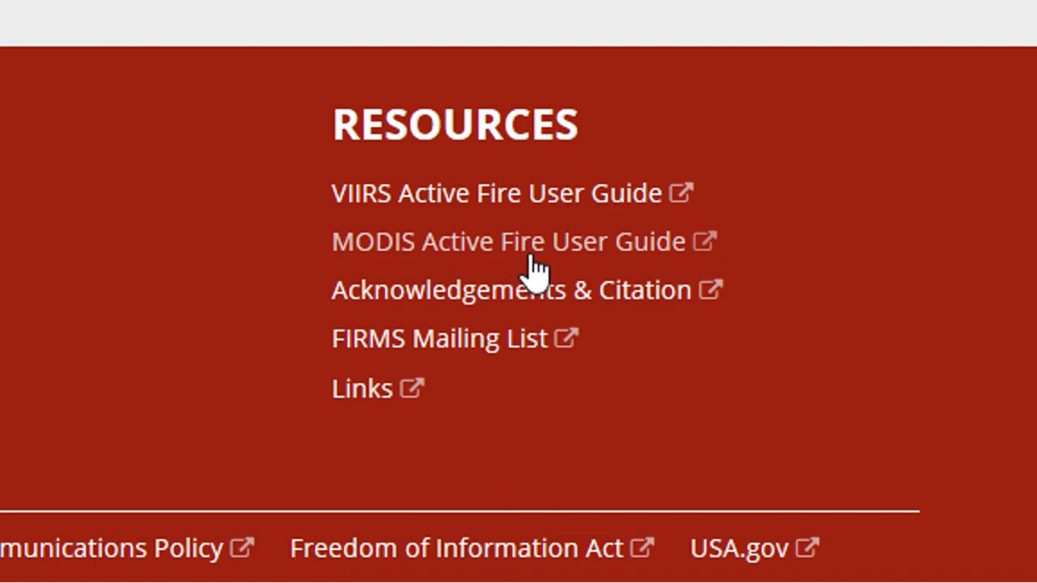
pyautogui.moveTo(510, 252)
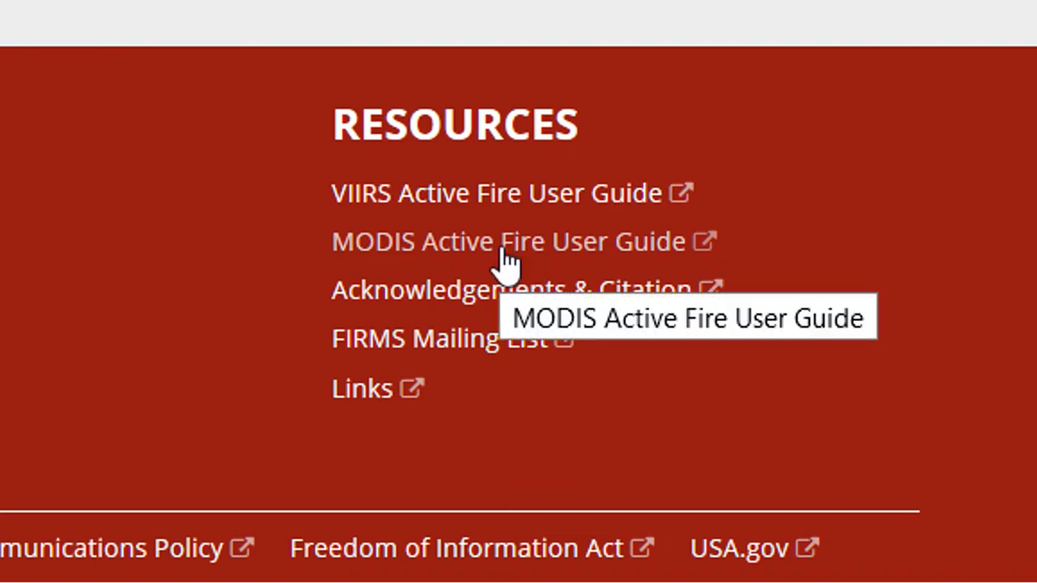
pyautogui.click(505, 242)
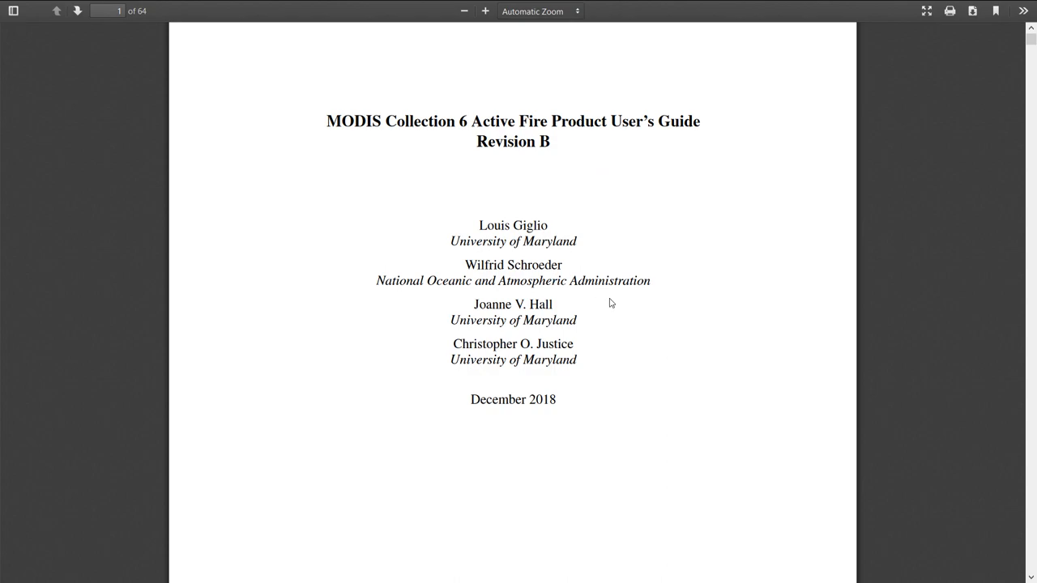
pyautogui.moveTo(600, 304)
pyautogui.write('FRP')
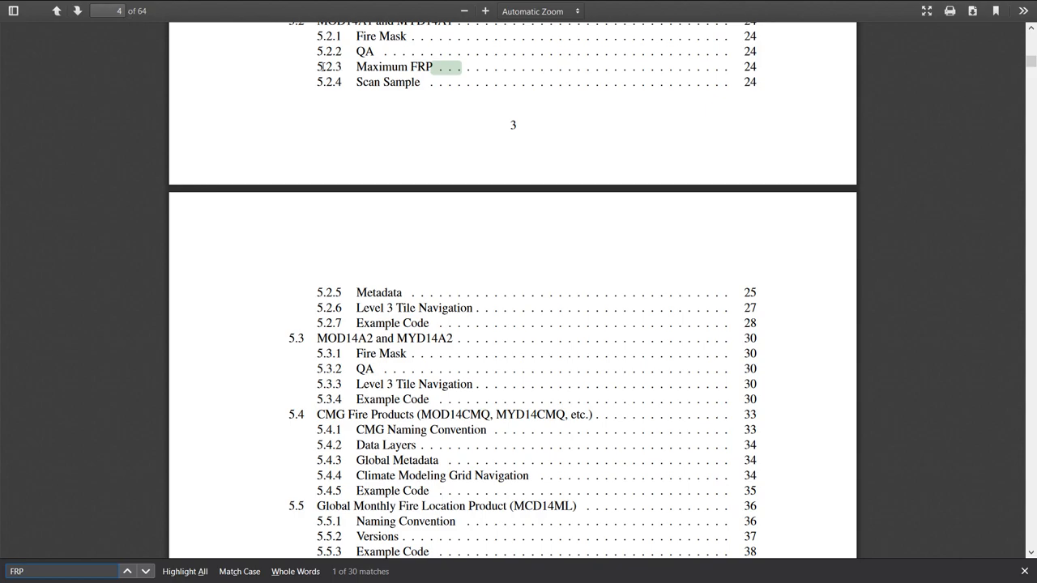
# Jump to the page for the Maximum FRP section, section 5.2 near page 23.
pyautogui.click(106, 11)
pyautogui.write('24')
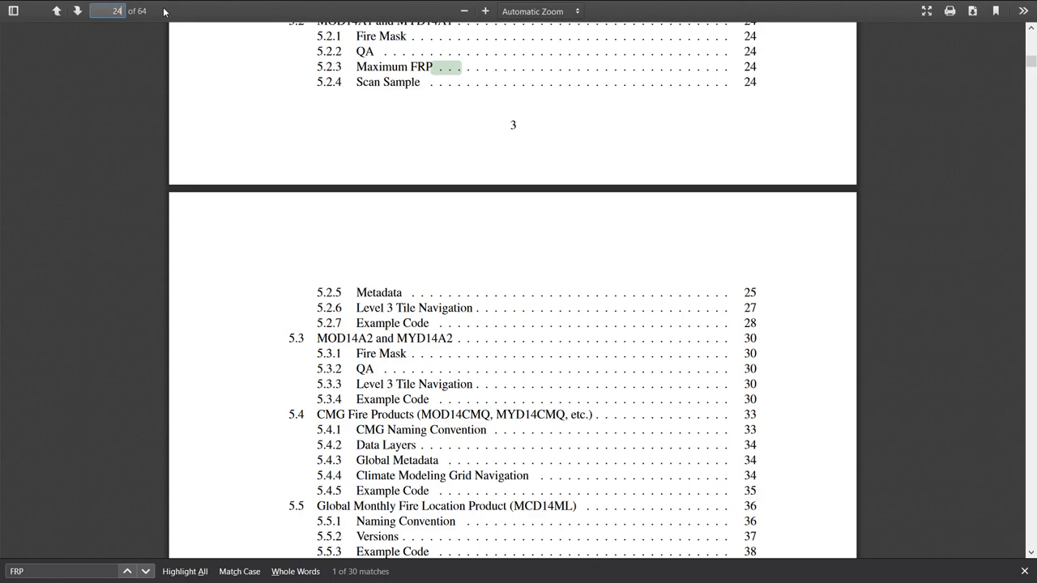
pyautogui.scroll(-3)
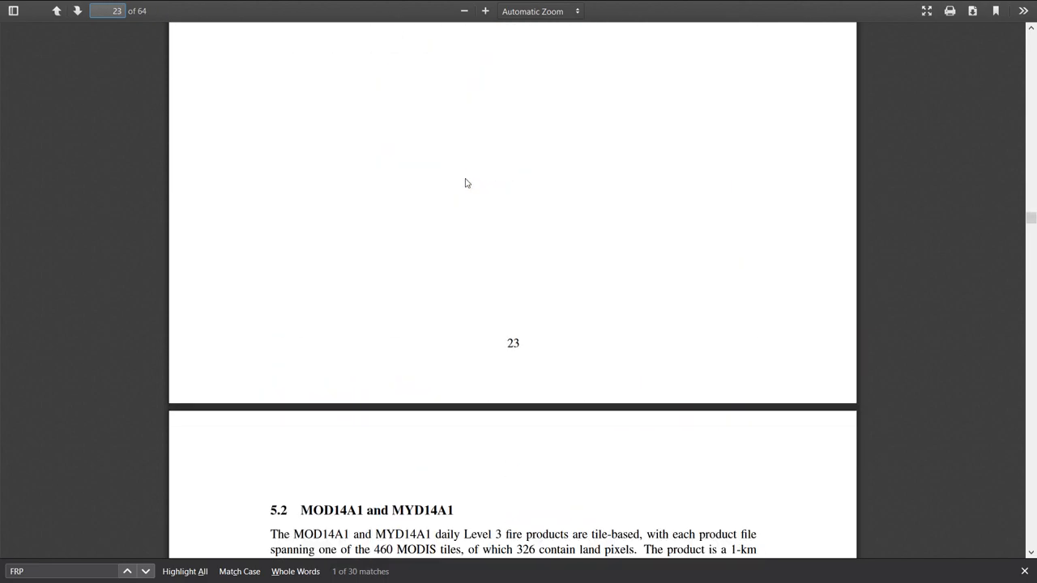
pyautogui.scroll(-3)
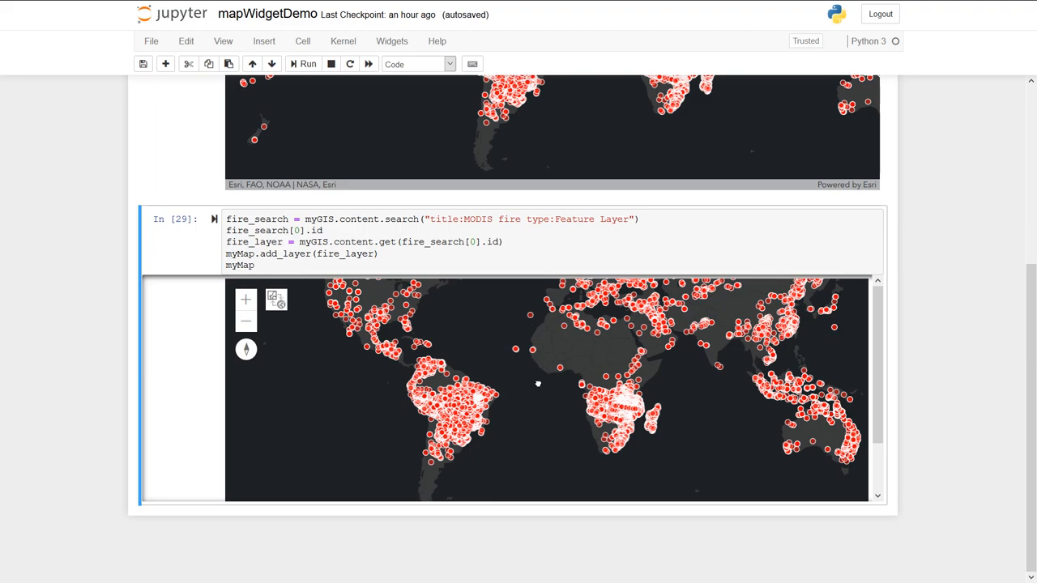
pyautogui.moveTo(669, 416)
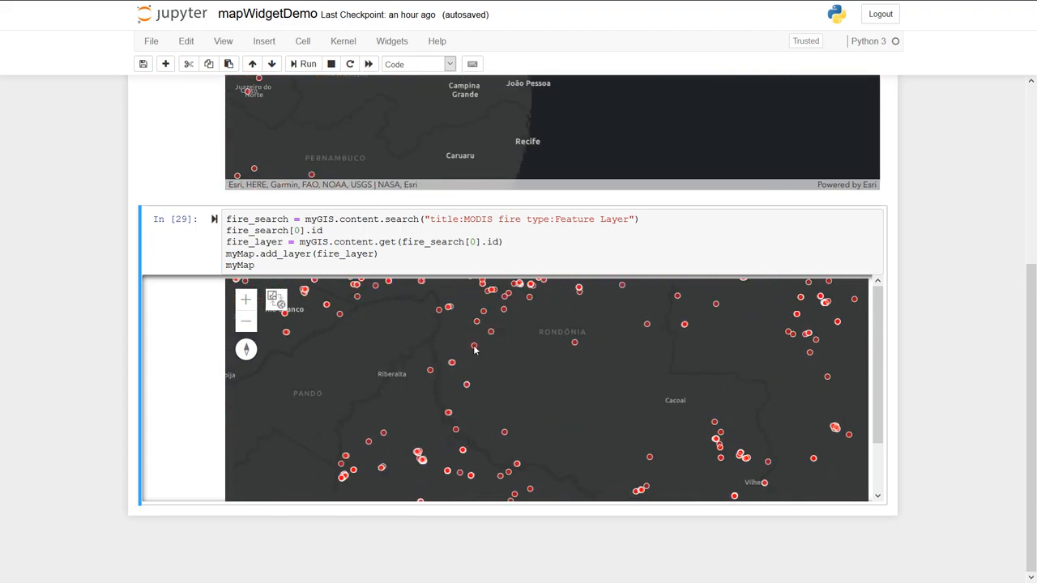
# Open the popup of a Rondônia fire hotspot showing OBJECTID 9502 and Scan 1.3.
pyautogui.click(474, 348)
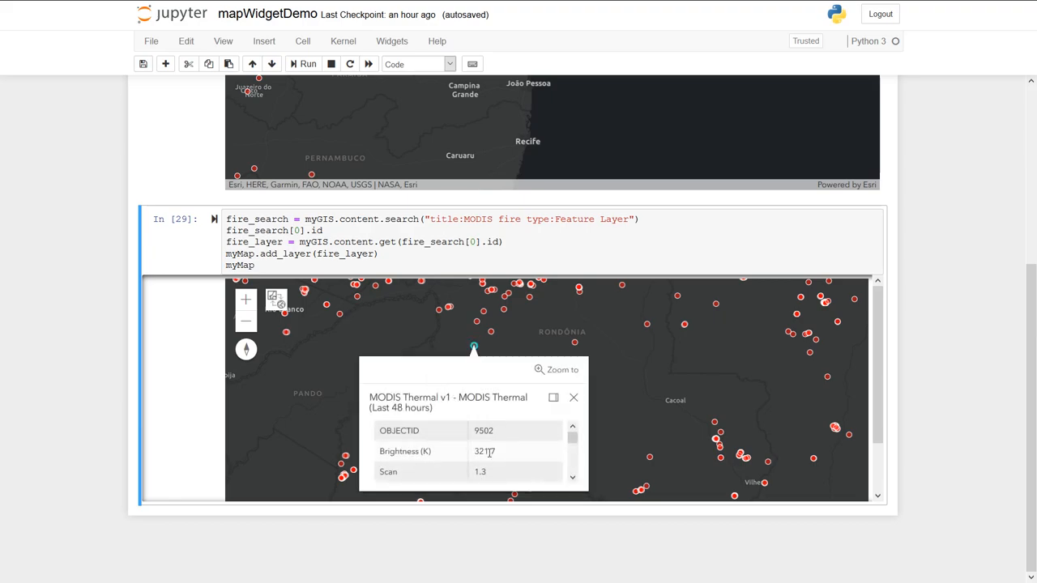